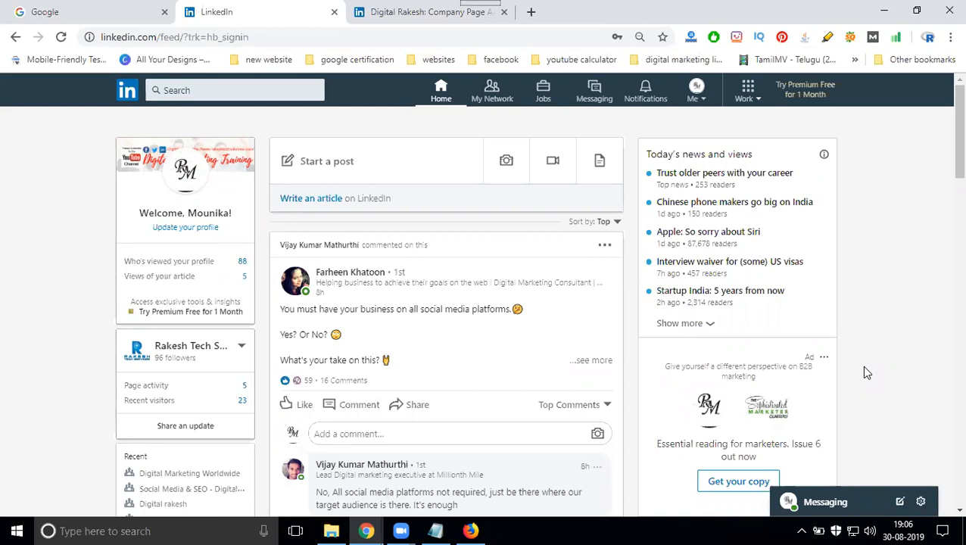
- Scroll through several posts in the LinkedIn home feed
scroll(down, 3)
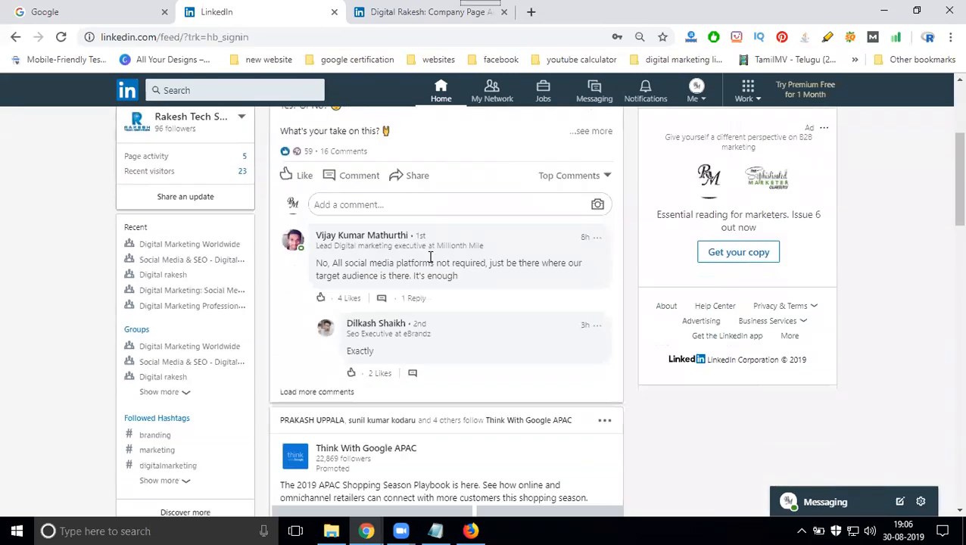
scroll(down, 3)
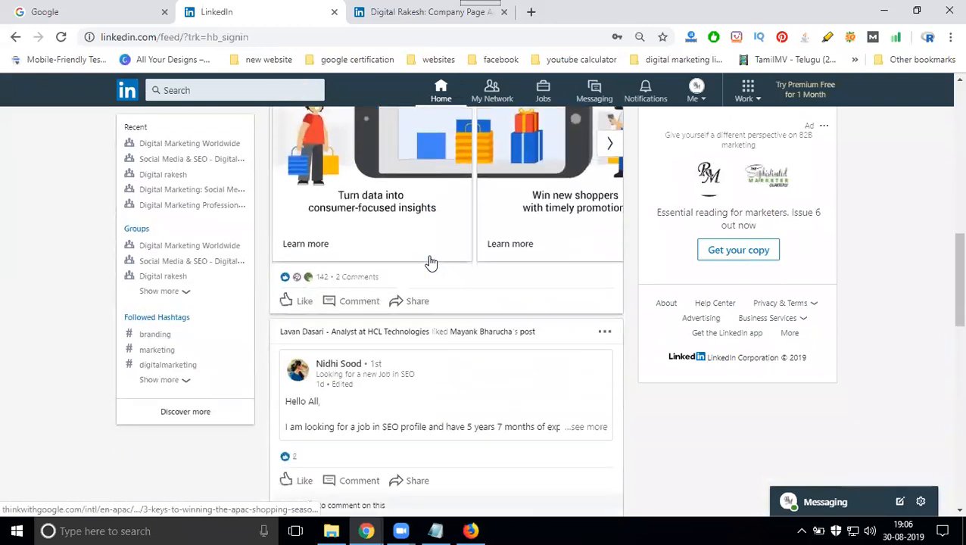
scroll(down, 3)
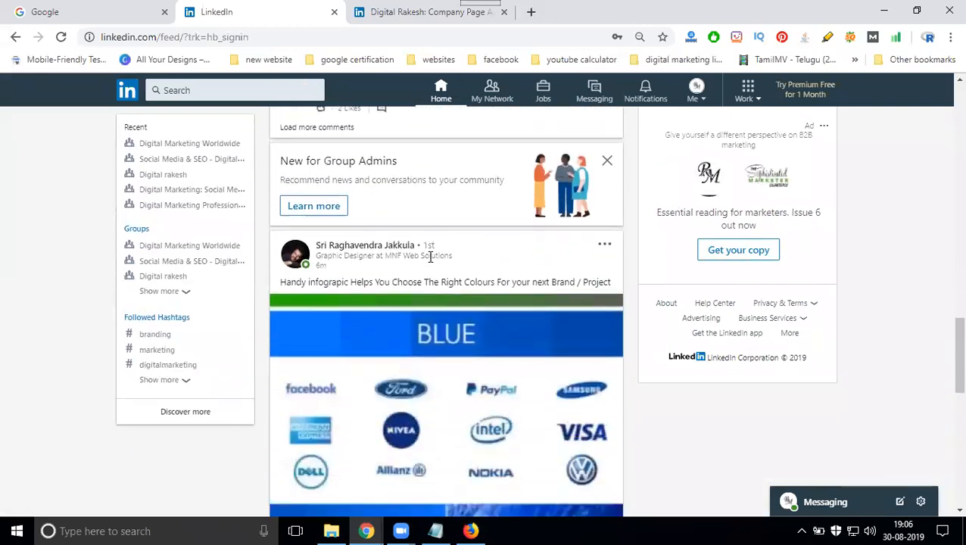
scroll(down, 3)
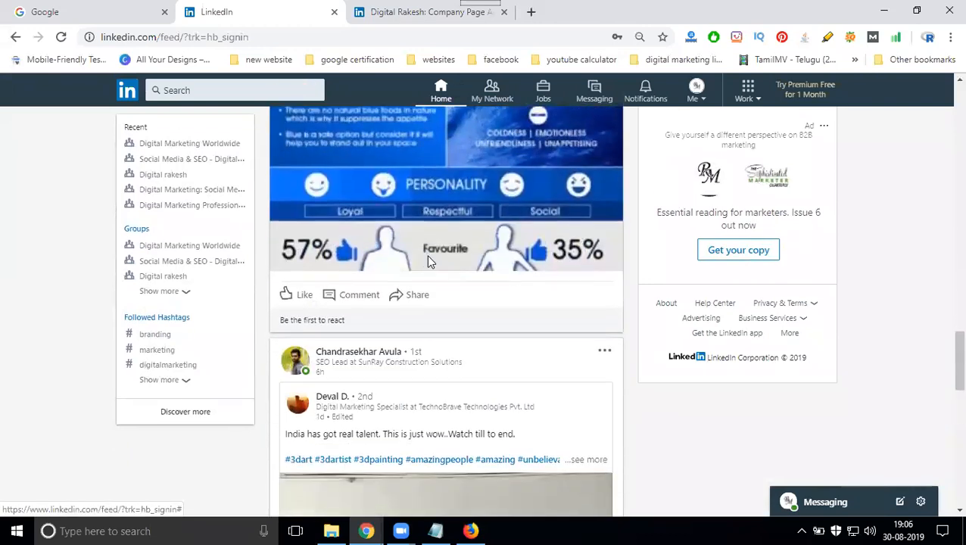
scroll(down, 3)
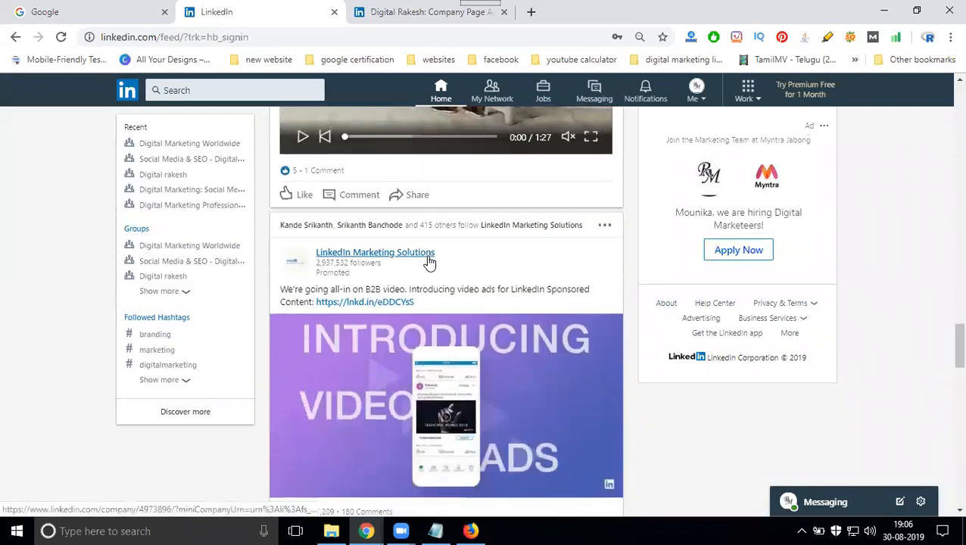
scroll(down, 3)
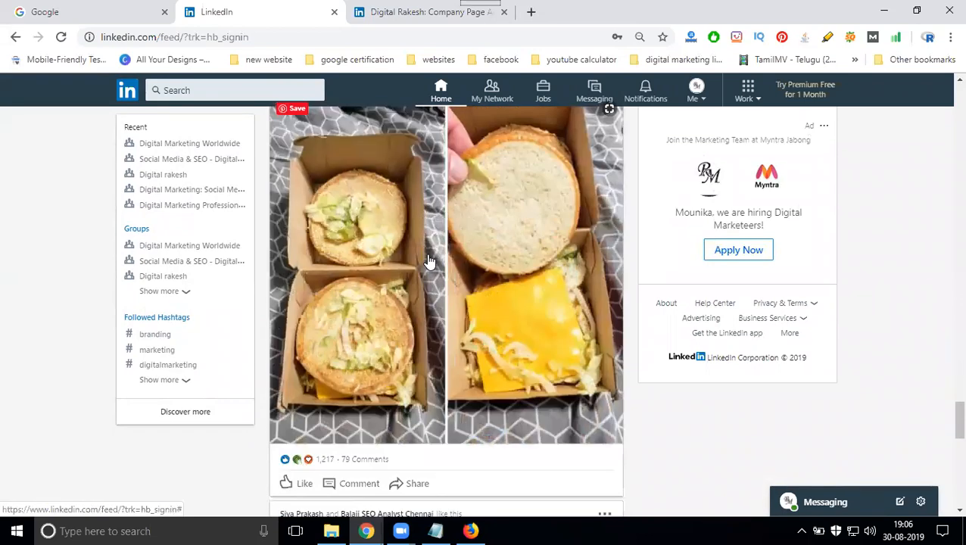
scroll(down, 3)
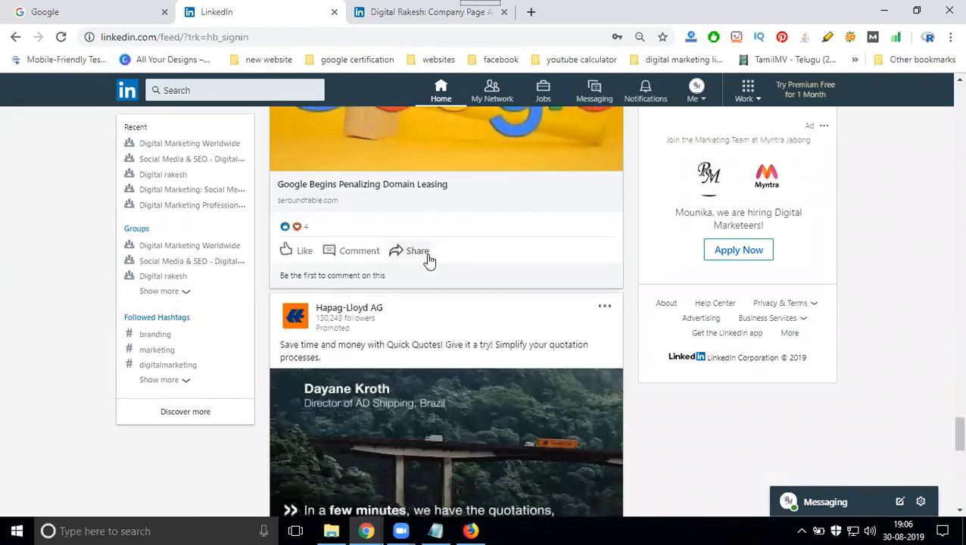
scroll(down, 3)
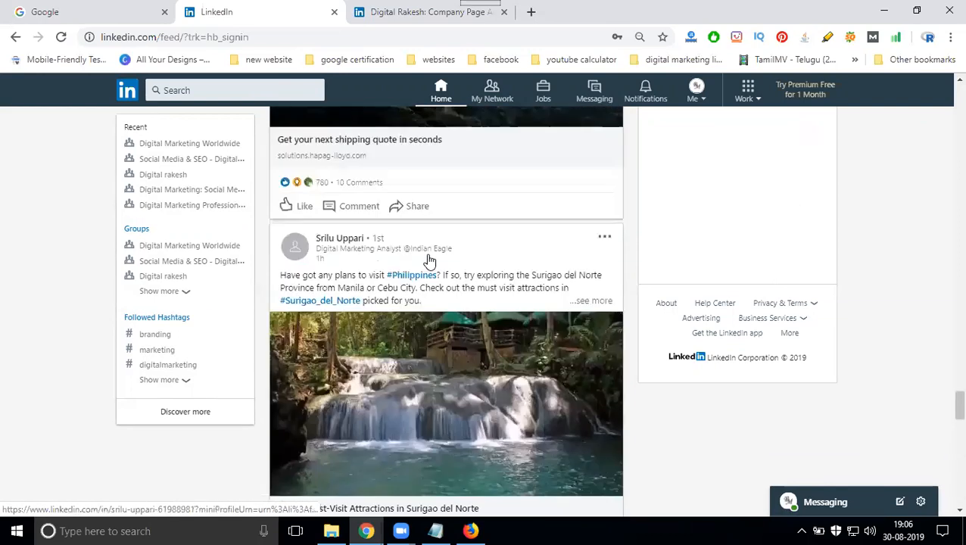
scroll(down, 3)
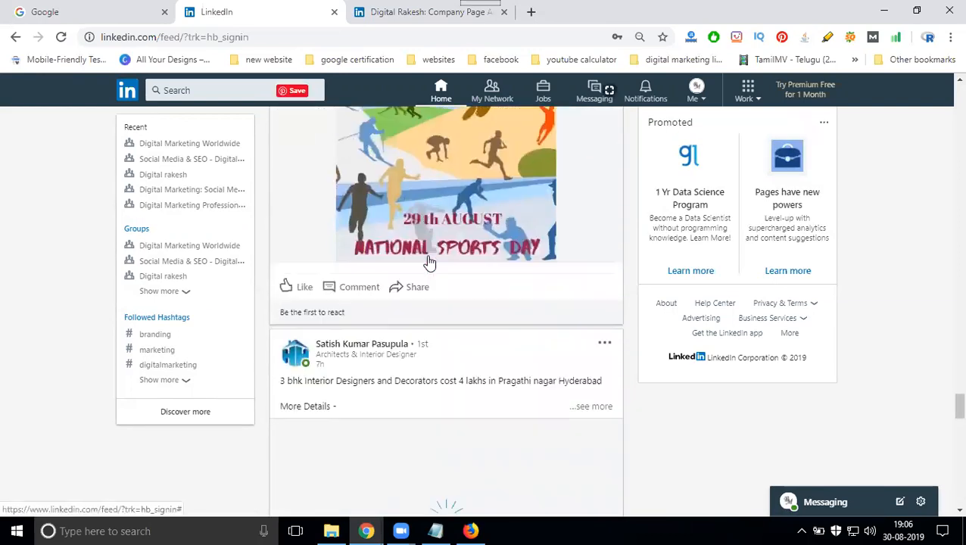
scroll(down, 3)
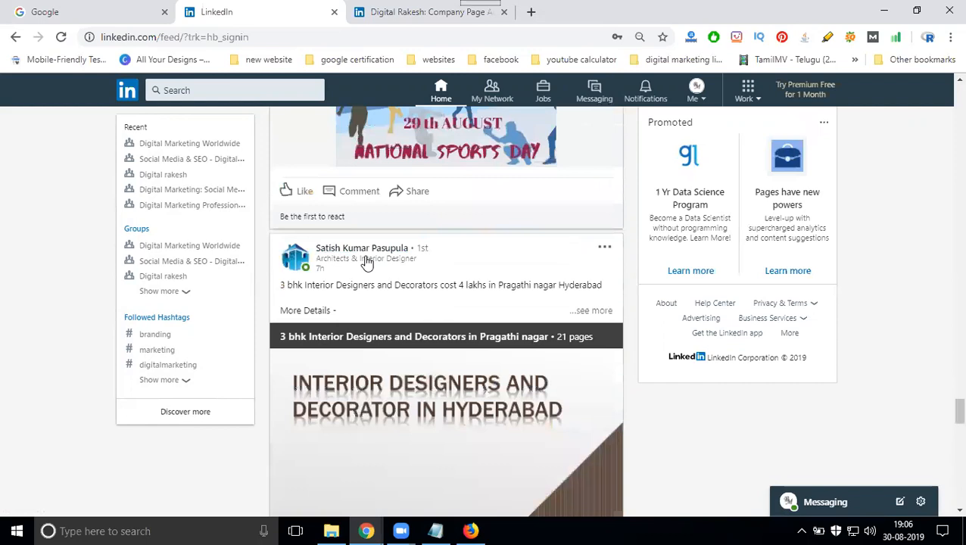
scroll(down, 3)
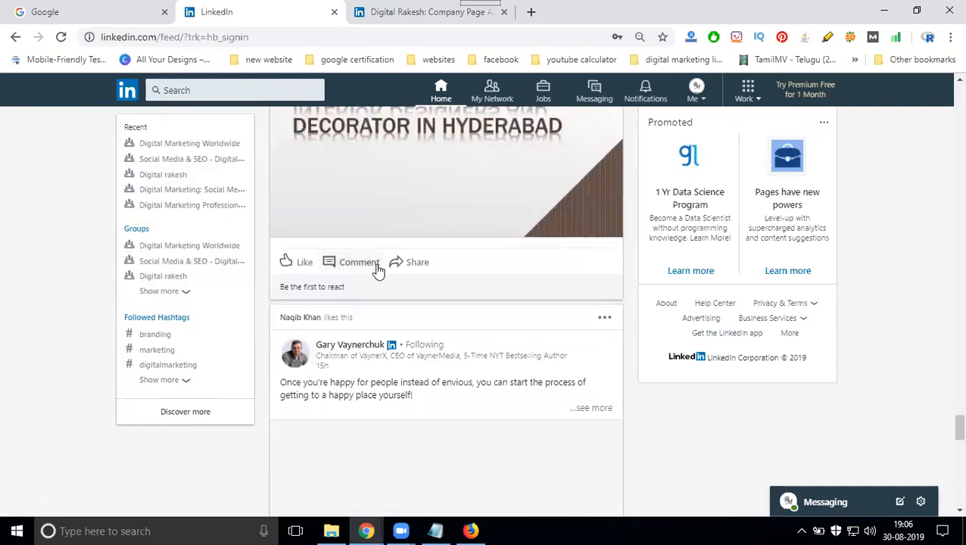
scroll(down, 3)
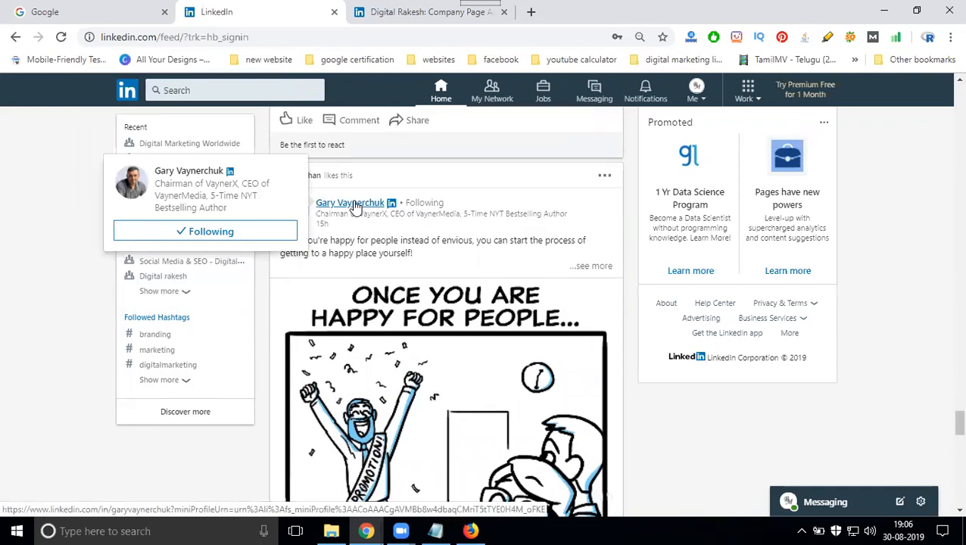
scroll(down, 3)
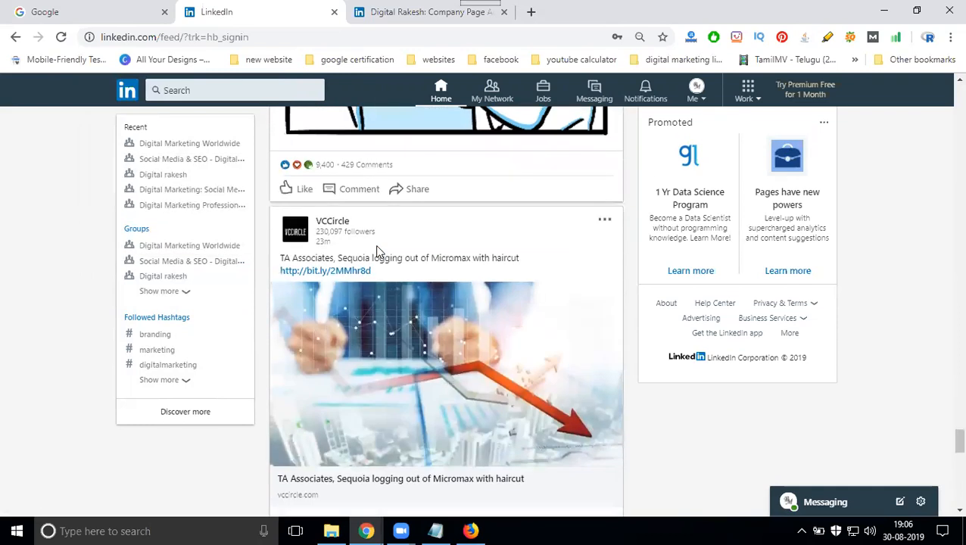
scroll(down, 3)
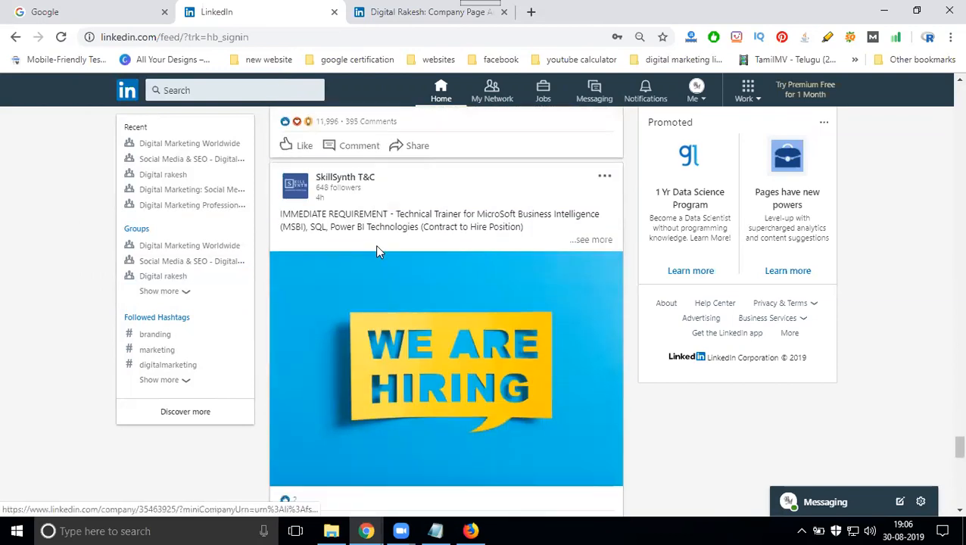
- Reload the feed, check message conversations, then bring up the Digital Rakesh admin page
click(60, 37)
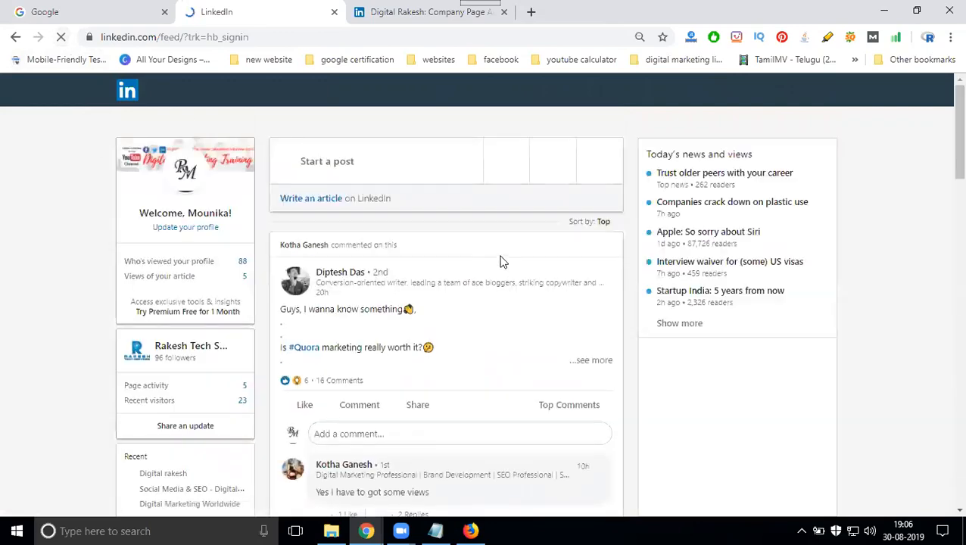
scroll(down, 3)
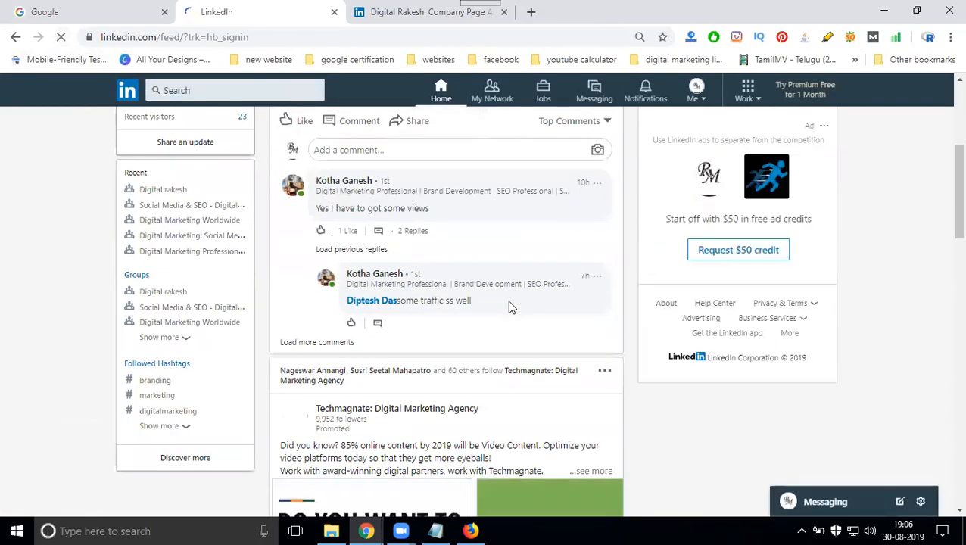
click(824, 501)
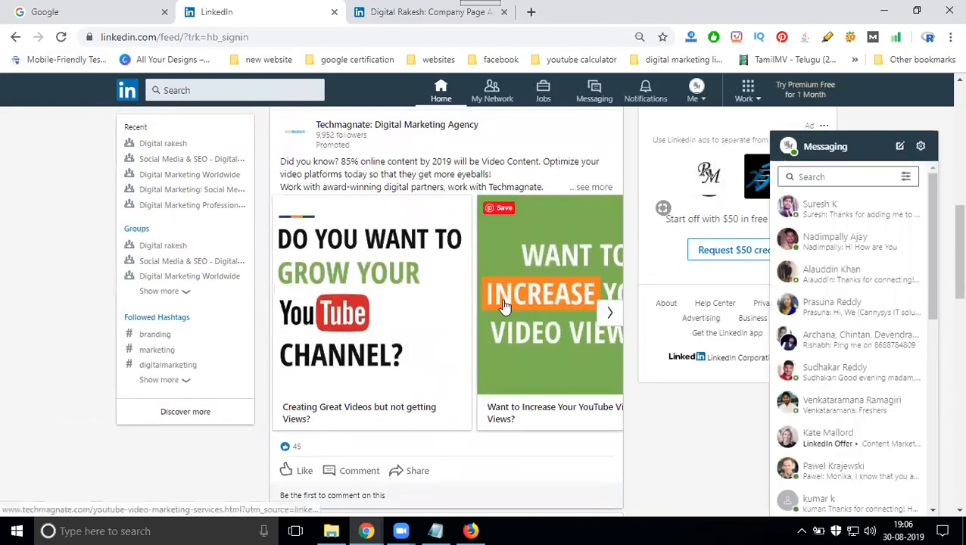
scroll(down, 3)
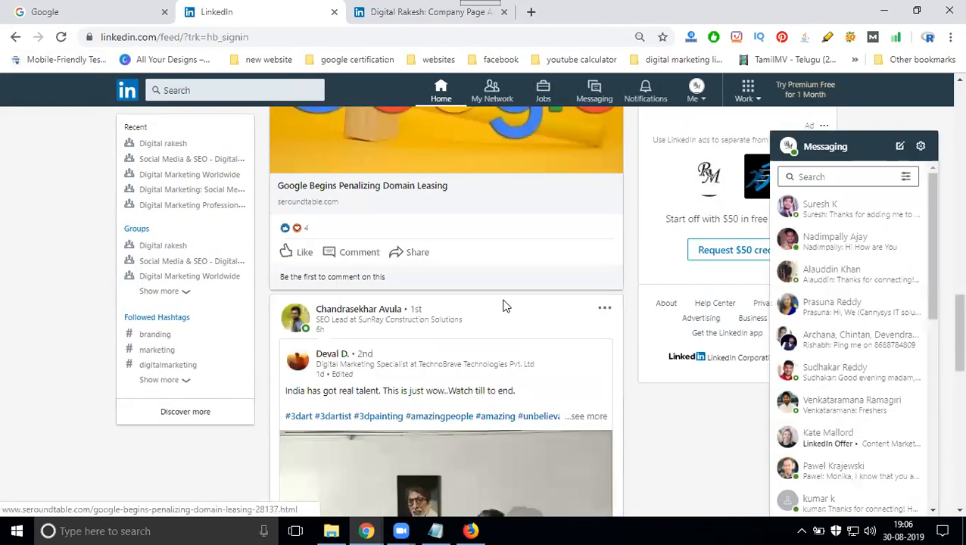
scroll(down, 3)
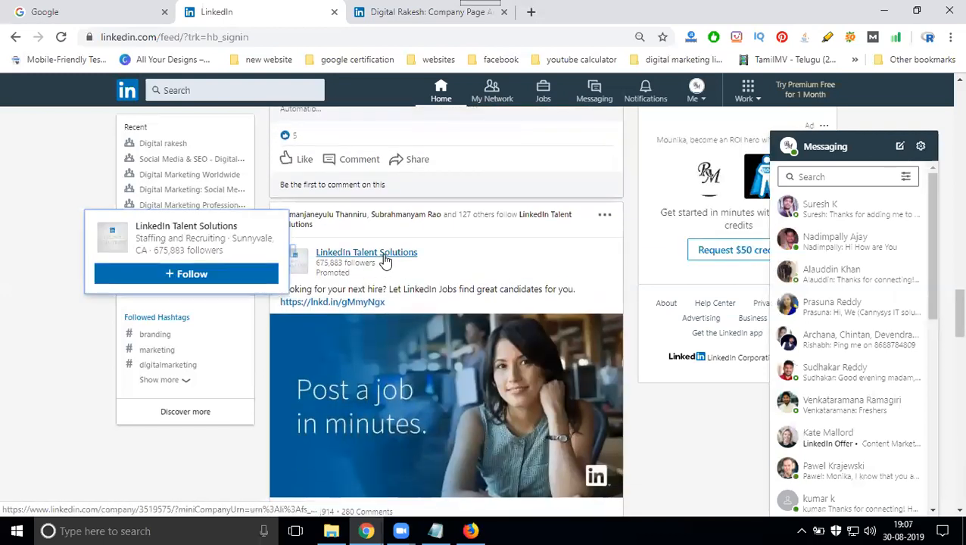
mouse_move(187, 273)
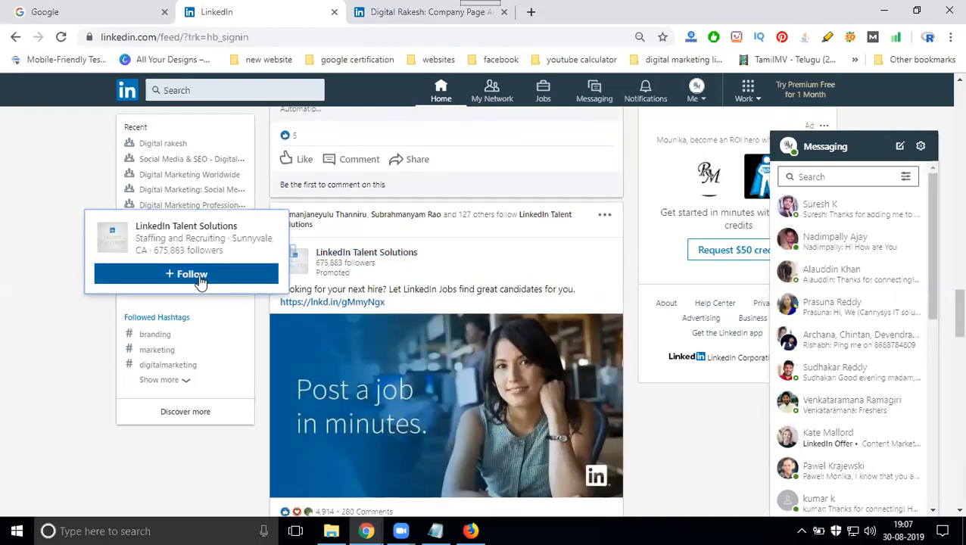
click(428, 12)
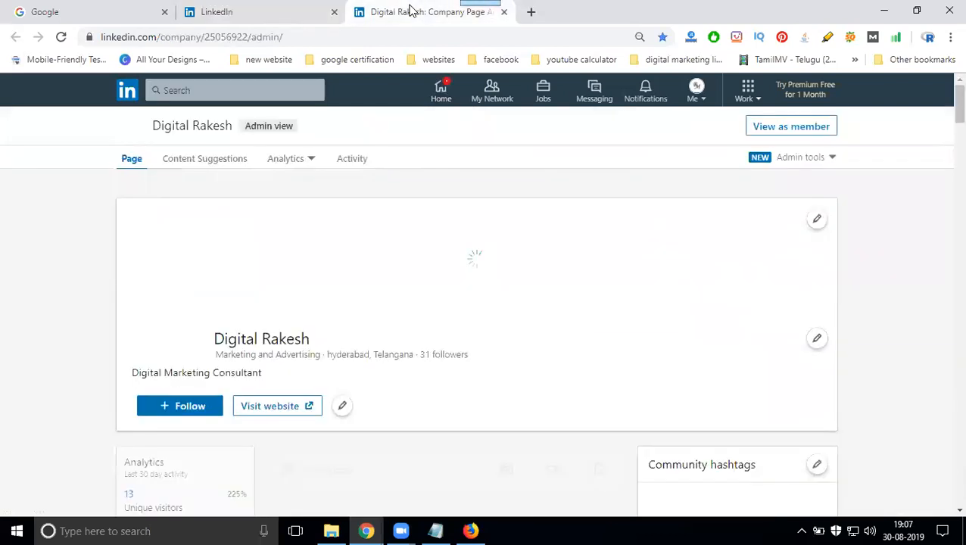
- Review and close the page's custom button URL settings, then load rakeshtechsolutions.com in a new tab
click(594, 89)
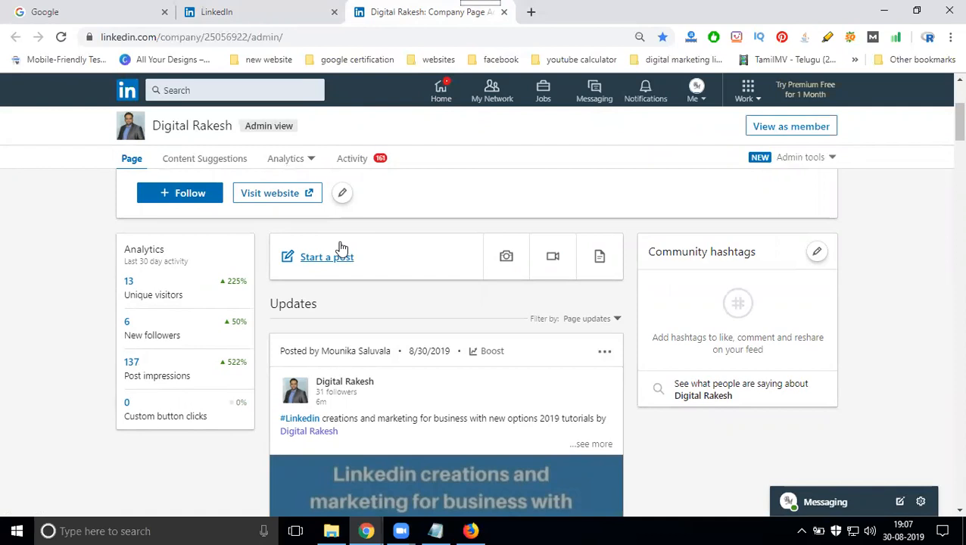
mouse_move(318, 261)
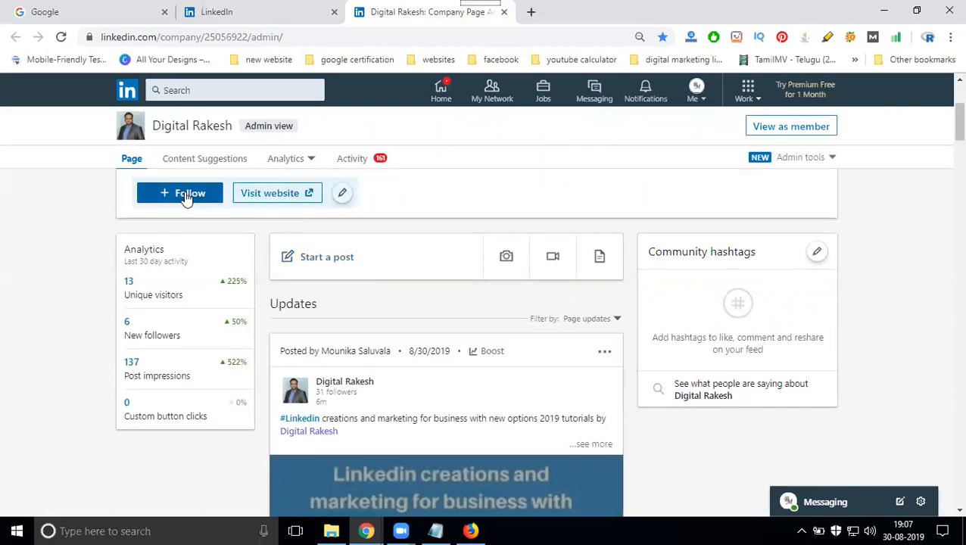
mouse_move(277, 193)
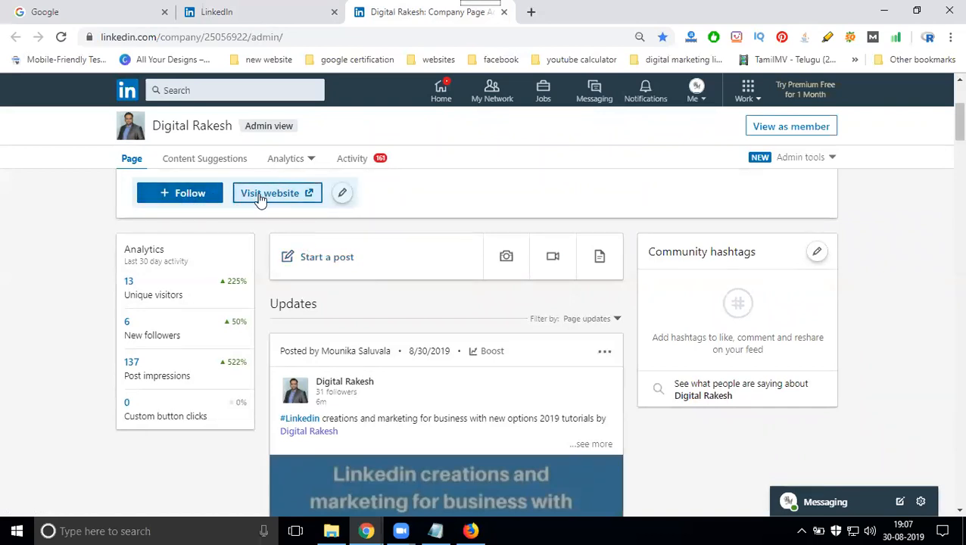
click(342, 193)
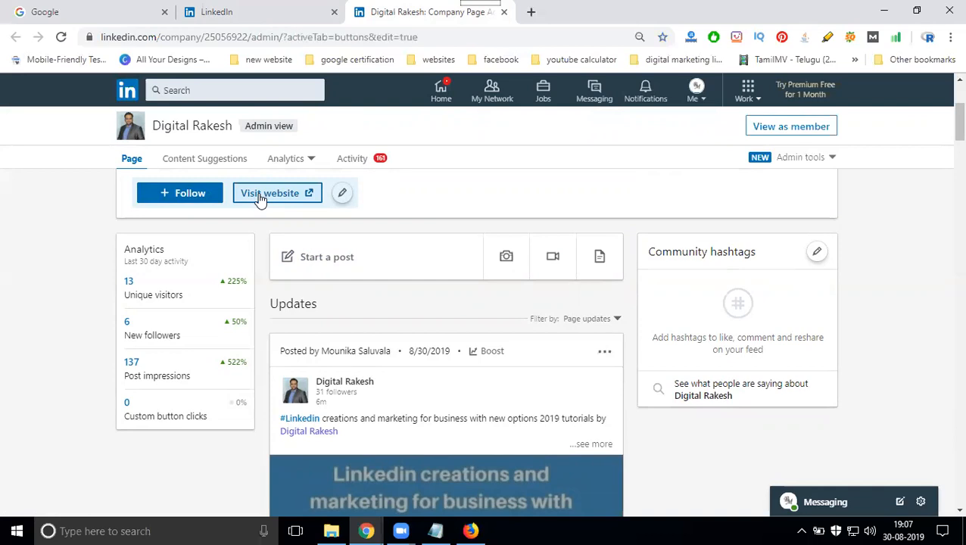
click(342, 193)
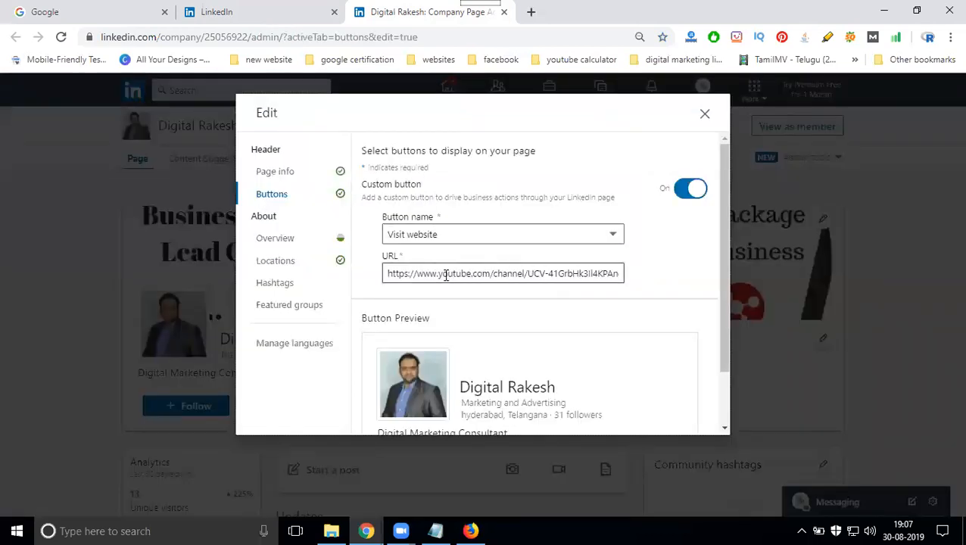
click(704, 114)
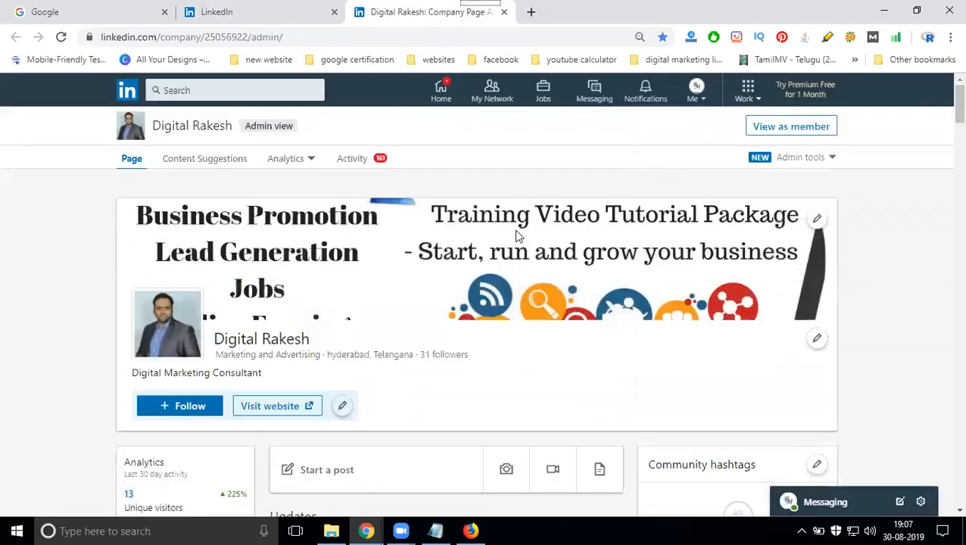
scroll(down, 3)
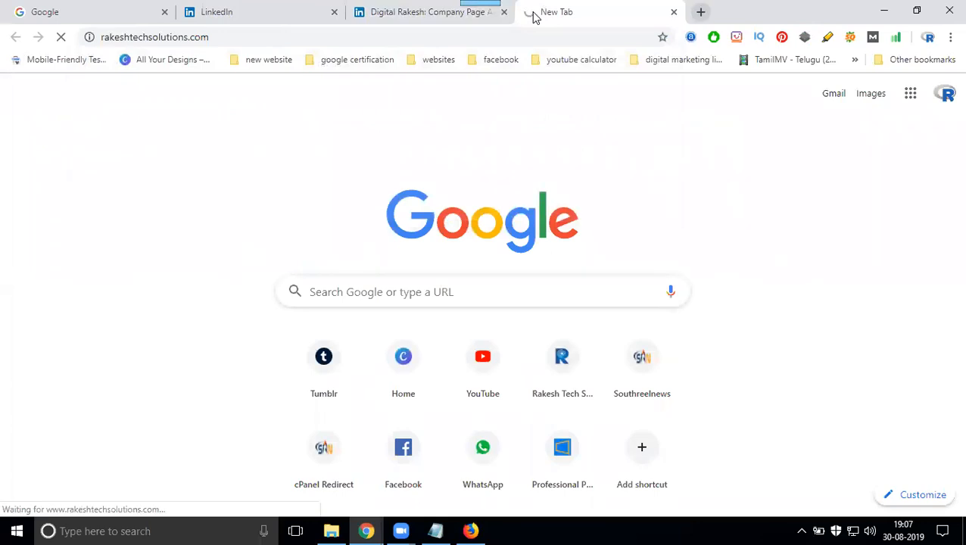
- On rakeshtechsolutions.com, go to BLOGS and open the 'create and add SEO title and description' post
click(424, 12)
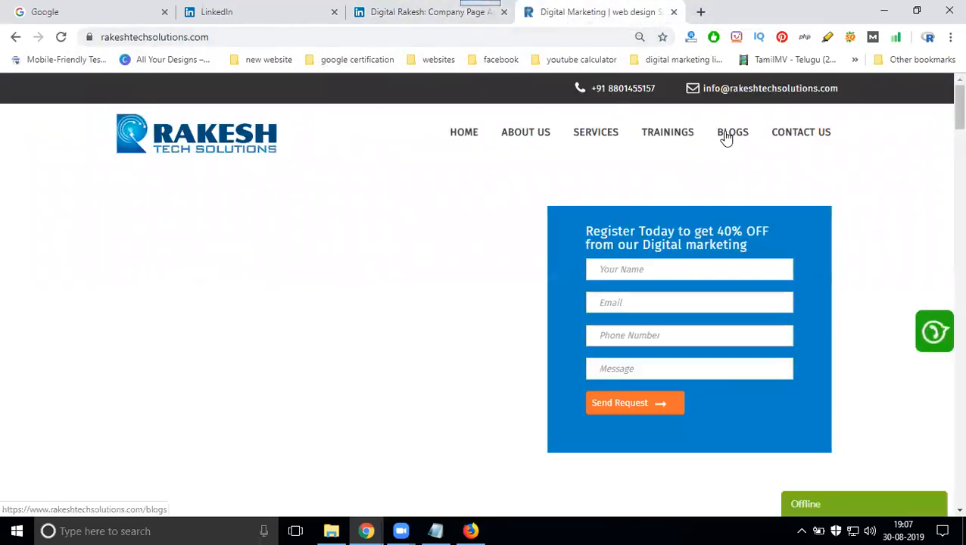
click(732, 132)
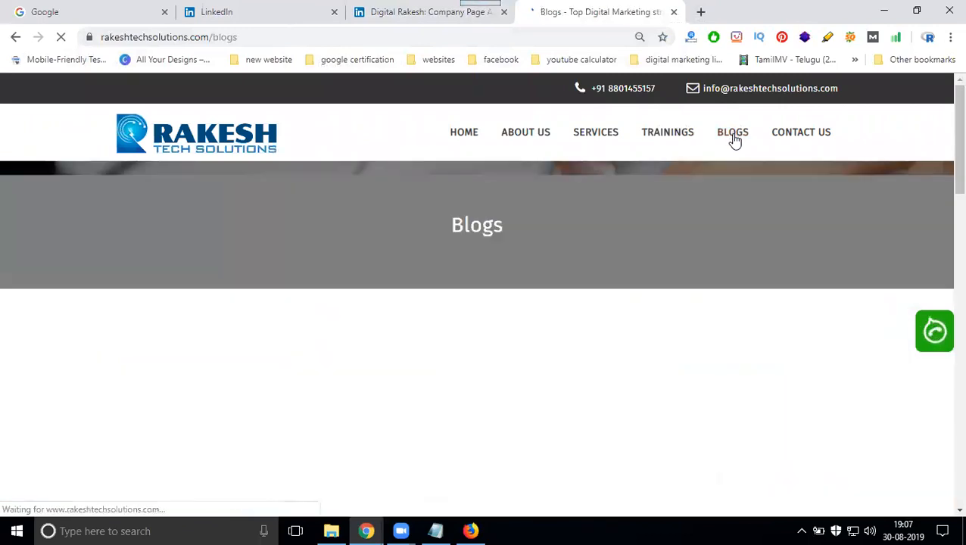
scroll(down, 3)
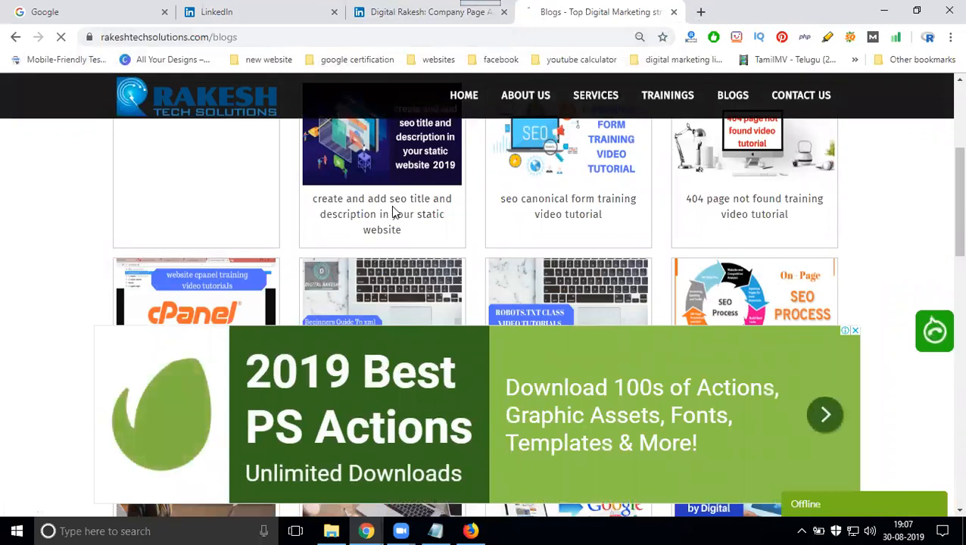
click(381, 214)
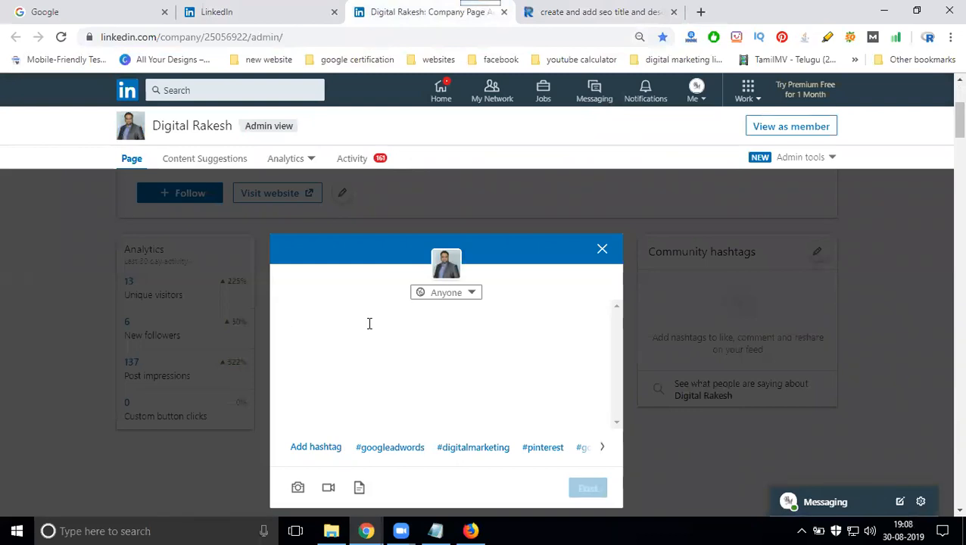
- Paste the SEO title-and-description blog URL into the Digital Rakesh post draft for its preview
text(https://www.rakeshtechsolutions.com/blogs/info/184/-create-and-add-seo-title-and-description-in-your-static-website)
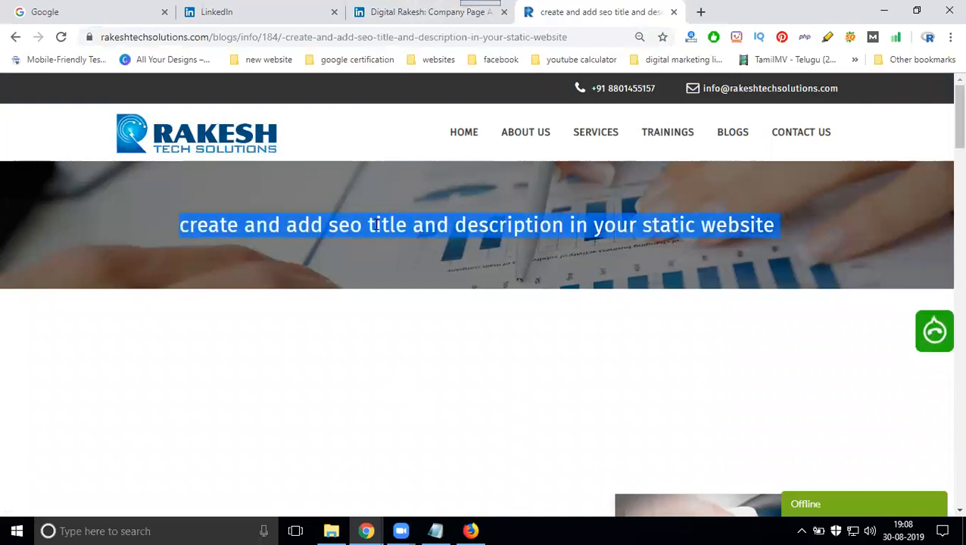
click(428, 12)
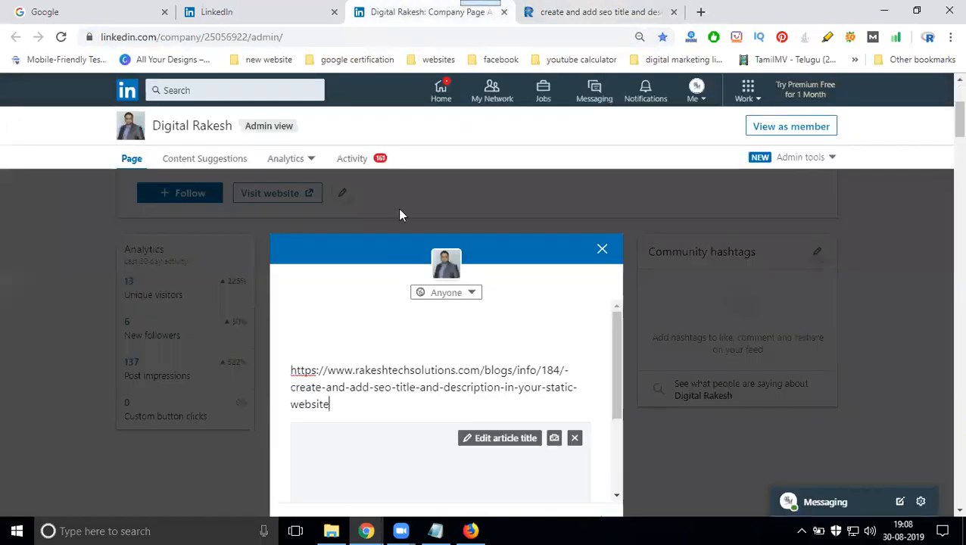
scroll(down, 3)
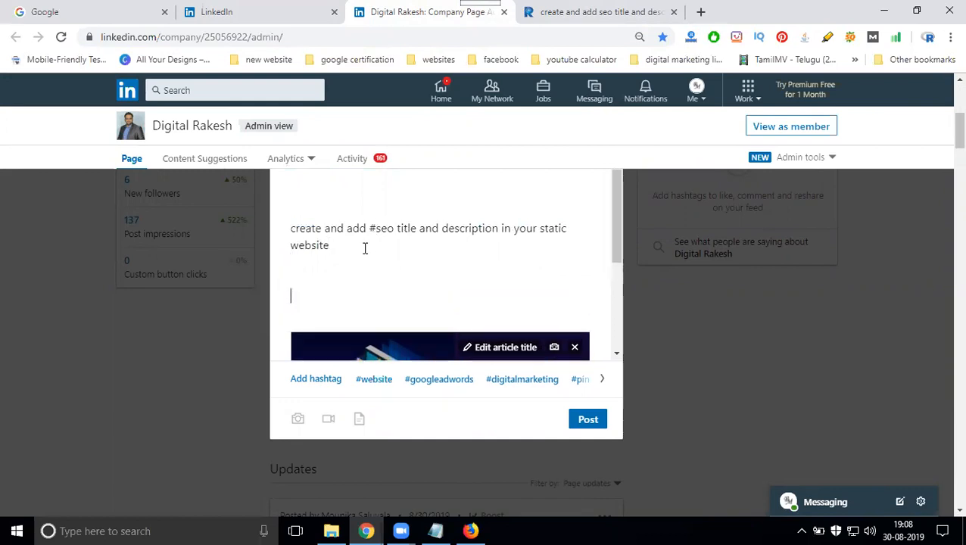
- Add hashtags #seoonpage, #seotitle, #seodescriptions and #seotutorial to the caption
text(#seoon)
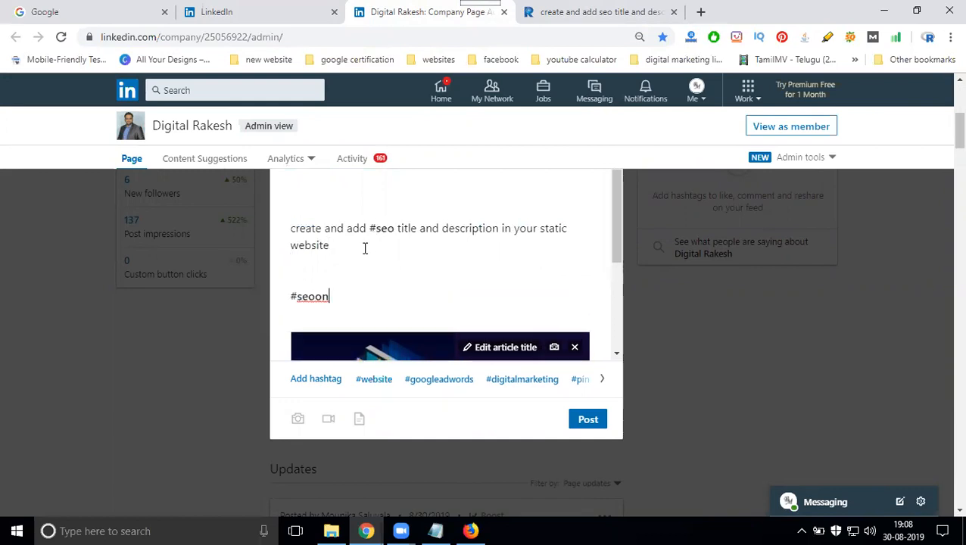
text(page)
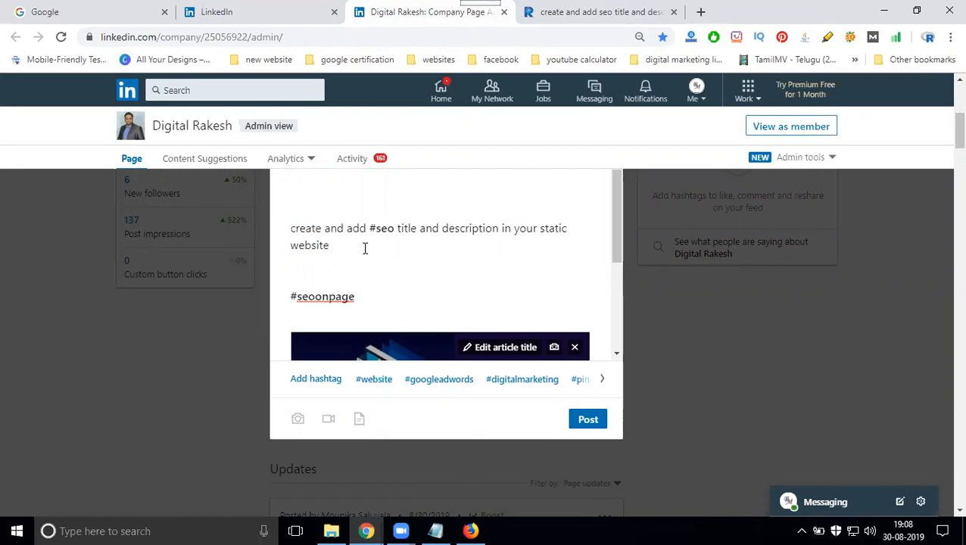
text(#seotitle)
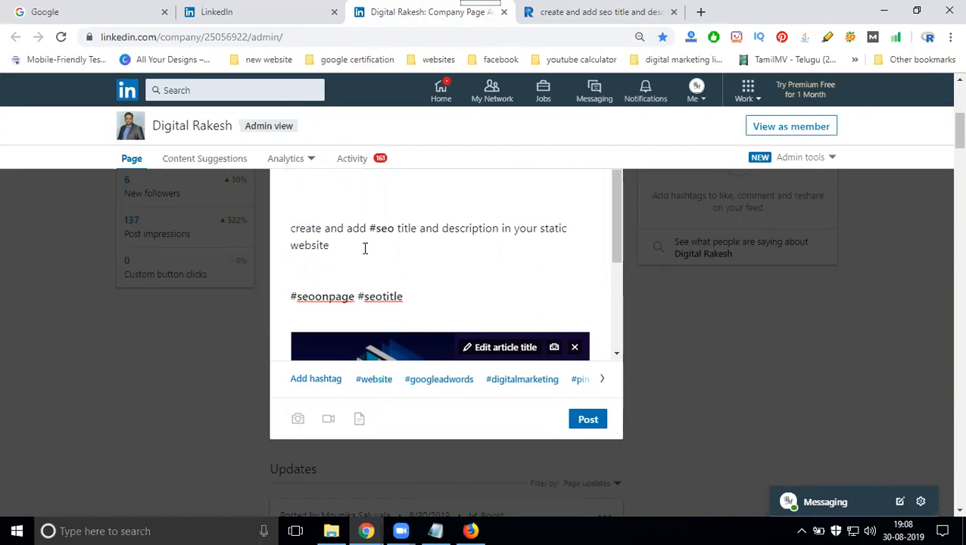
text(#seodescr)
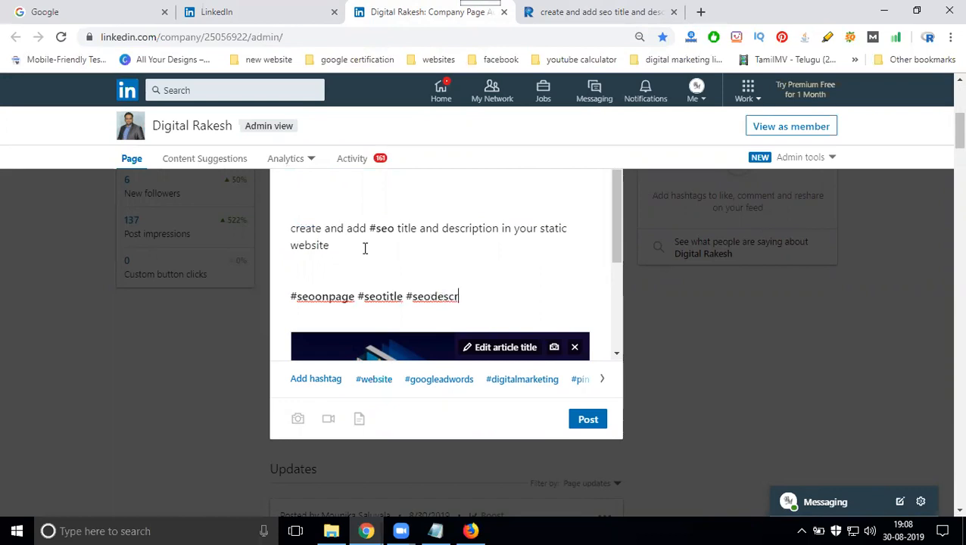
text(iptions)
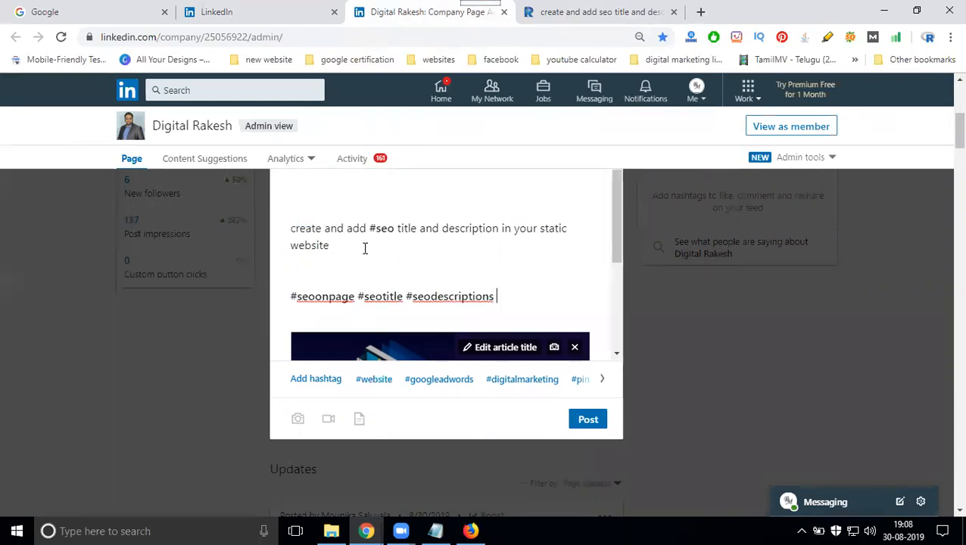
text(#seo)
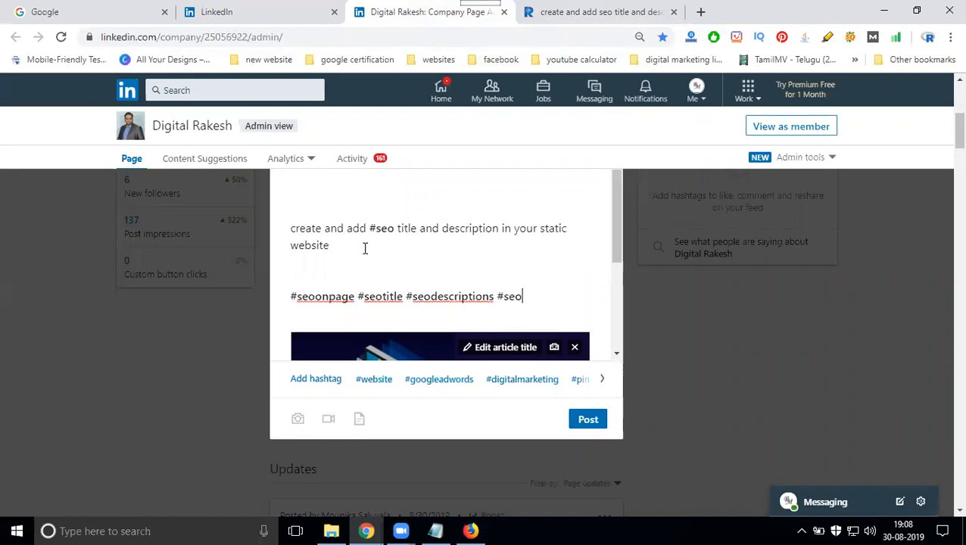
text(t)
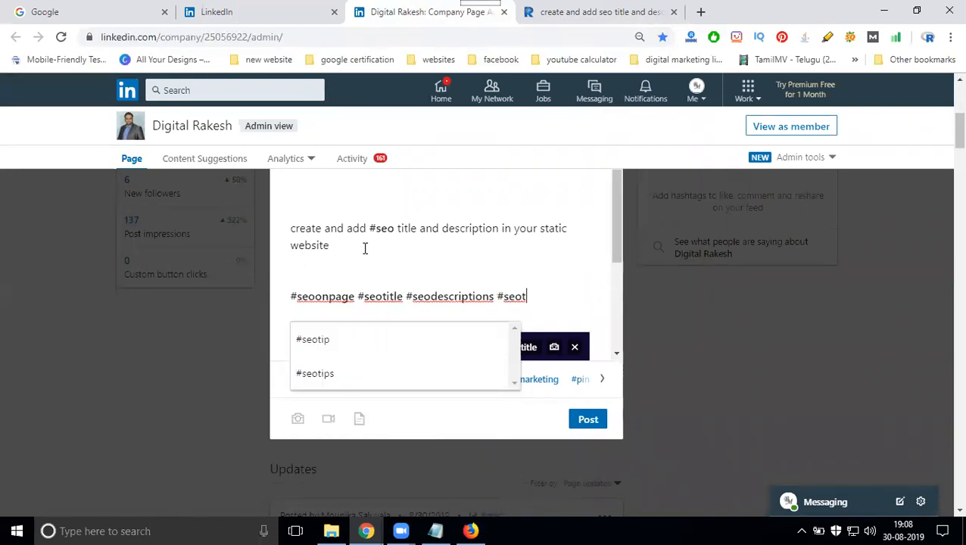
text(utorial)
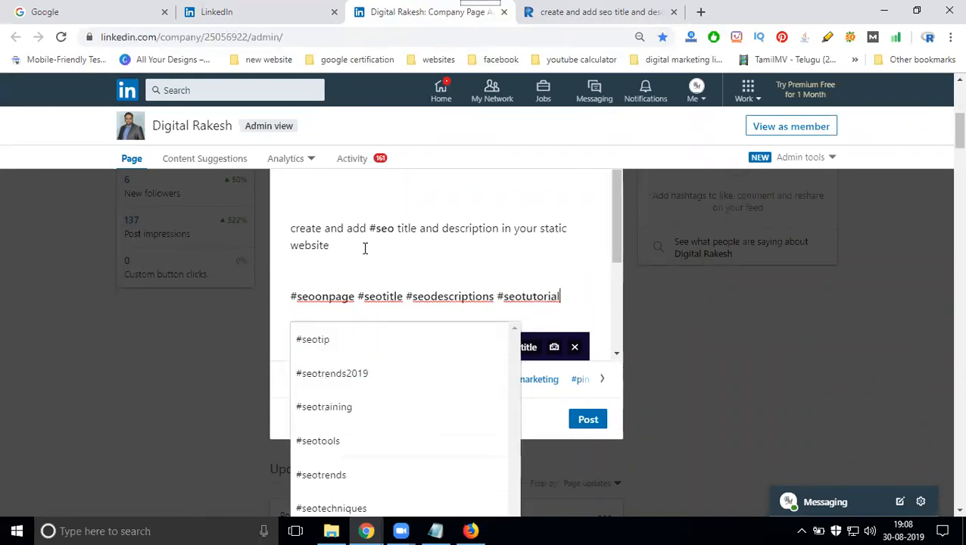
- Add more hashtags from suggestions, including #seotrends2019 and #seoguide
text(#se)
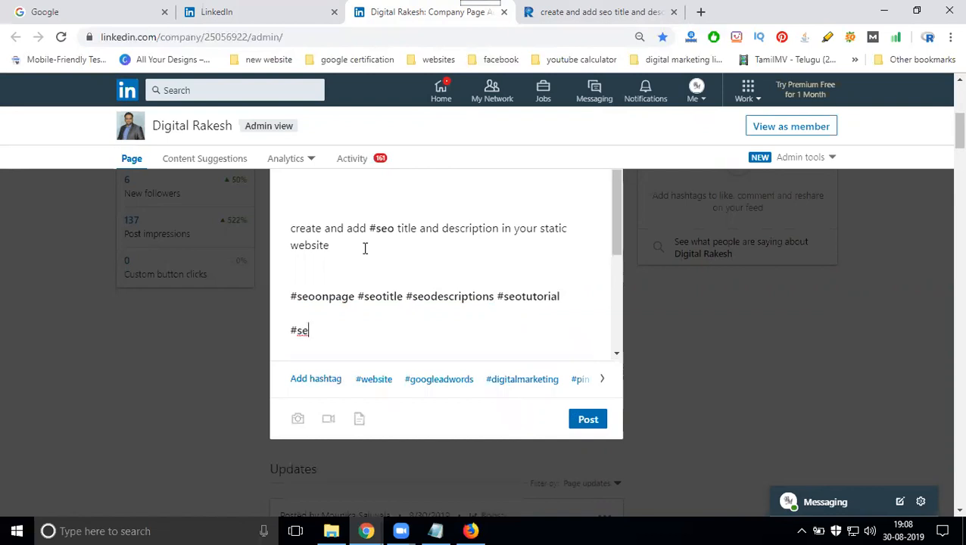
text(trends)
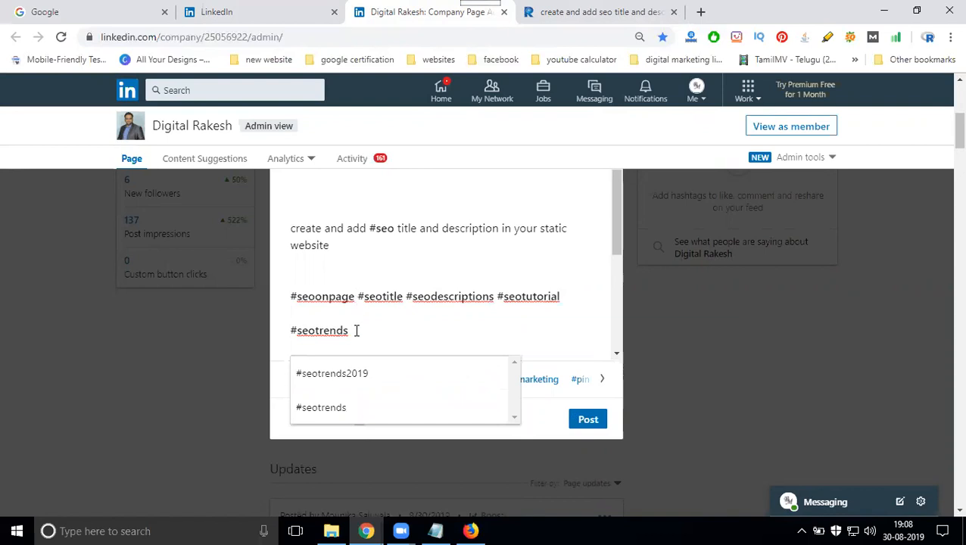
click(331, 373)
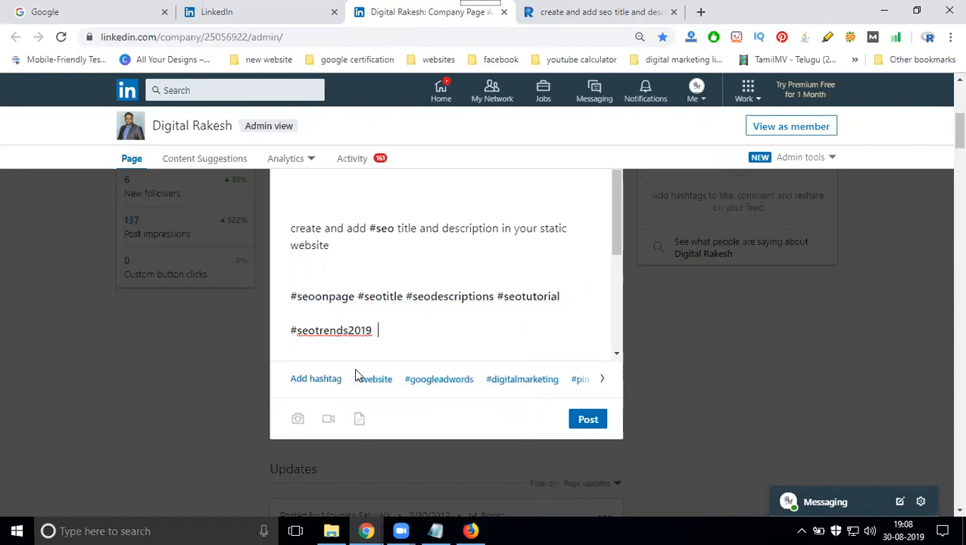
text(#seo2019)
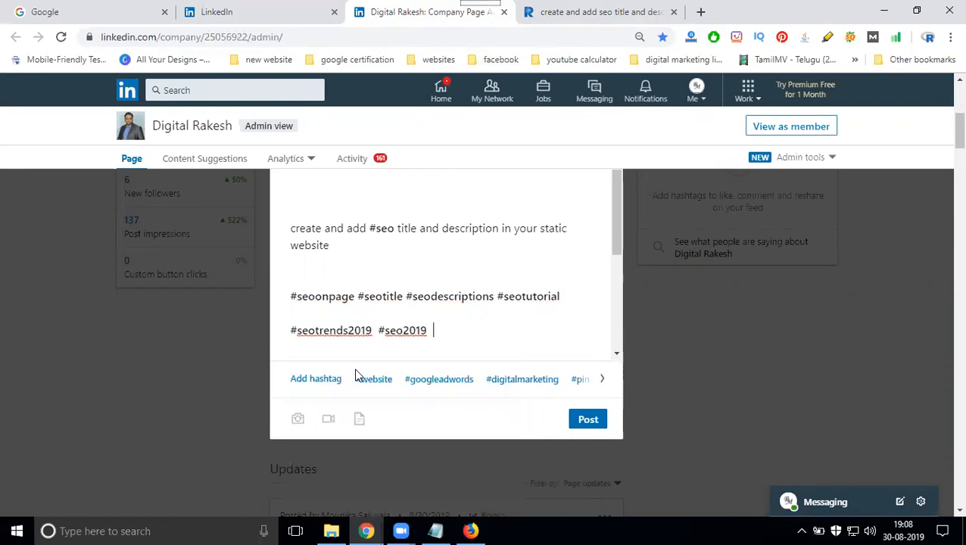
text(#seotips)
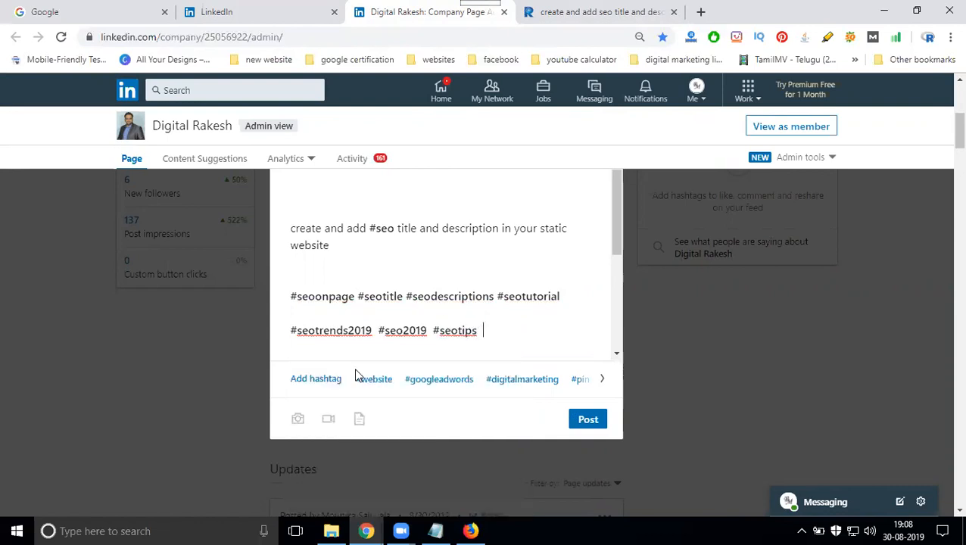
text(#seo)
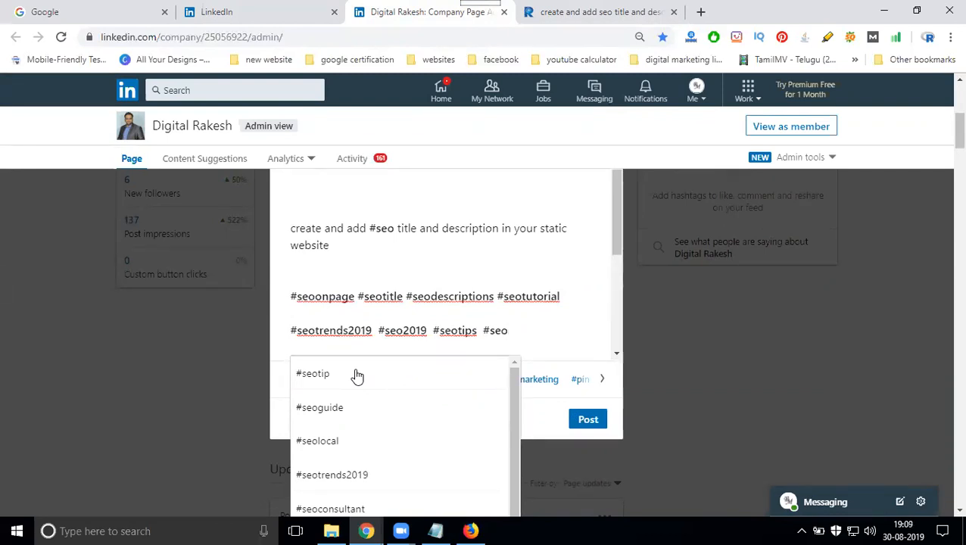
click(319, 407)
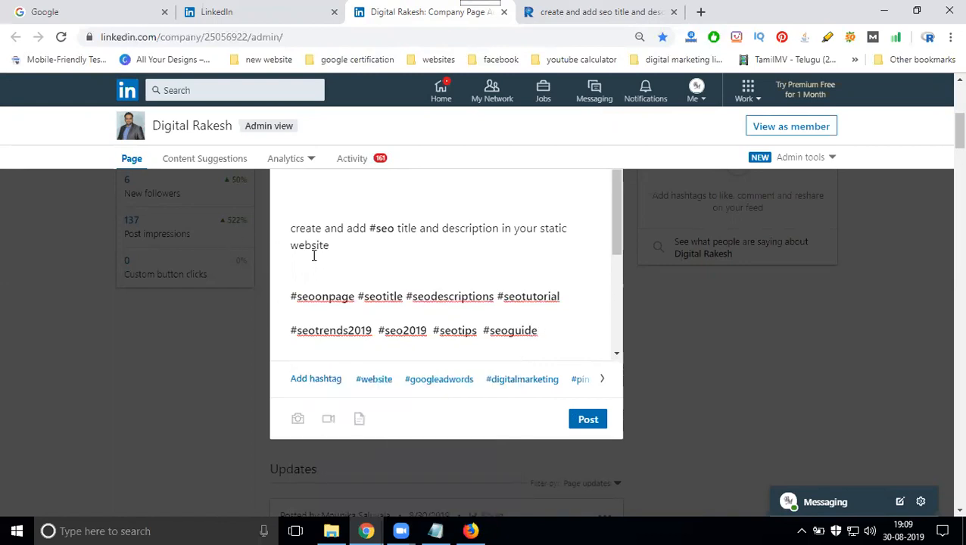
- End the caption with 'by #digitalrakesh'
text(by)
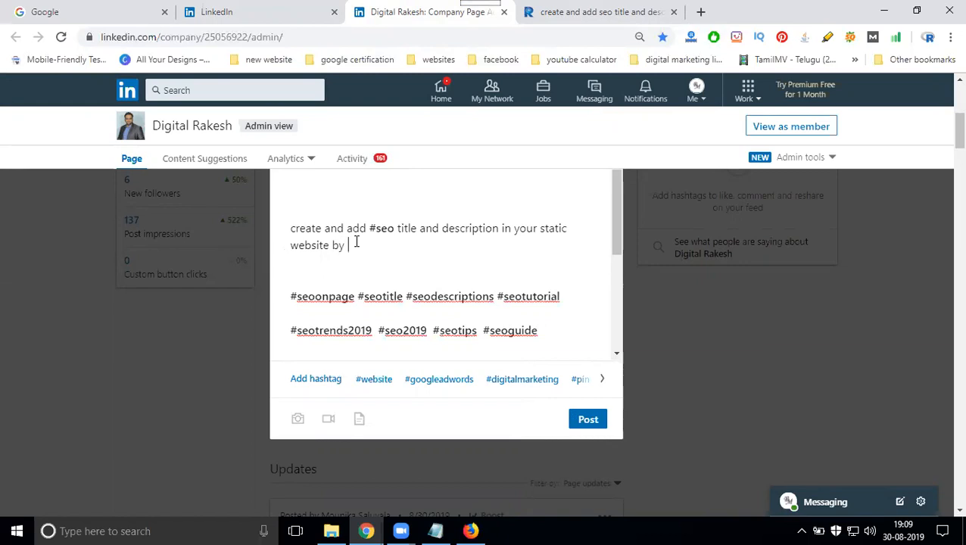
text(#digital)
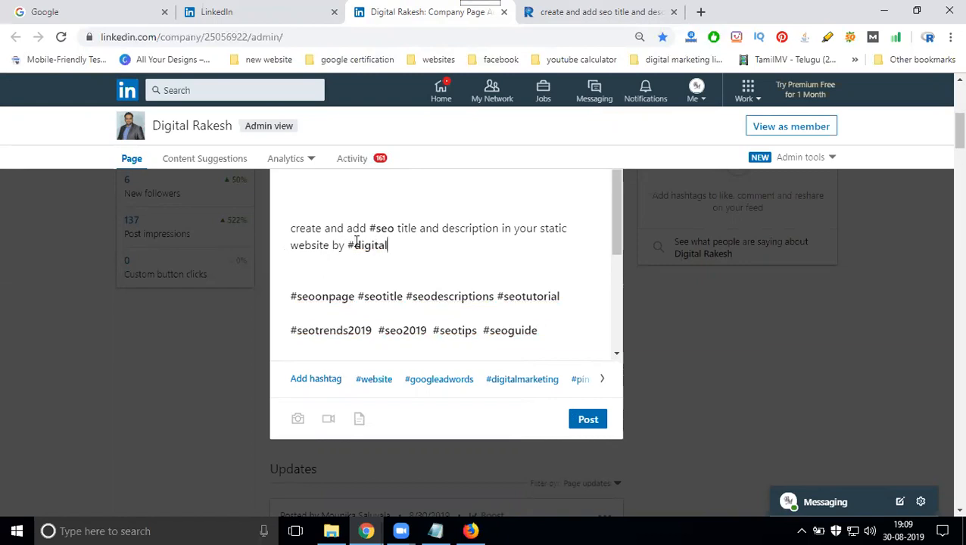
text(rakesh)
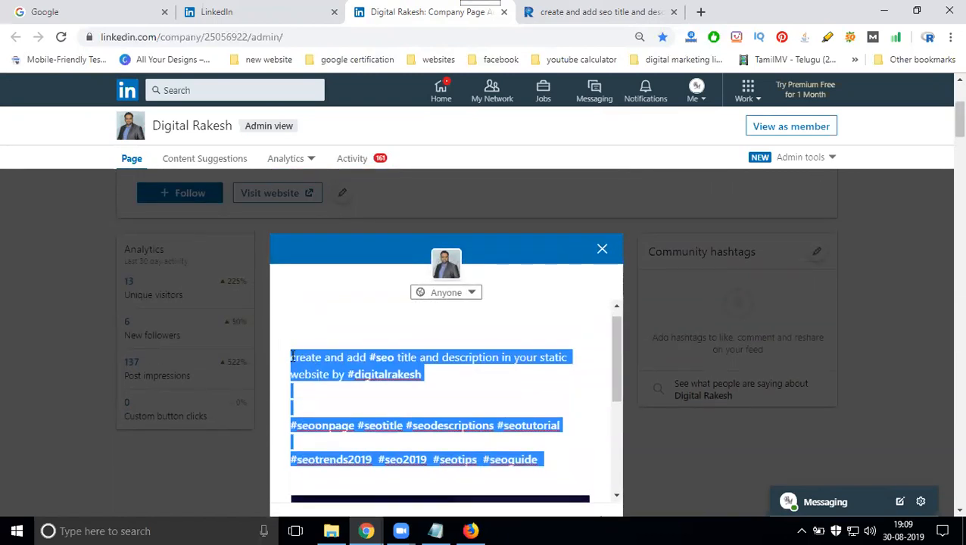
- Publish the SEO blog update on the Digital Rakesh page and expand its full text
scroll(down, 3)
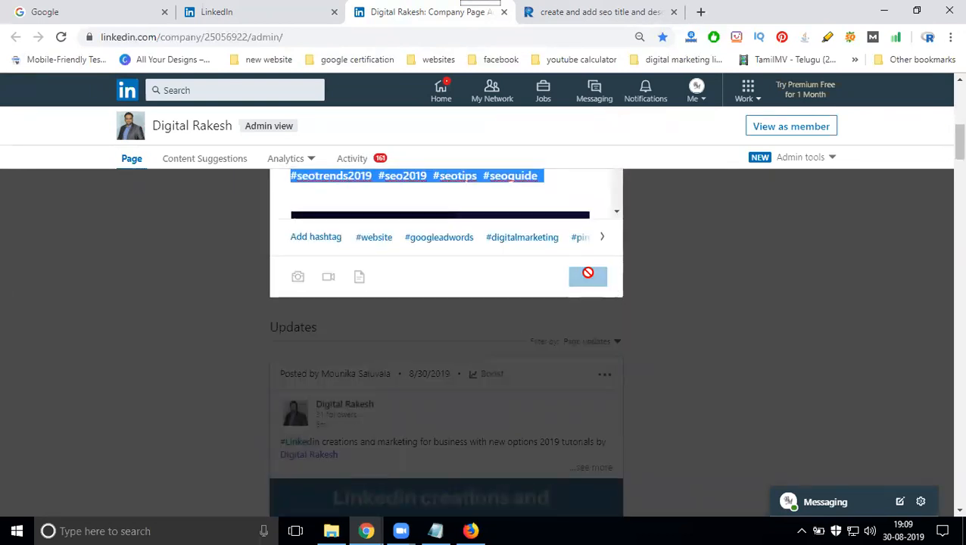
click(588, 276)
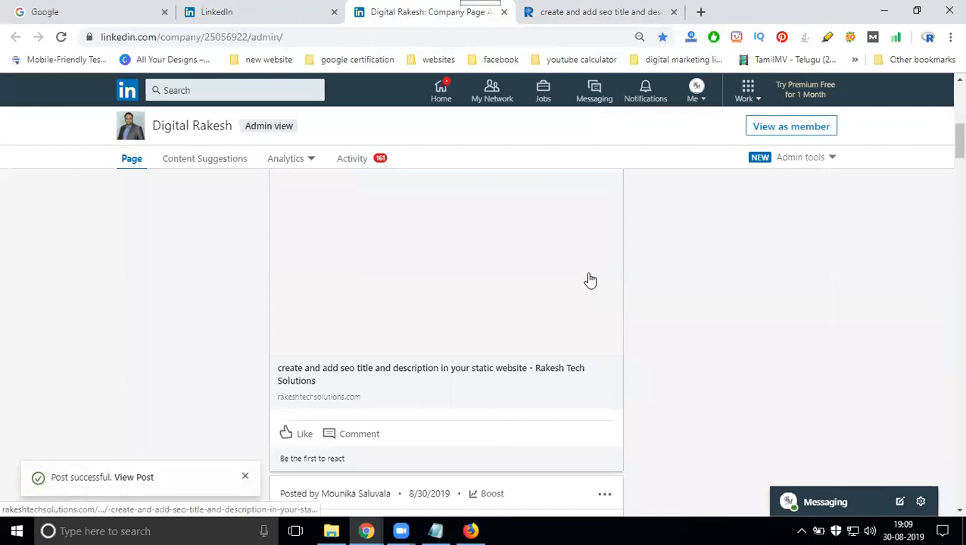
scroll(up, 3)
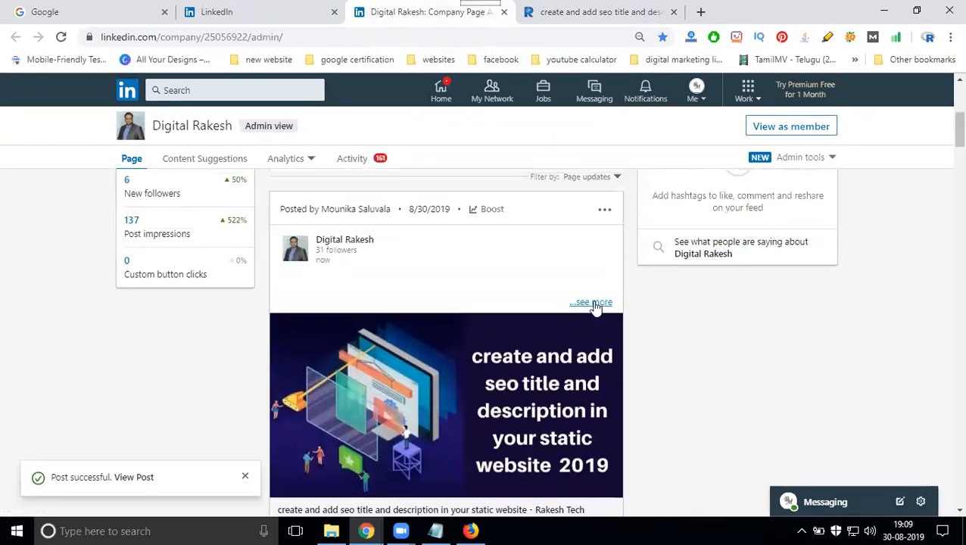
click(604, 209)
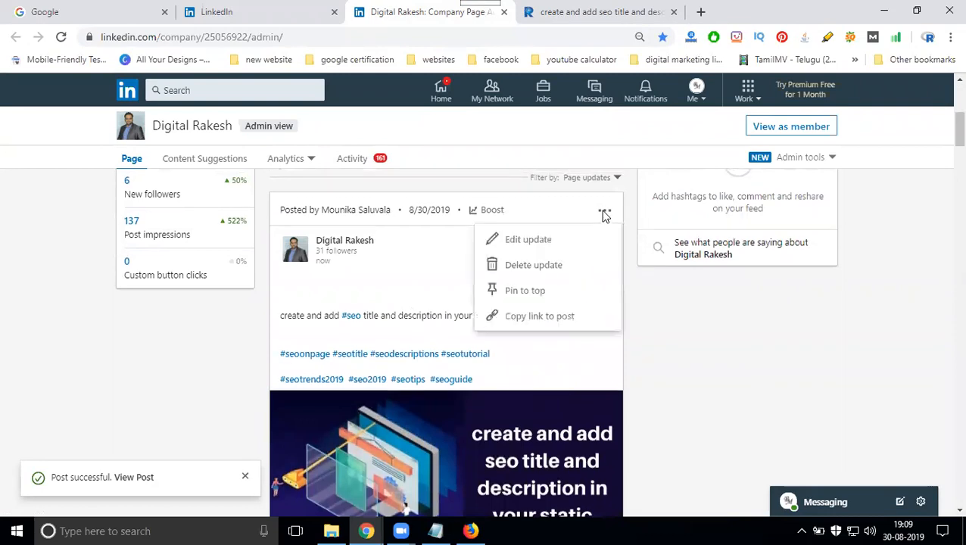
- Edit the published update's caption, save the change, then select all text
click(528, 239)
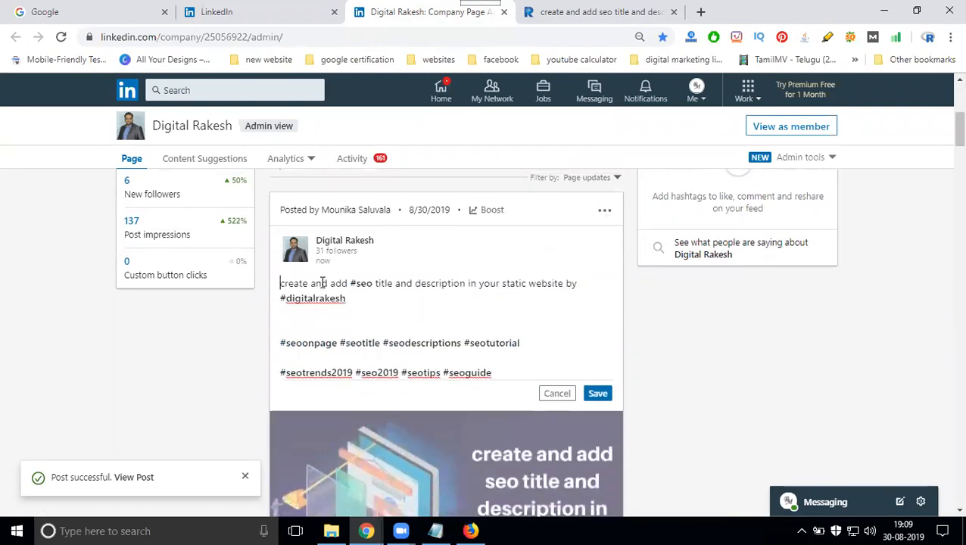
click(597, 393)
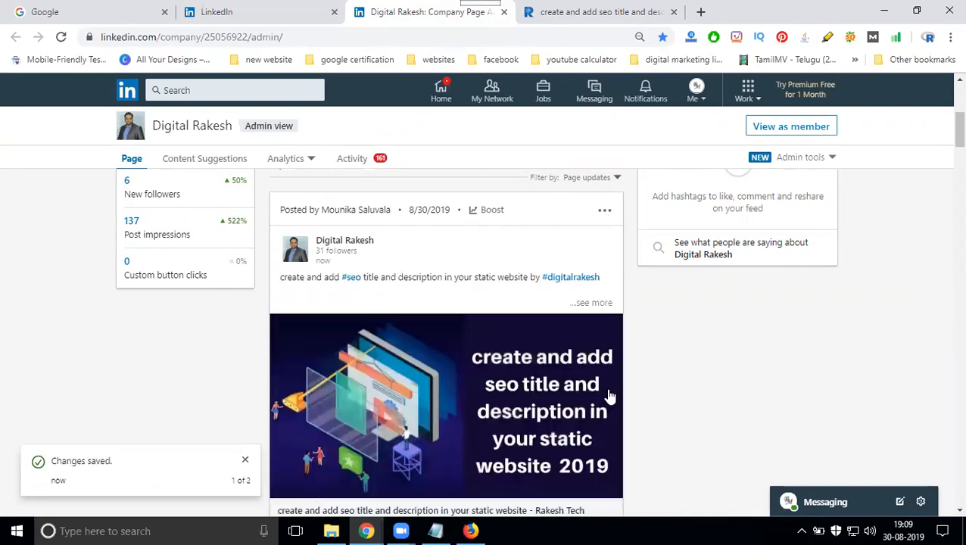
mouse_move(415, 277)
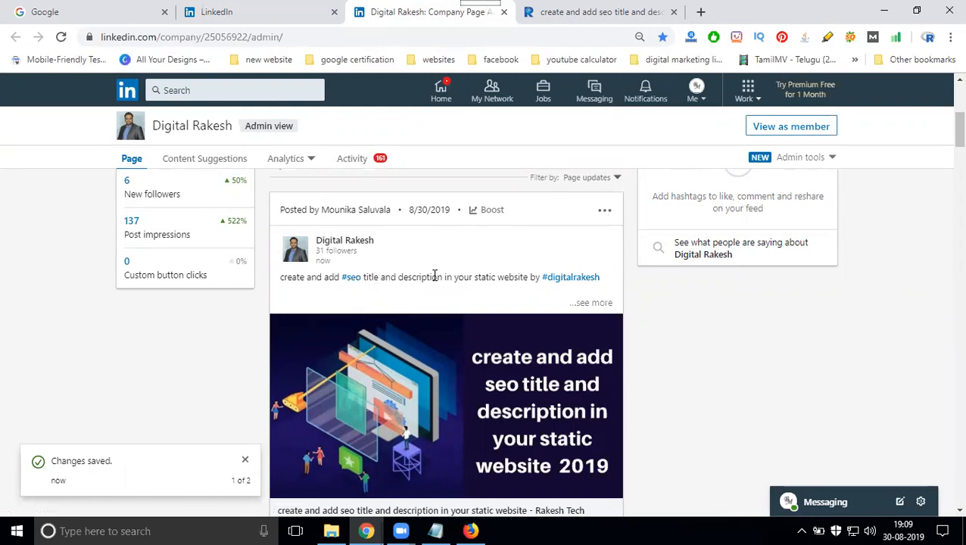
click(433, 531)
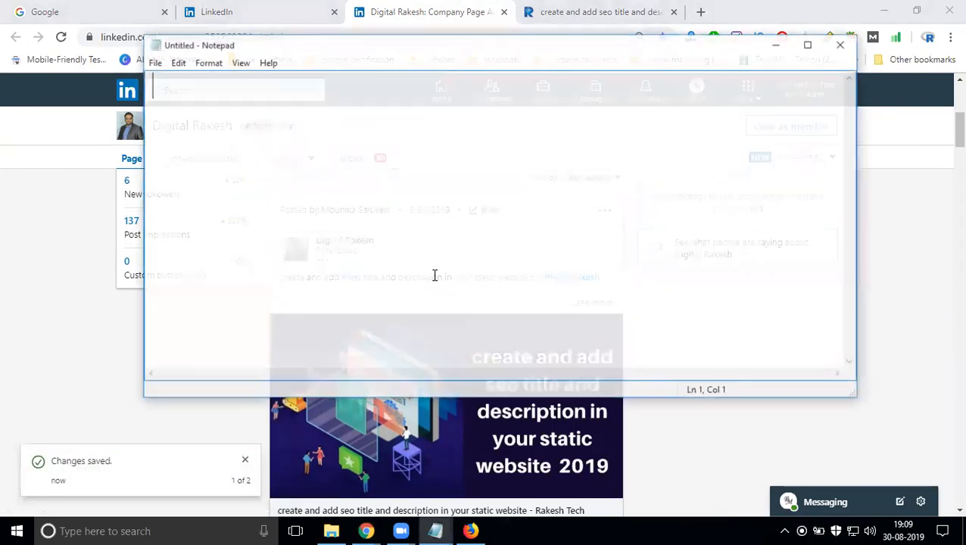
key(ctrl+a)
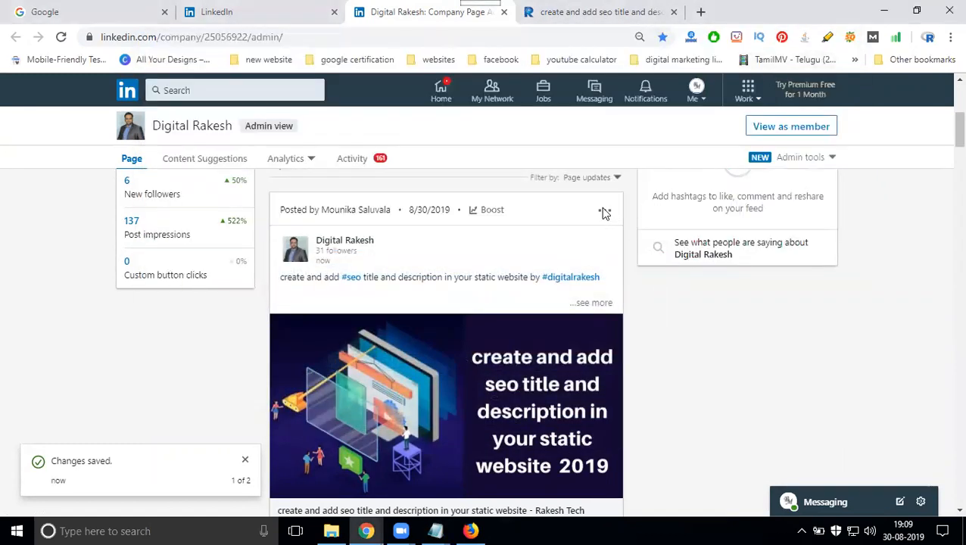
- Copy the published update's link and dismiss the Boost sponsor-content prompt
click(605, 210)
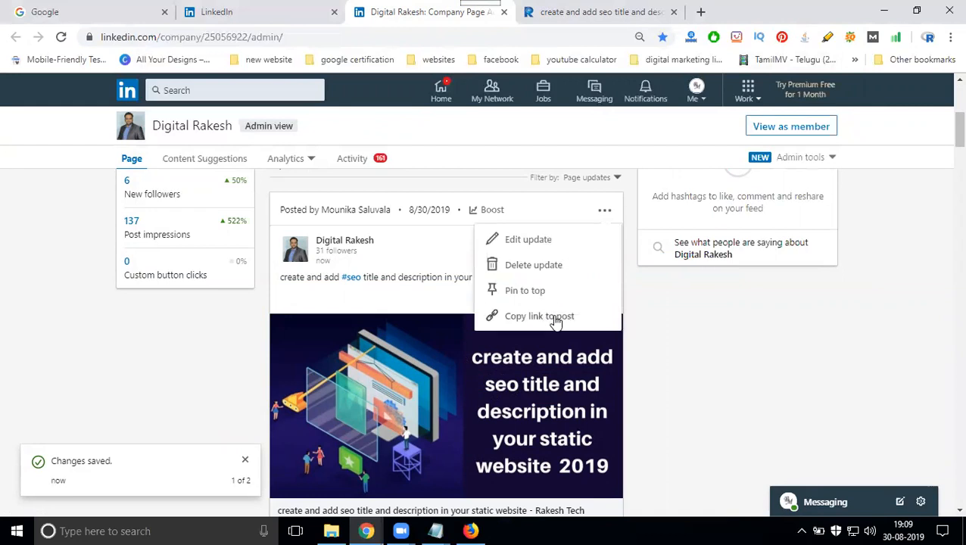
click(539, 316)
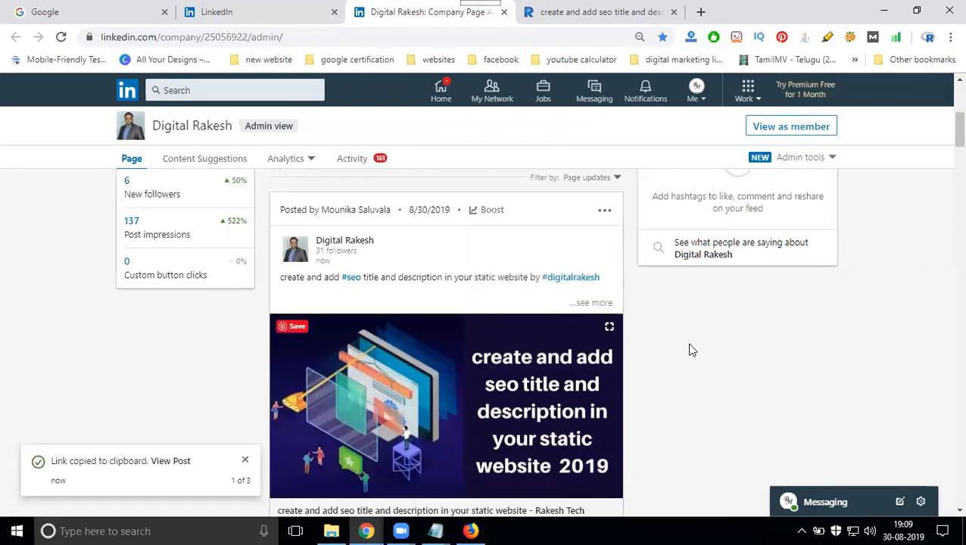
mouse_move(483, 215)
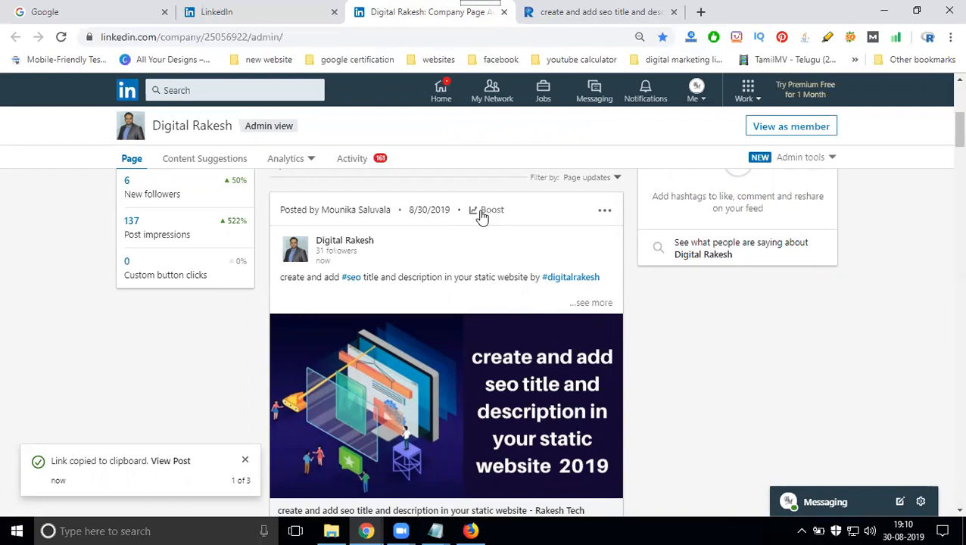
click(486, 210)
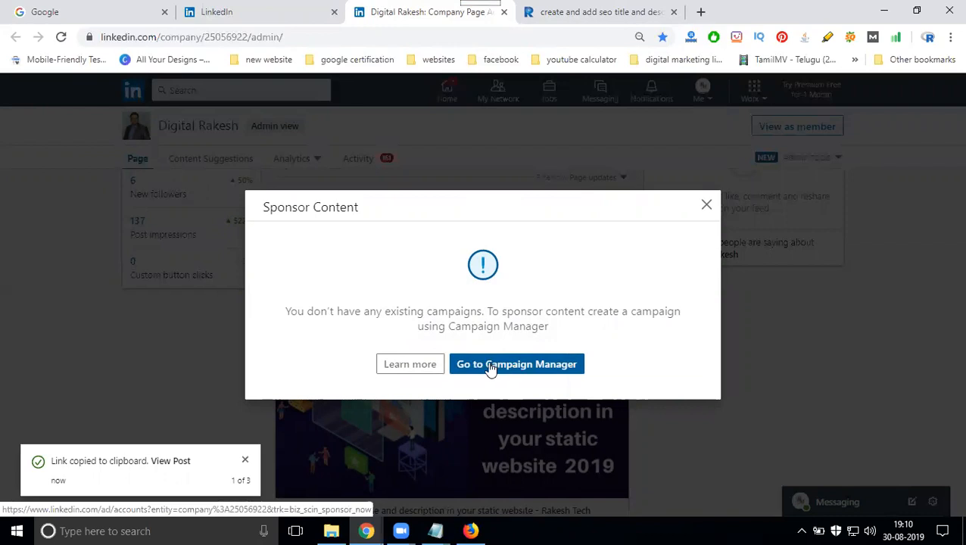
mouse_move(705, 210)
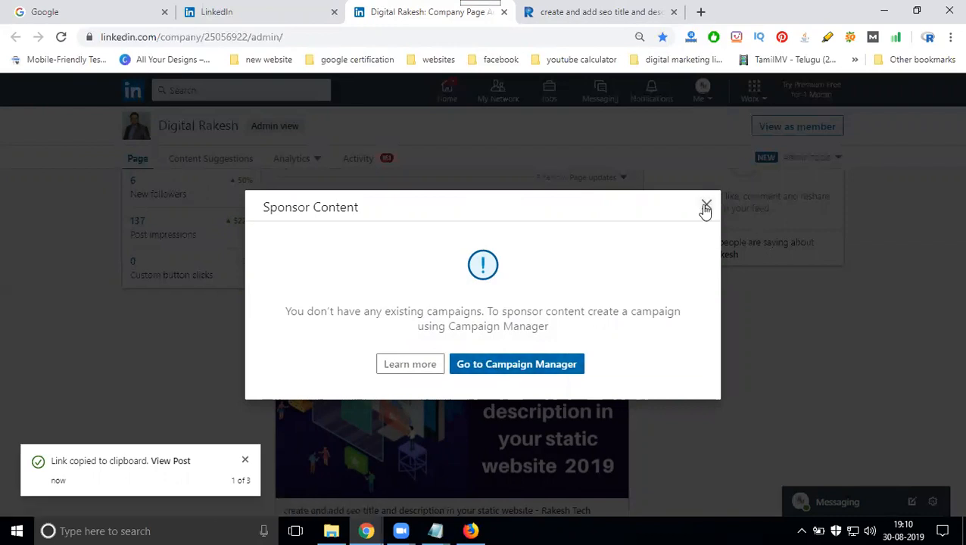
click(705, 206)
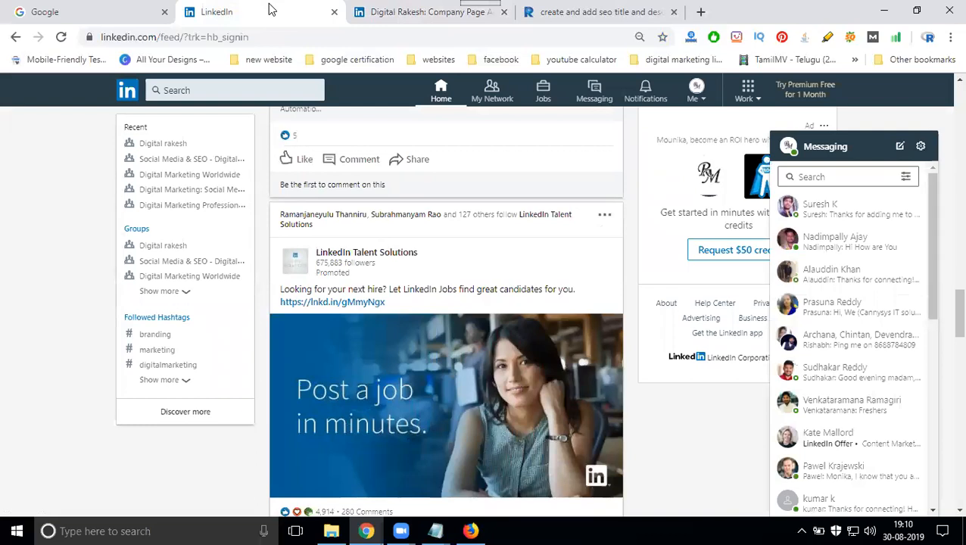
mouse_move(399, 215)
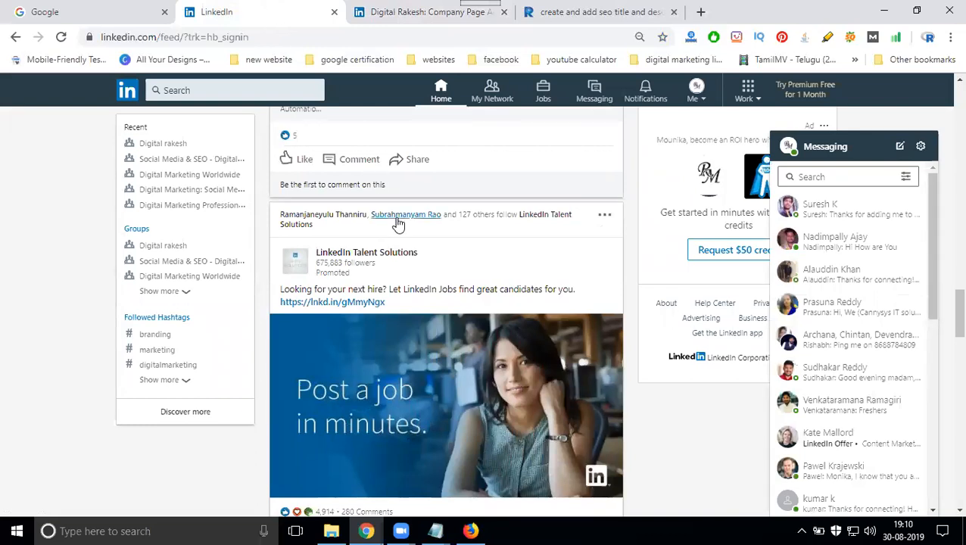
- Draft a Connections-only personal post with the update link and the SEO #digitalrakesh caption
scroll(up, 3)
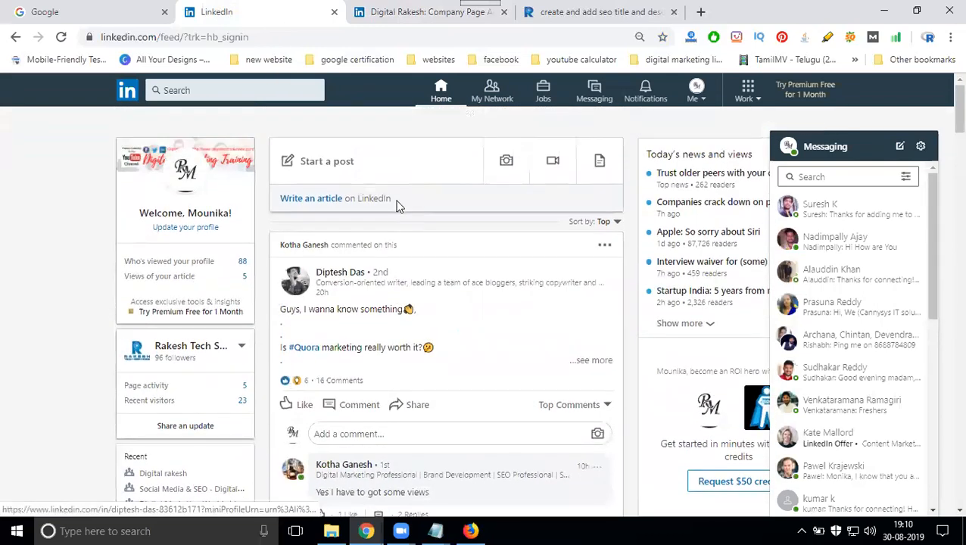
click(327, 160)
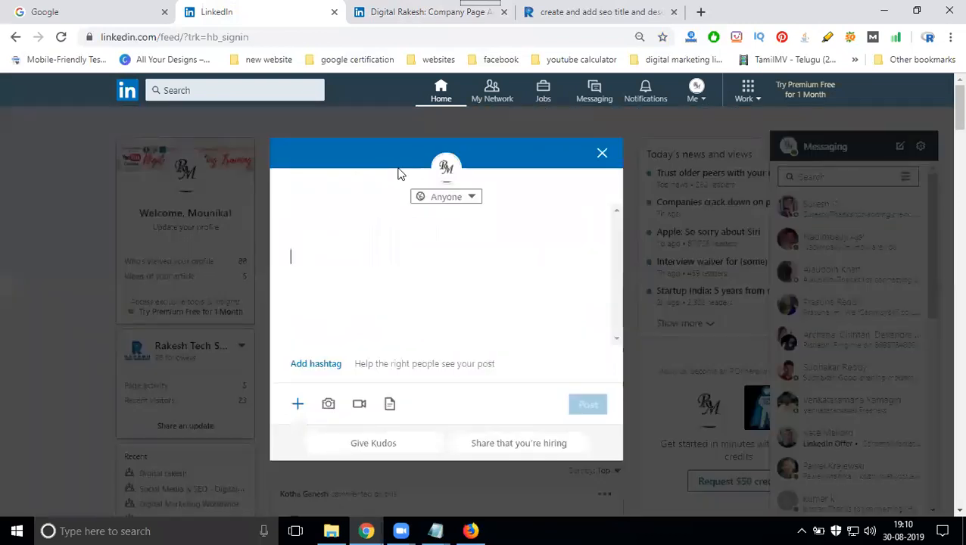
text(https://www.linkedin.com/feed/update/urn:li:activity:6573197305653092352)
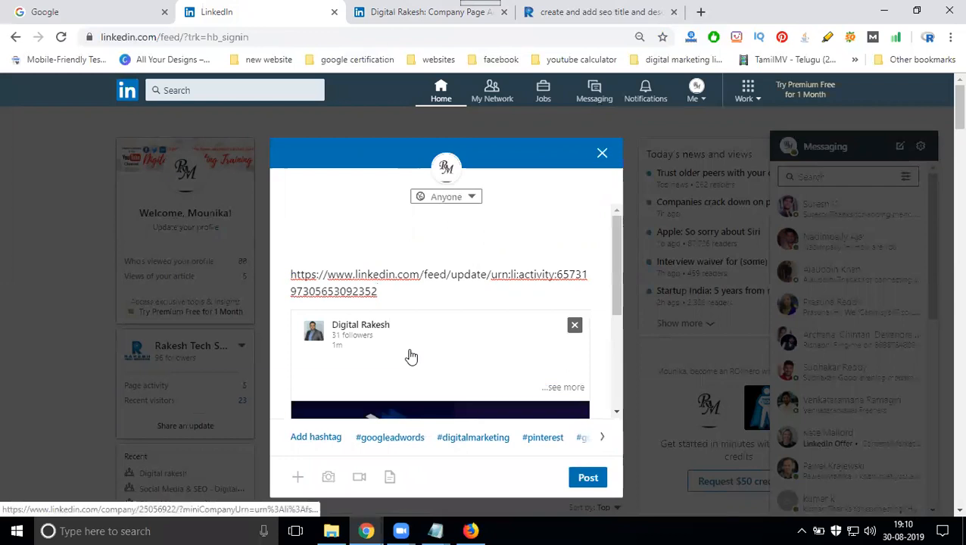
scroll(down, 3)
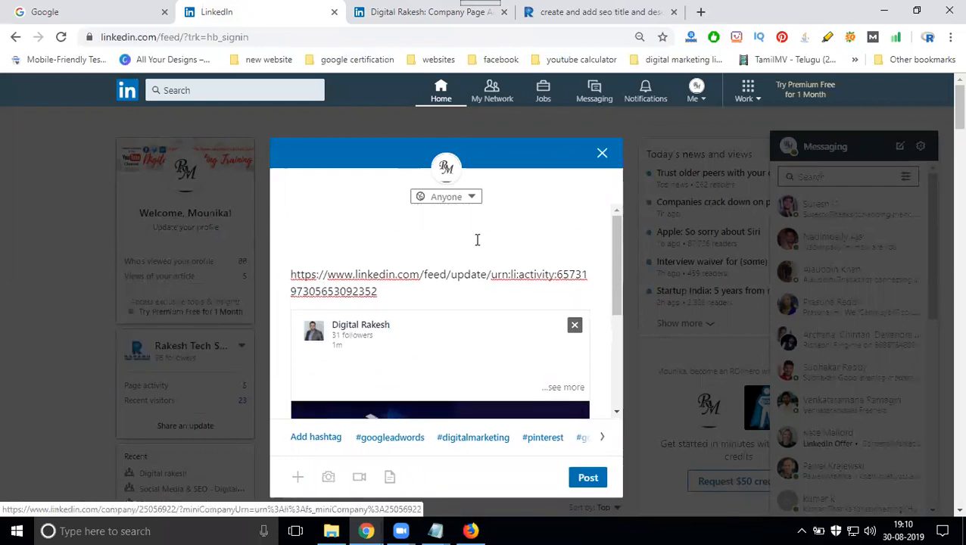
click(446, 197)
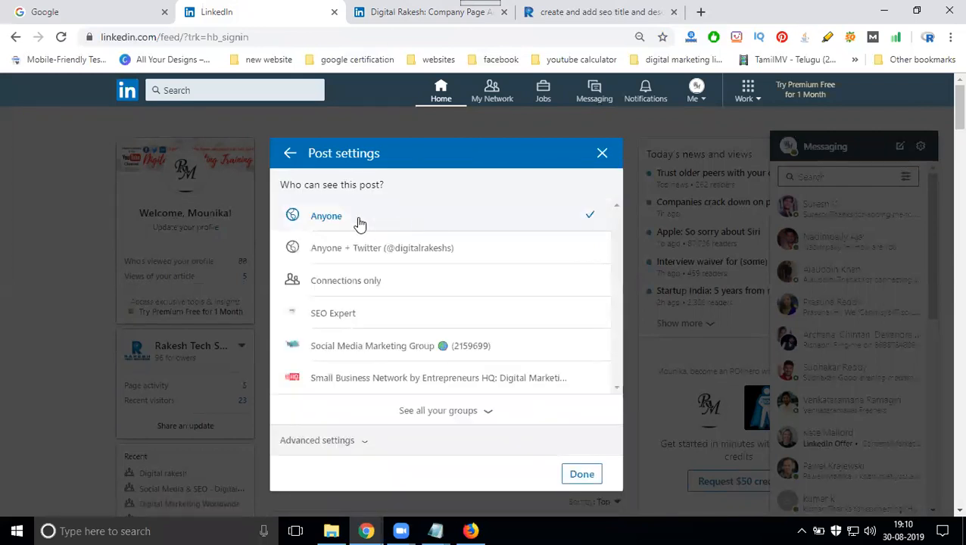
mouse_move(346, 280)
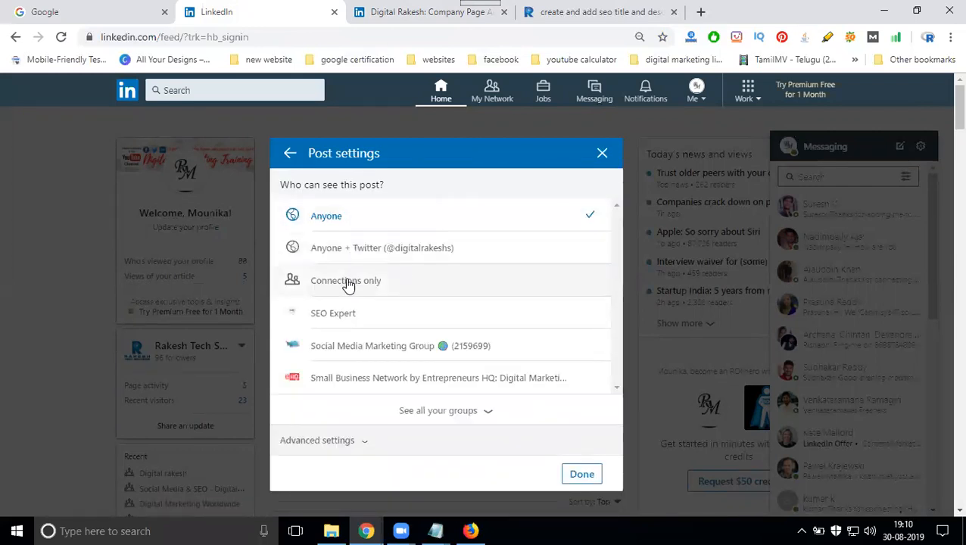
click(345, 280)
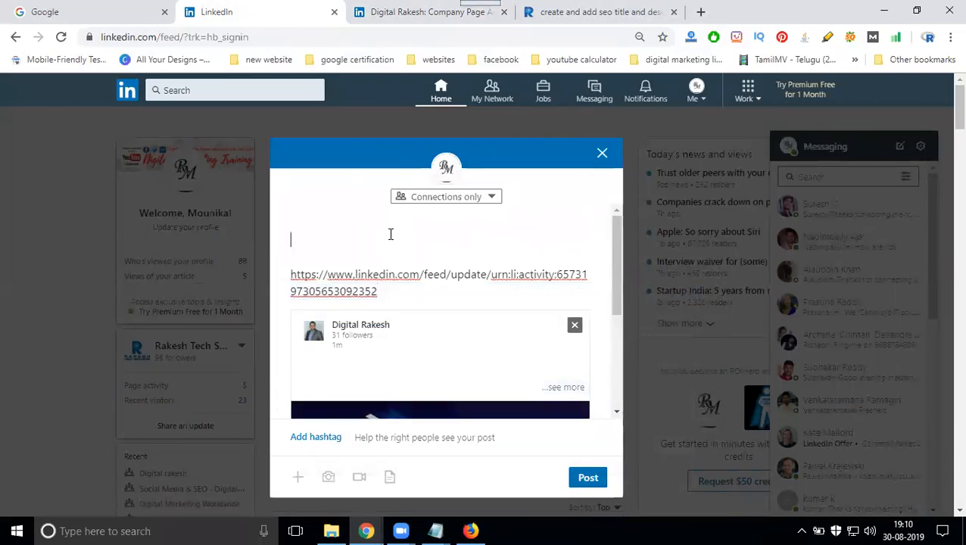
text(create and add #seo title and description in your static website by #digitalrakesh)
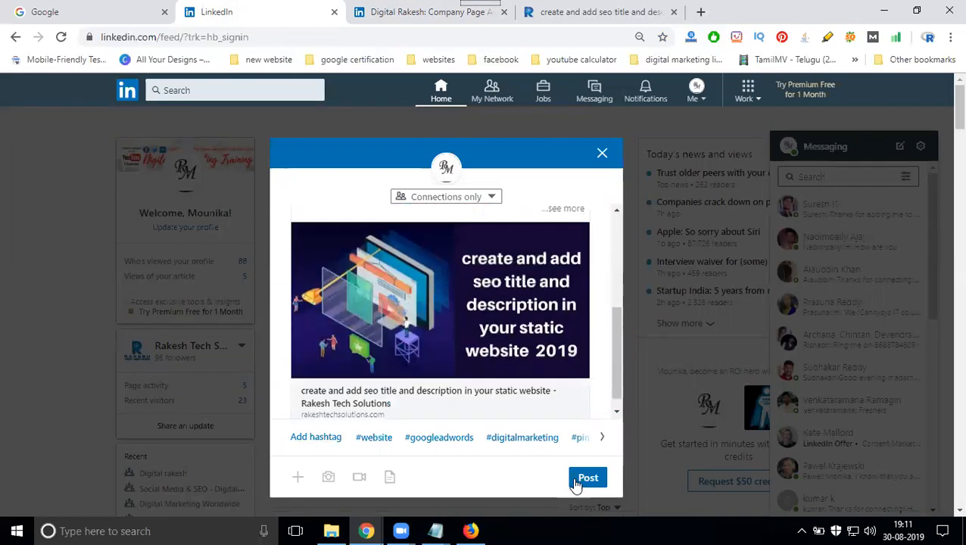
- Publish the connections-only reshare, grab the blog title, and return to LinkedIn
click(588, 478)
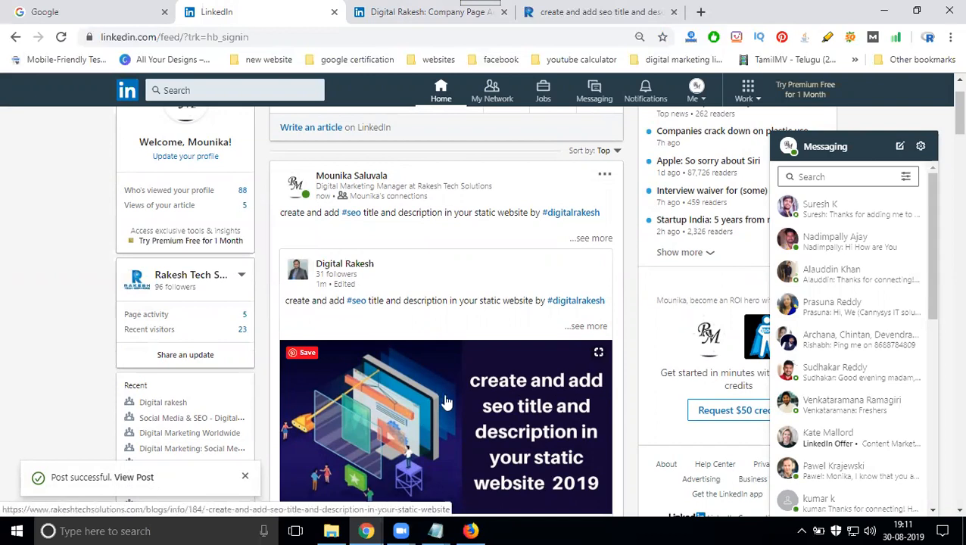
mouse_move(434, 410)
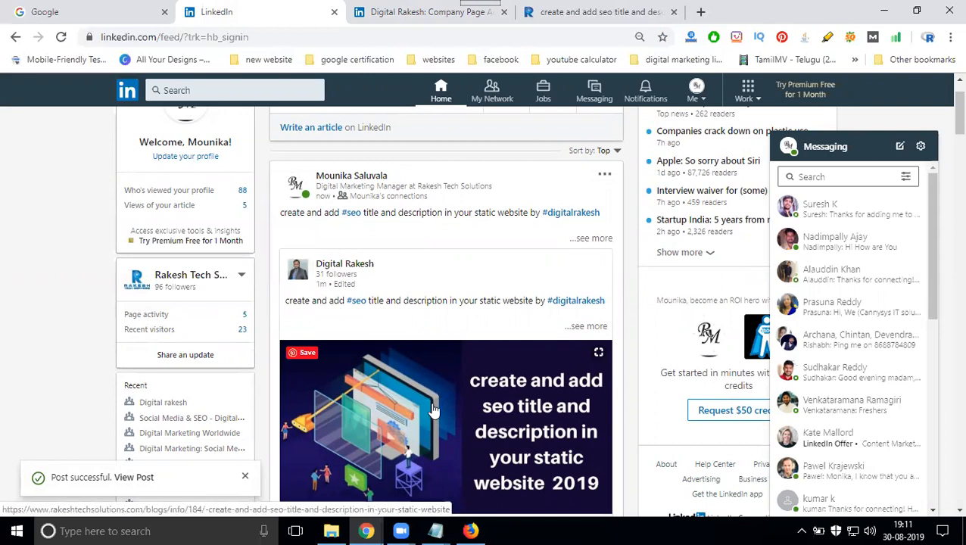
mouse_move(450, 331)
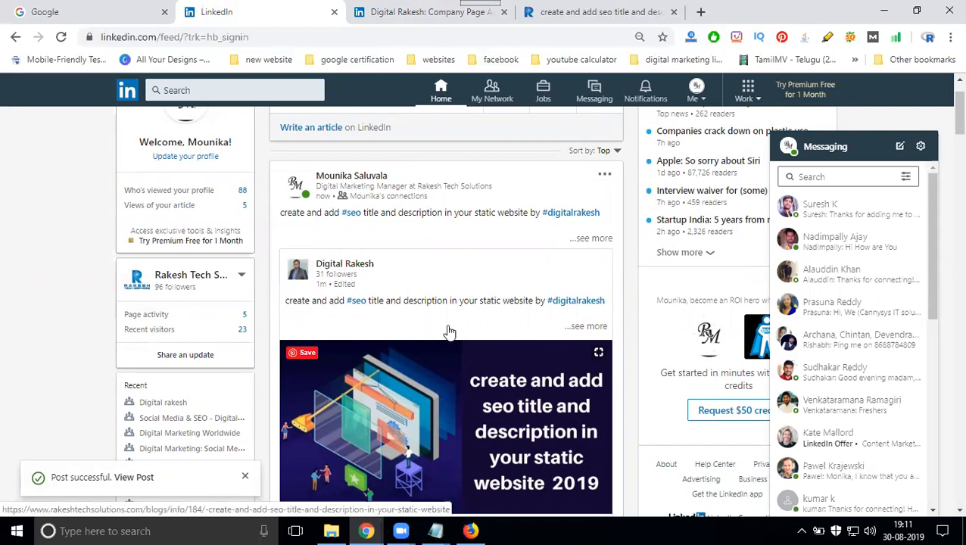
click(598, 12)
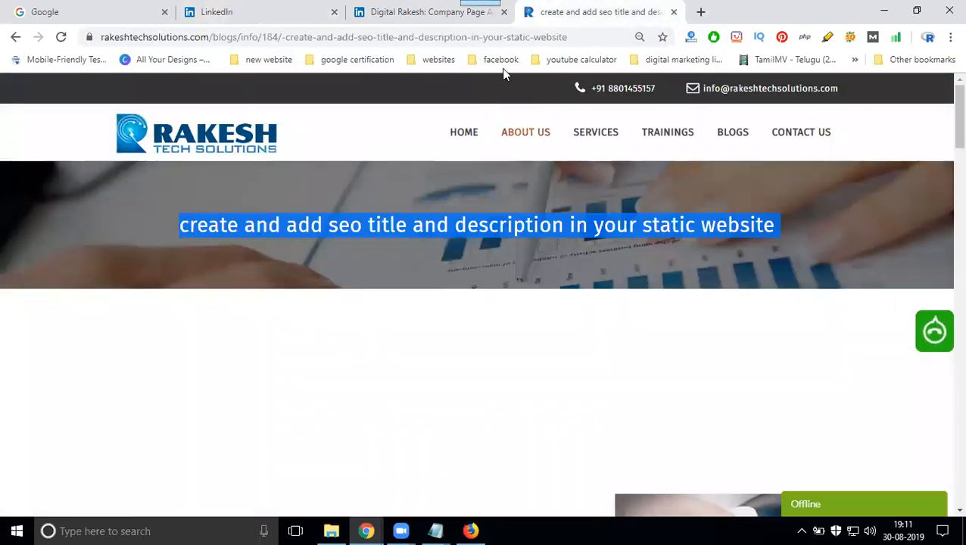
click(427, 12)
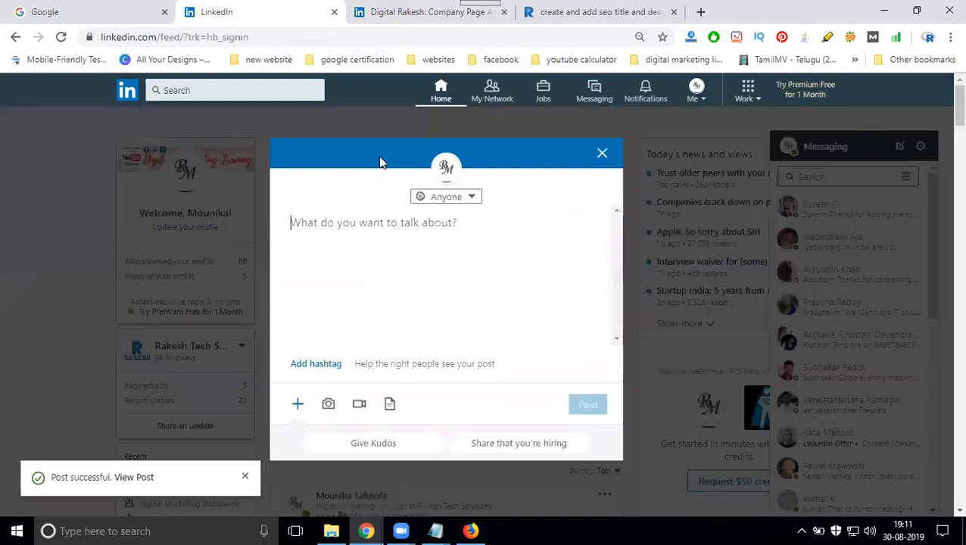
- Open the new post's audience choices, listing groups like SEO Expert
click(446, 196)
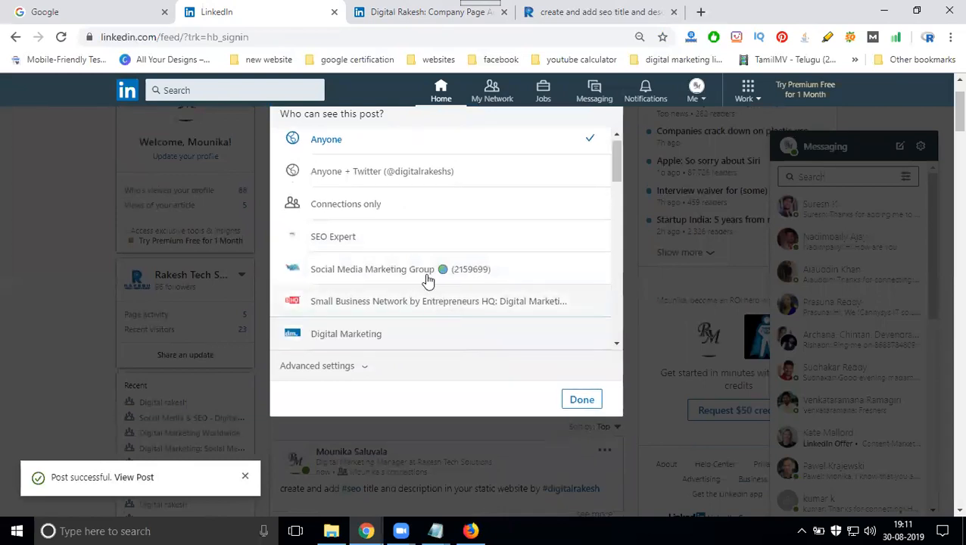
mouse_move(352, 295)
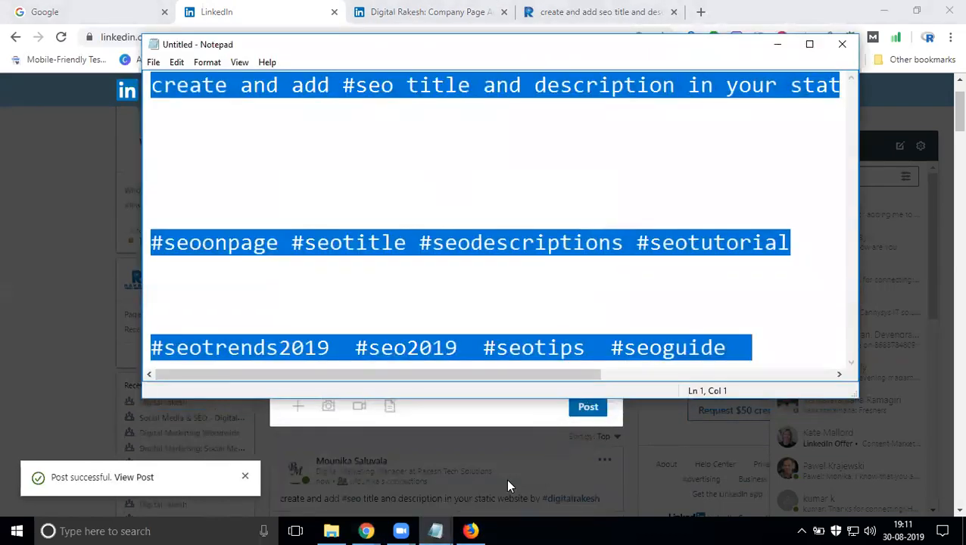
- Select all of the SEO caption and hashtag lines in Notepad for the LinkedIn post
click(210, 127)
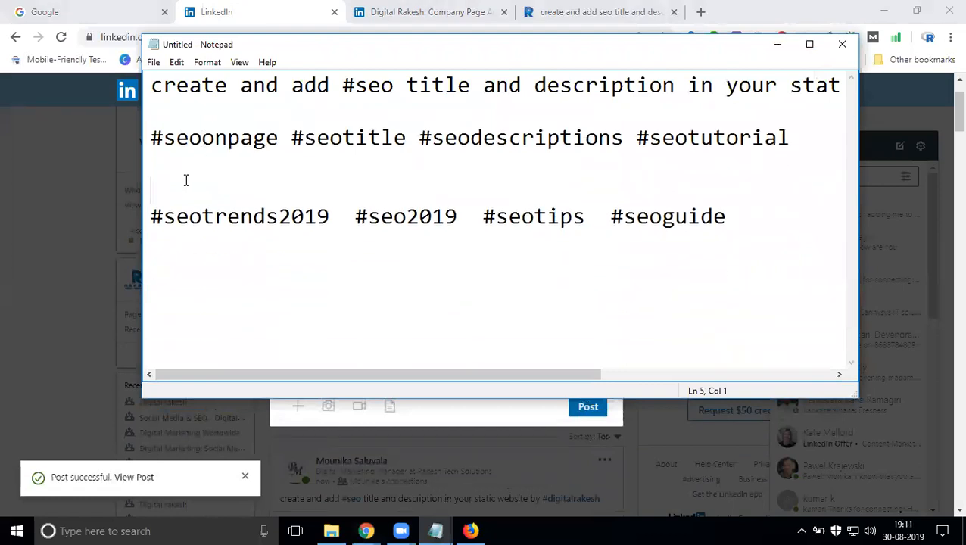
key(ctrl+a)
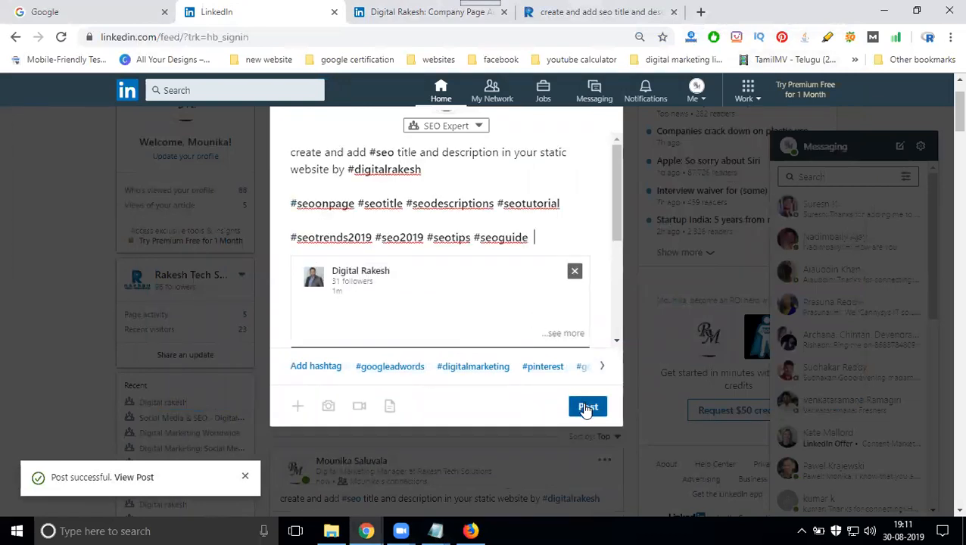
- Publish the captioned SEO blog post to the SEO Expert group and type 'seo' in search
click(589, 407)
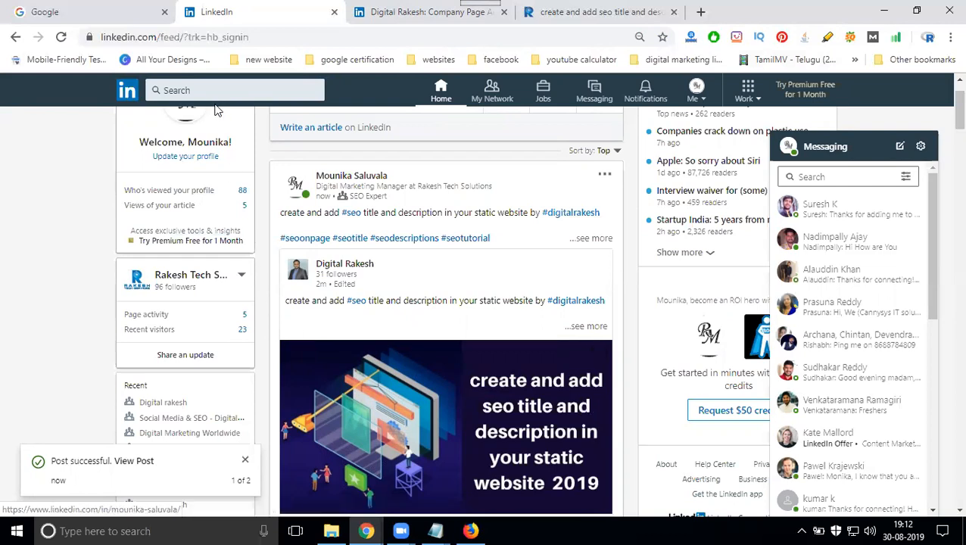
text(seo)
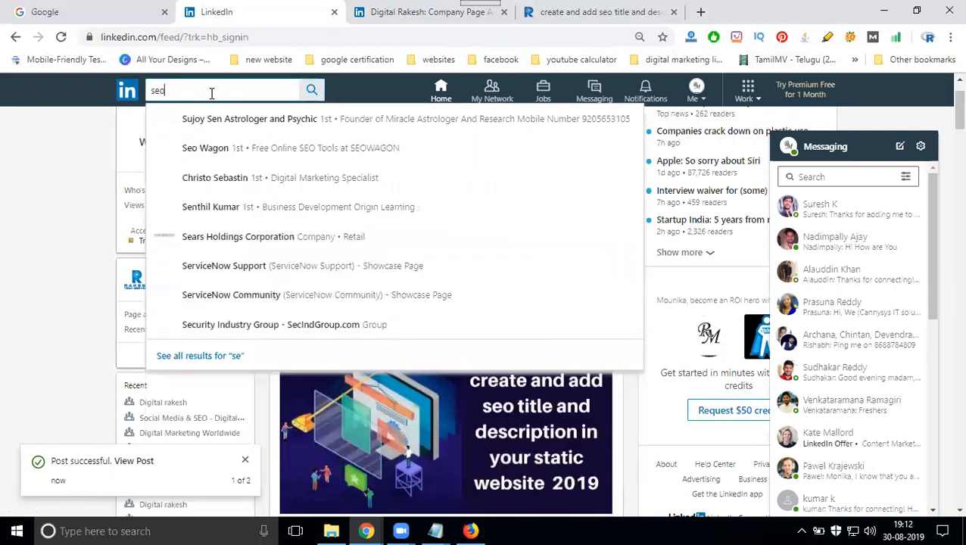
- Run the 'seo' search, filter the results to Groups, and open SEO groups in new tabs
key(Return)
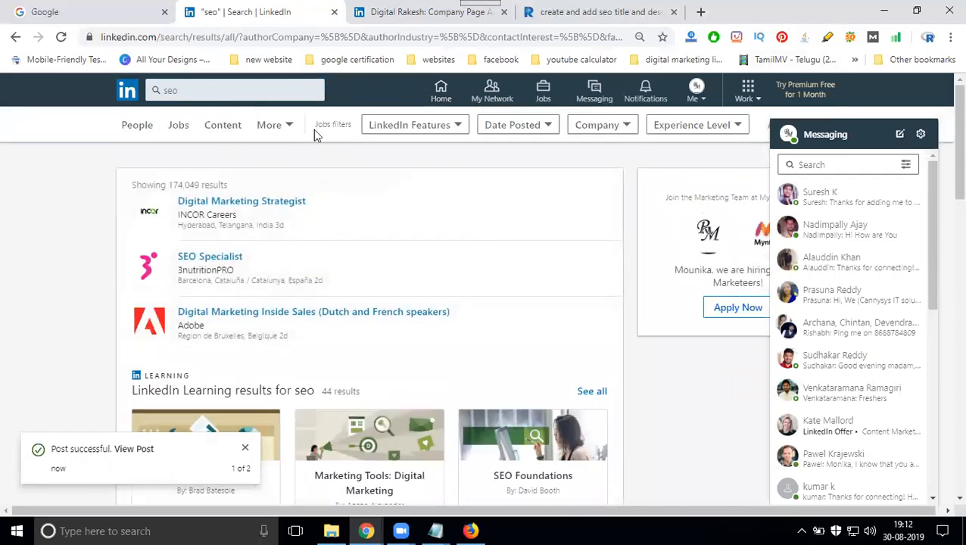
click(269, 125)
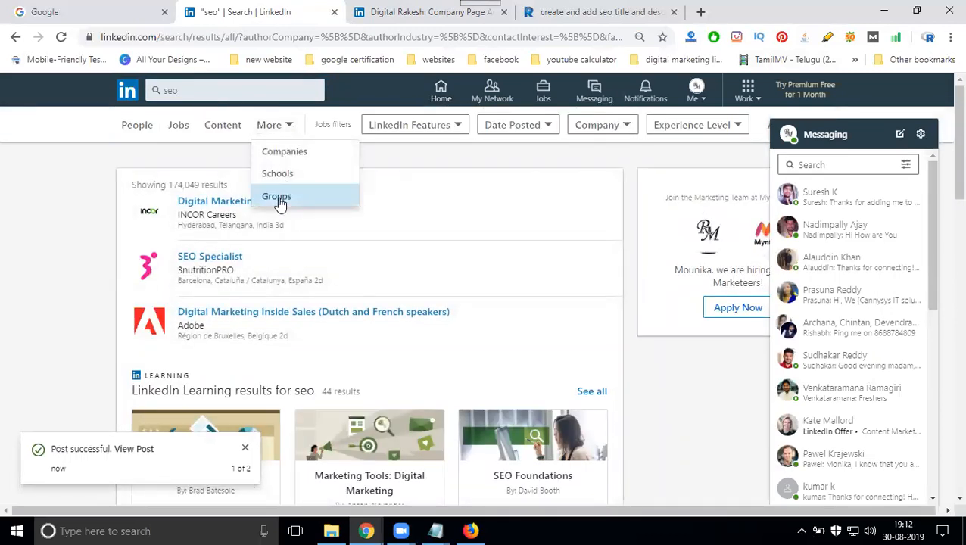
click(276, 196)
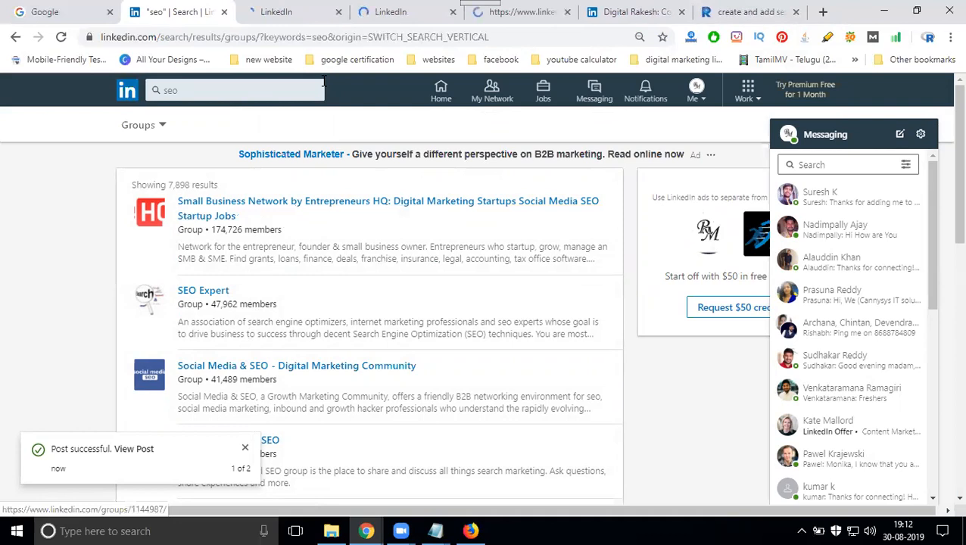
click(388, 209)
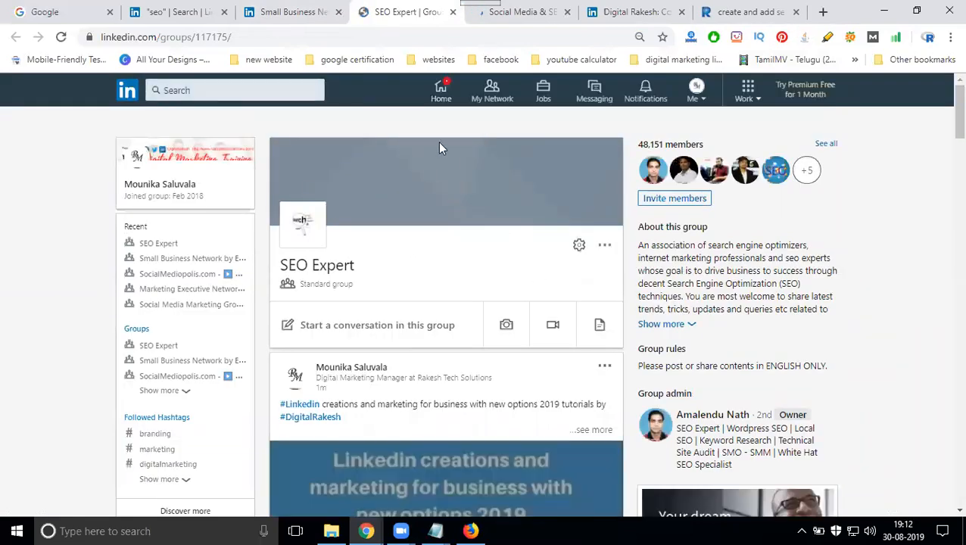
- Move to the Social Media & SEO - Digital Marketing Community group tab
click(520, 13)
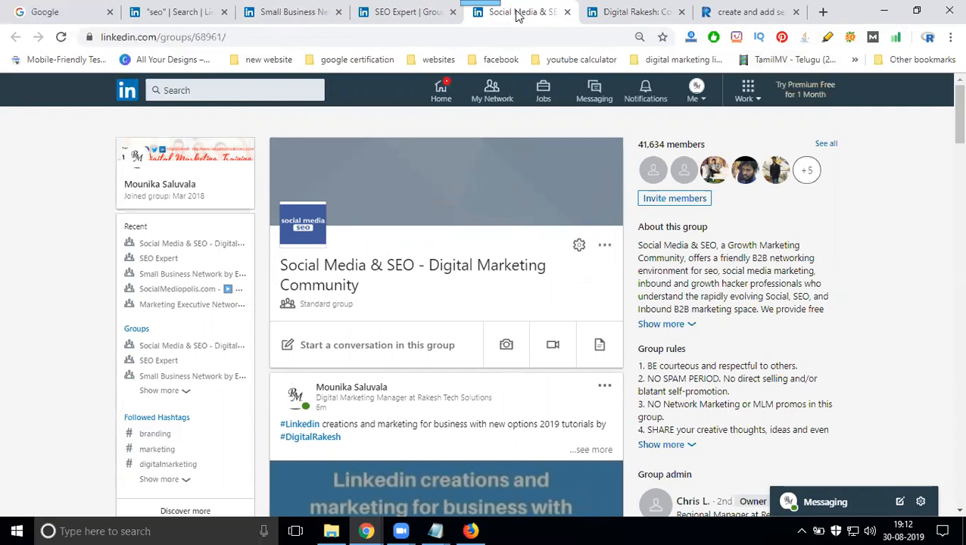
mouse_move(452, 12)
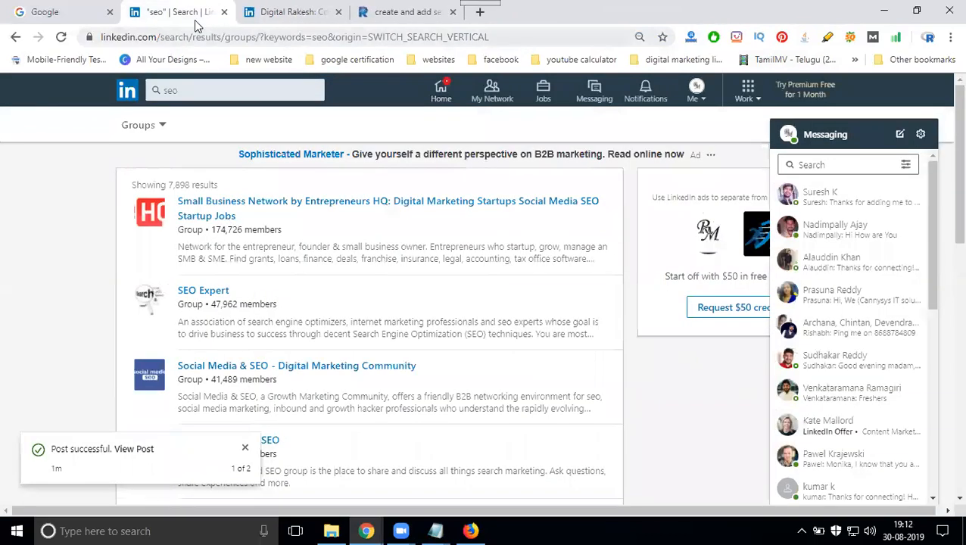
- Open the Link Building and SEO group from the results, then close its already-joined tab
scroll(down, 3)
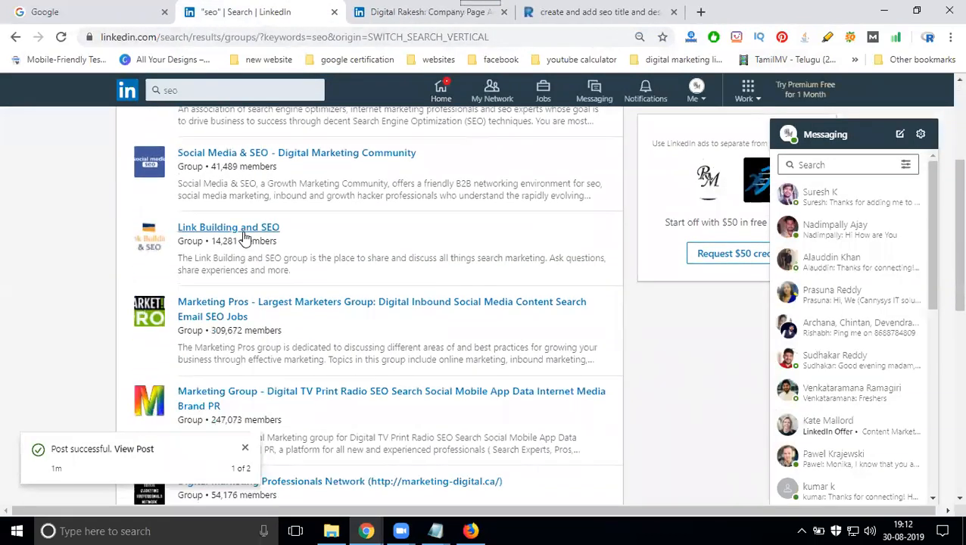
click(228, 227)
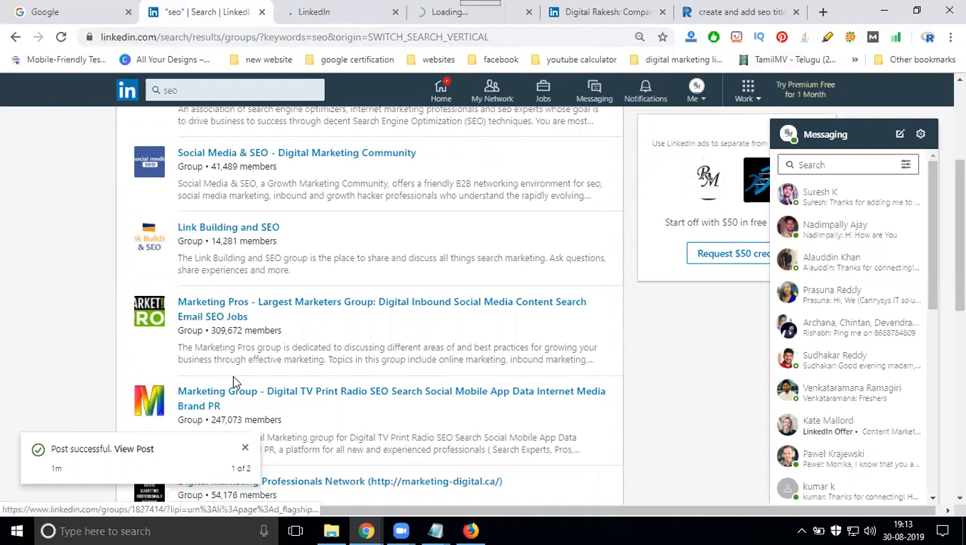
scroll(down, 3)
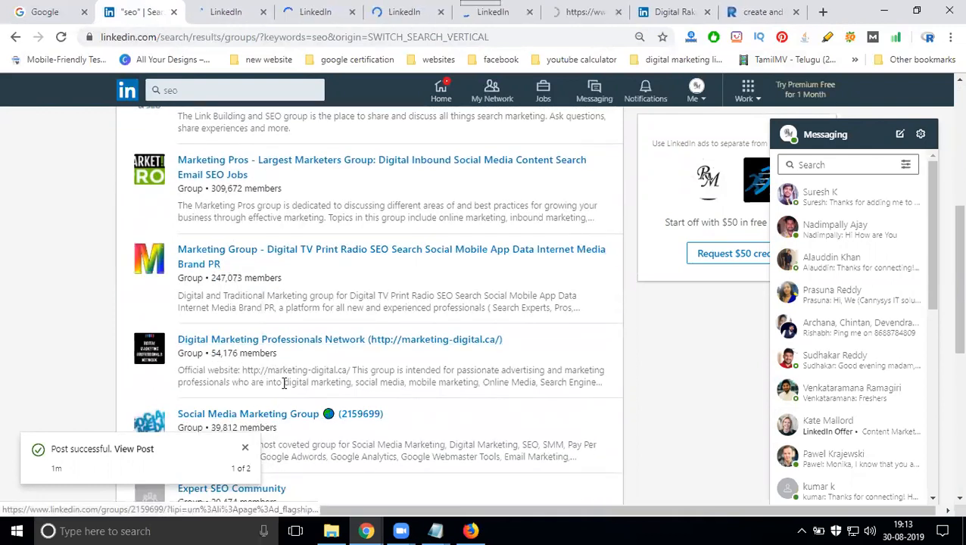
scroll(down, 3)
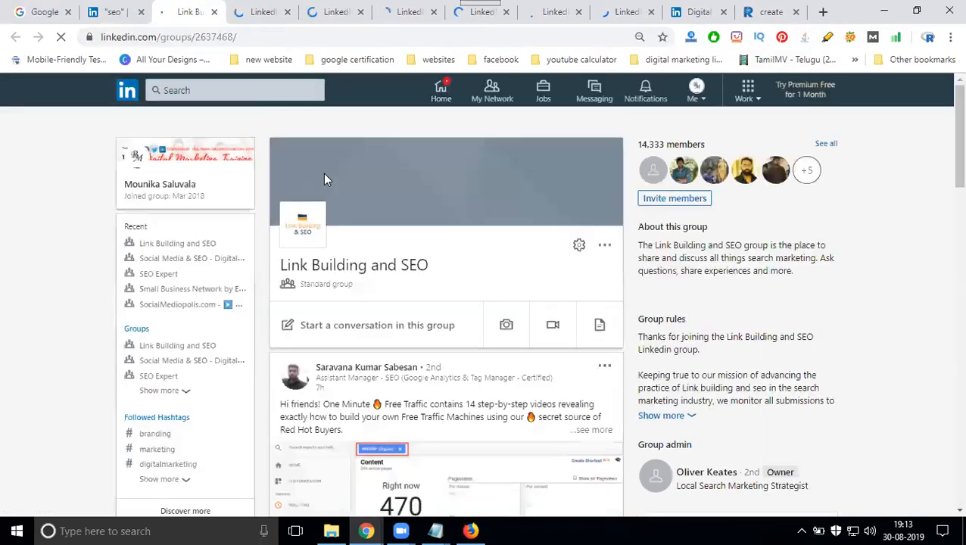
click(185, 11)
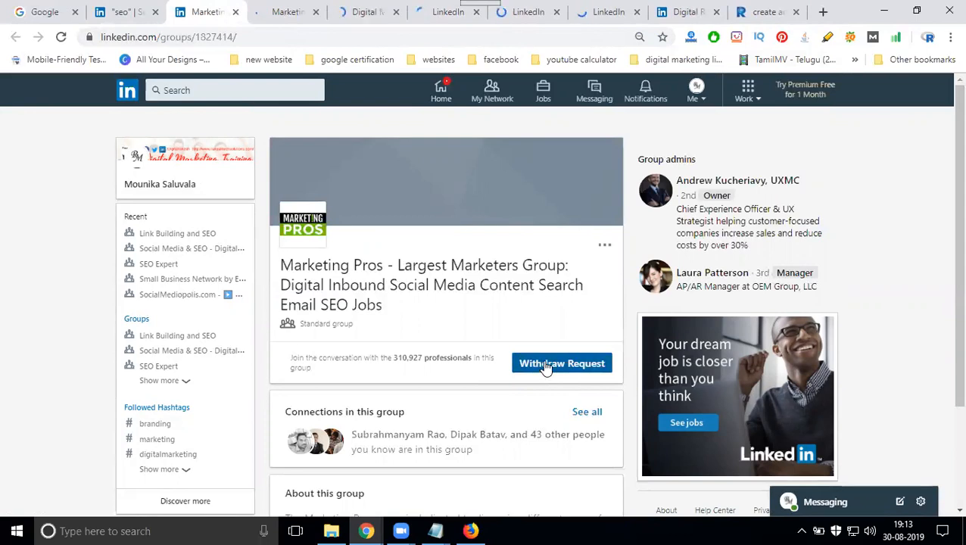
- Close the Marketing Pros tab and request to join Marketing Group - Digital TV Print Radio SEO
click(562, 363)
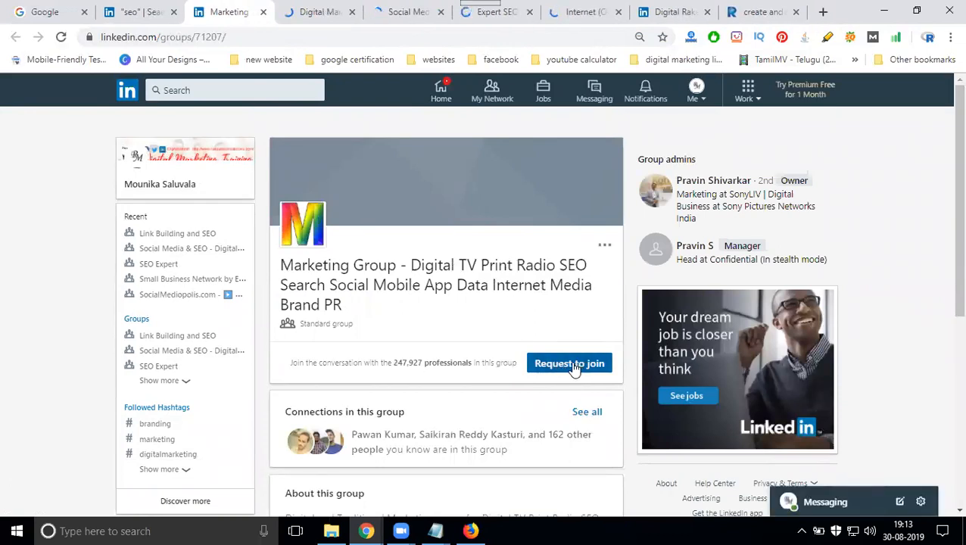
mouse_move(345, 271)
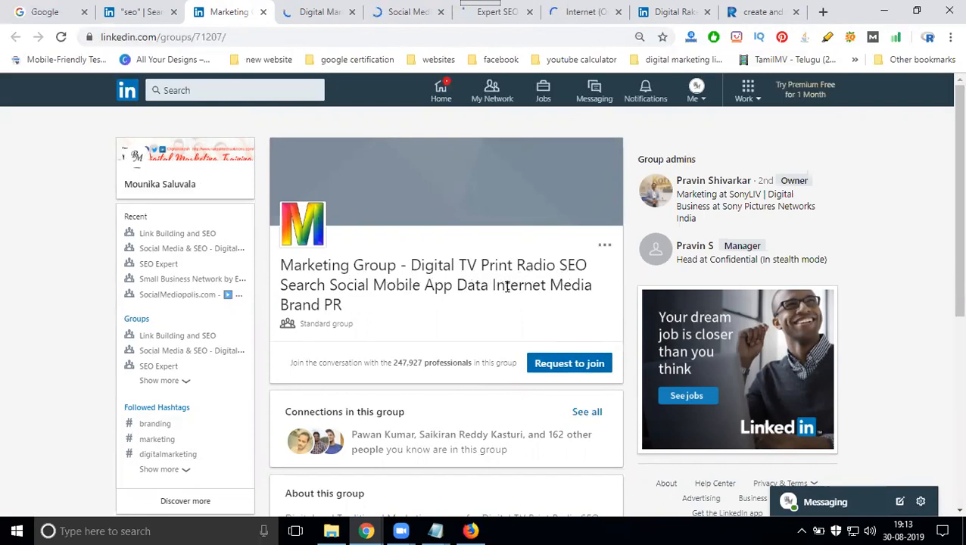
scroll(down, 3)
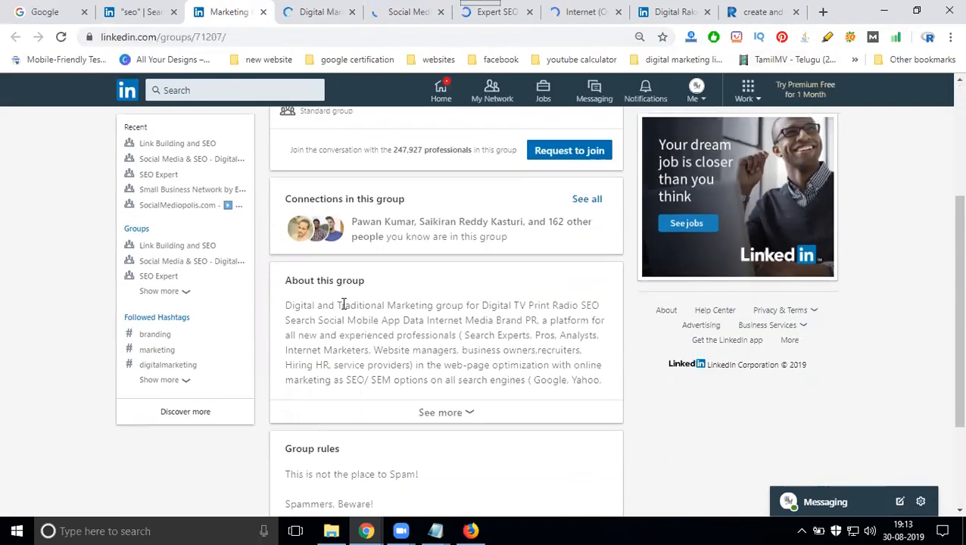
scroll(down, 3)
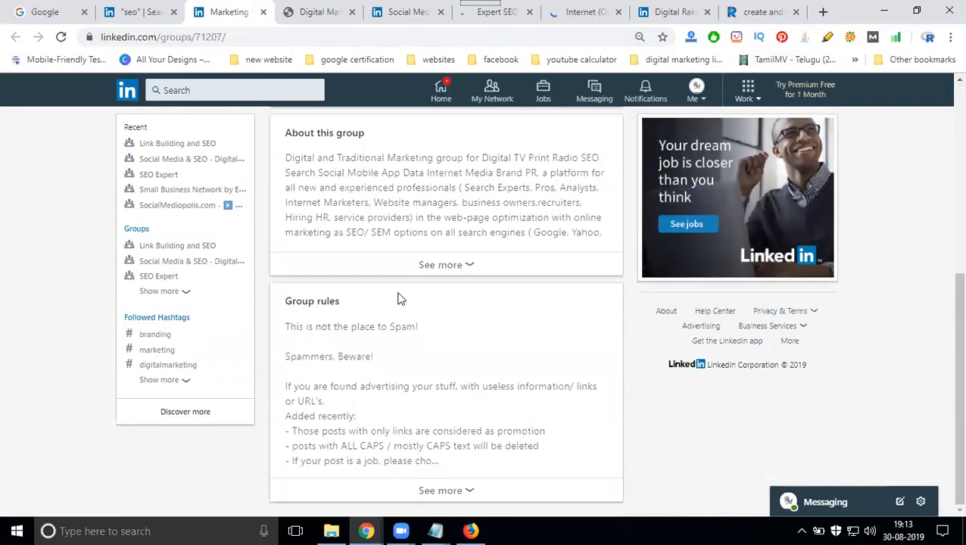
scroll(up, 3)
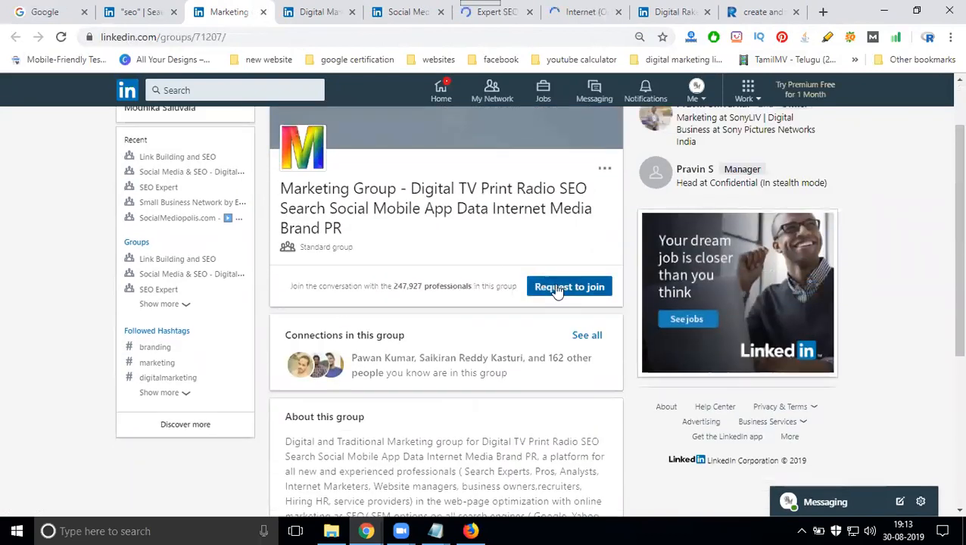
click(569, 287)
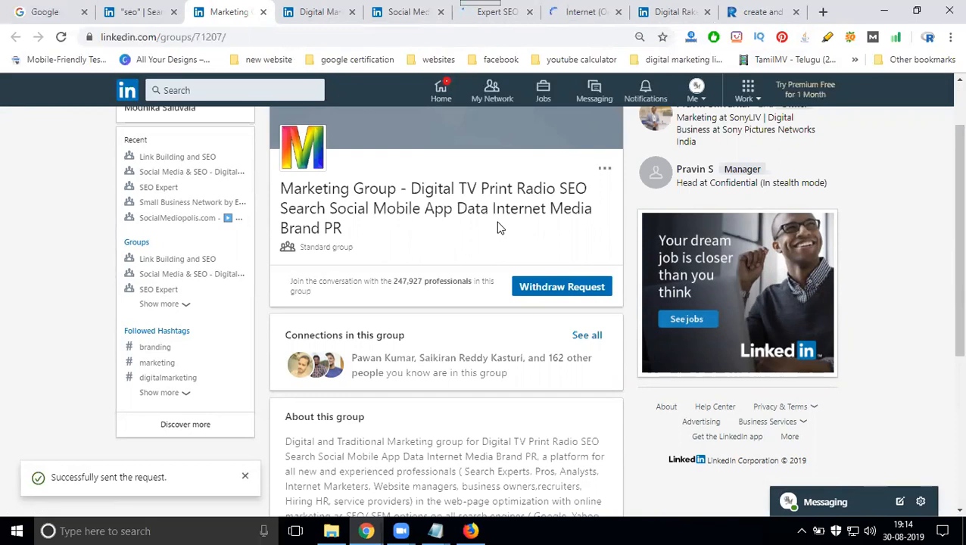
mouse_move(644, 155)
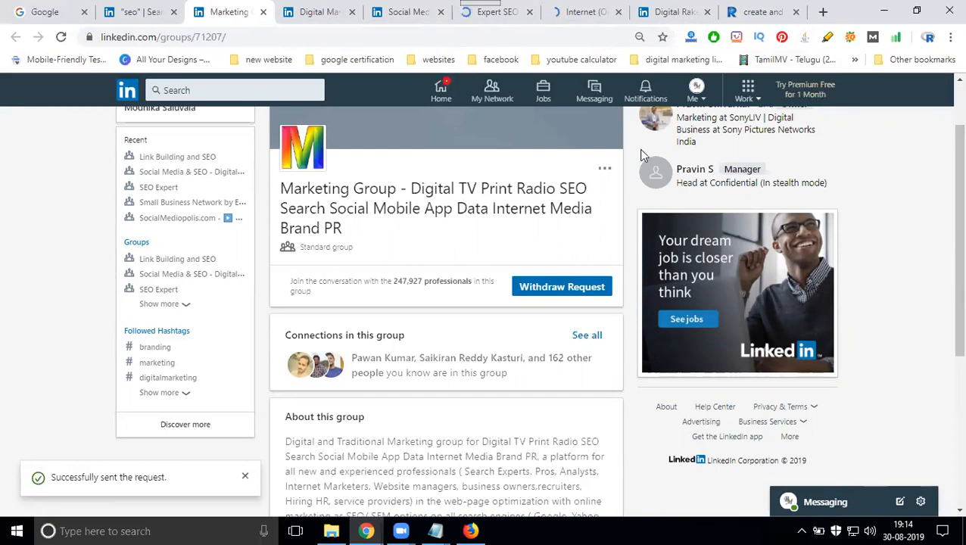
scroll(up, 3)
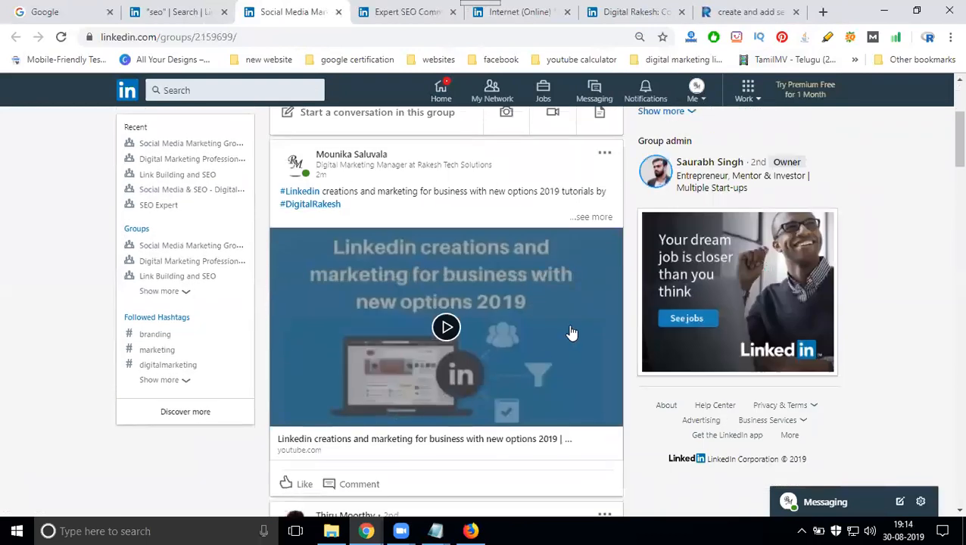
mouse_move(386, 187)
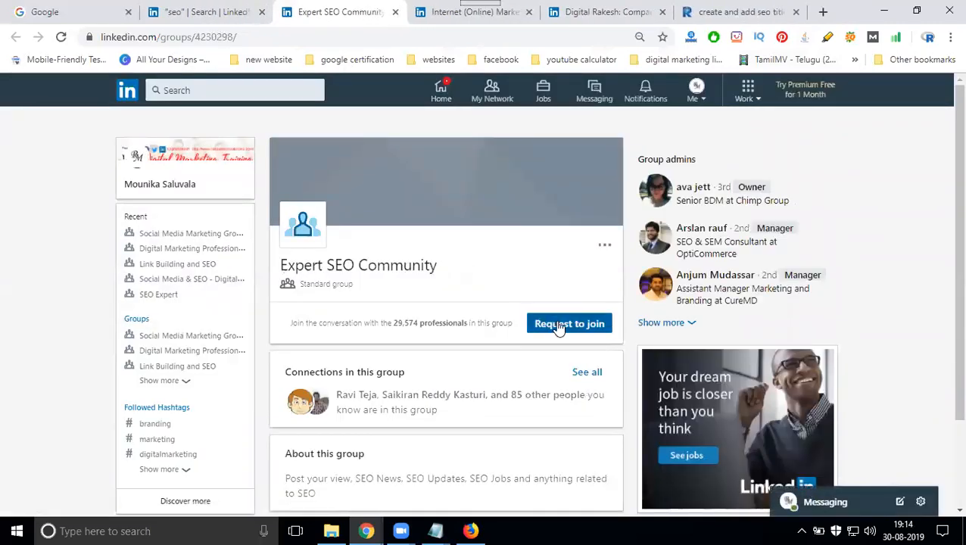
- Send join requests to the Expert SEO Community and Internet (Online) Marketing groups
click(570, 324)
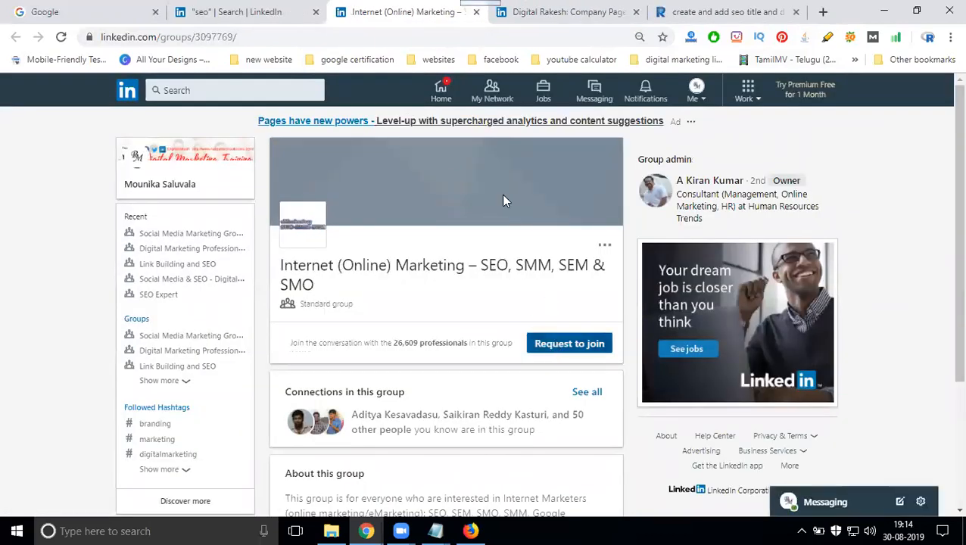
click(568, 343)
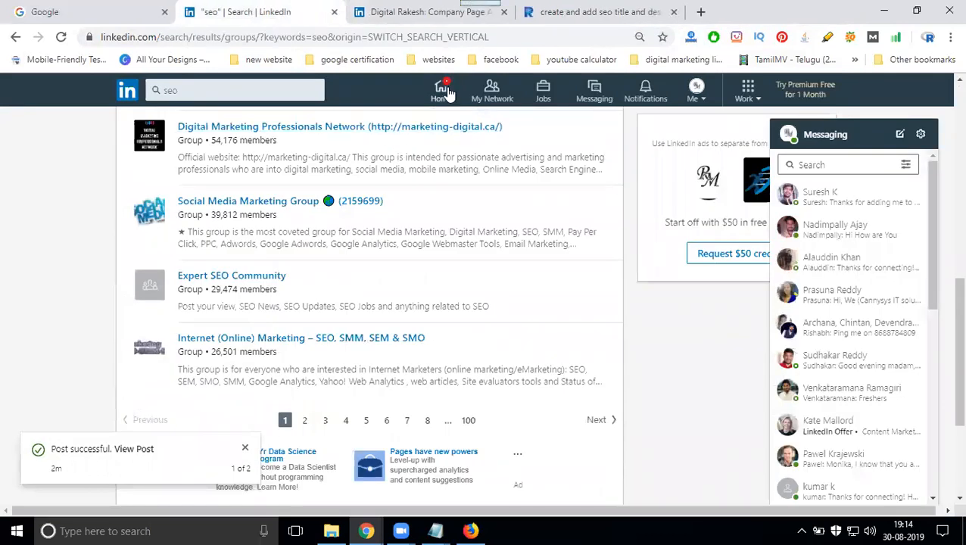
- View the reshared SEO Expert group post in the home feed and expand its full text
click(441, 89)
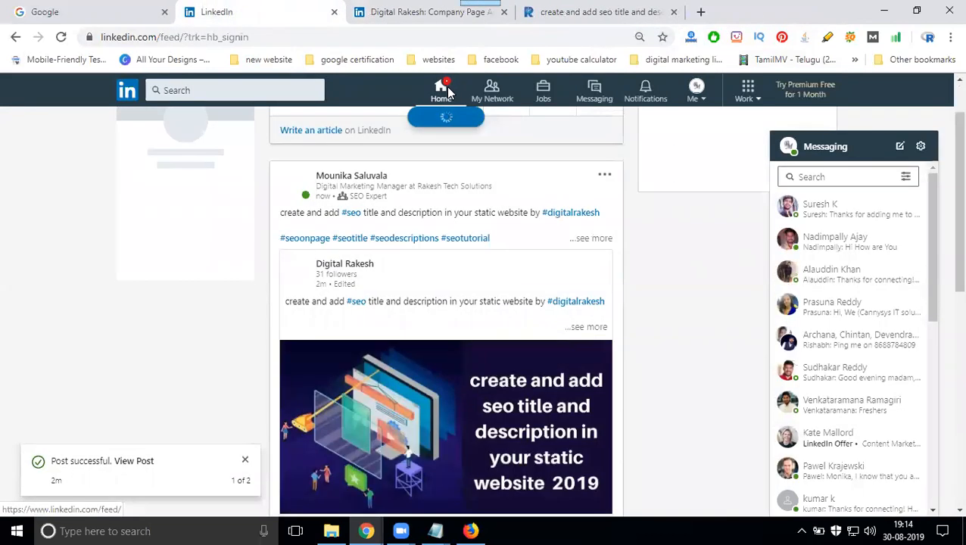
click(441, 89)
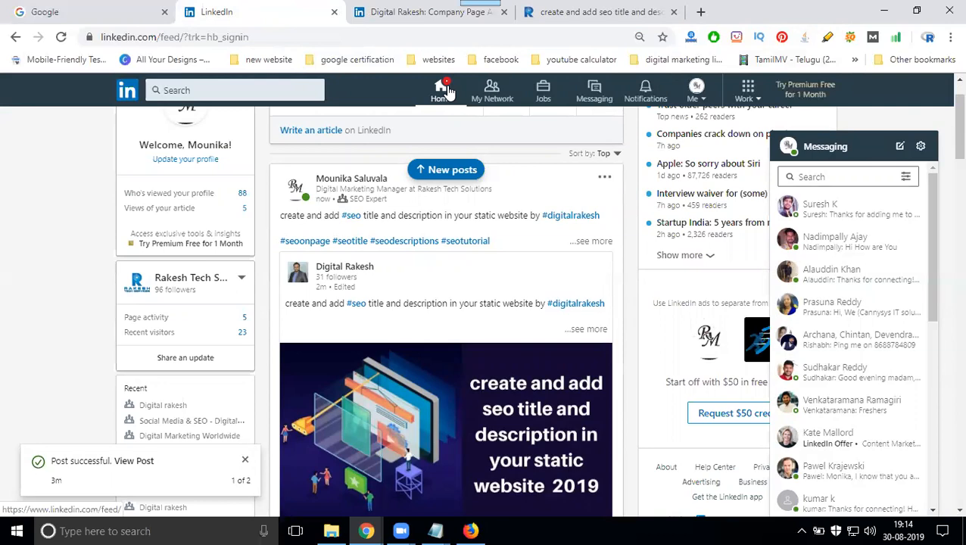
mouse_move(587, 329)
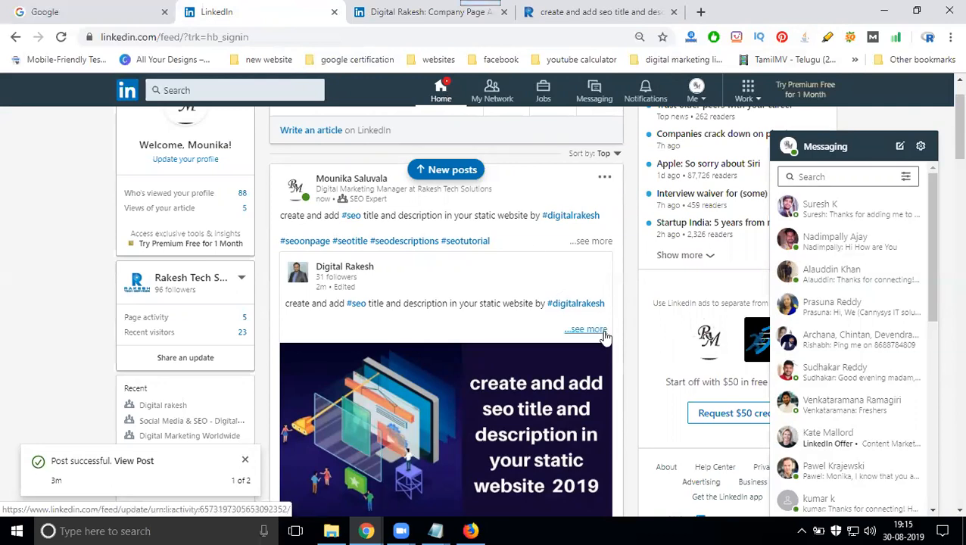
click(424, 11)
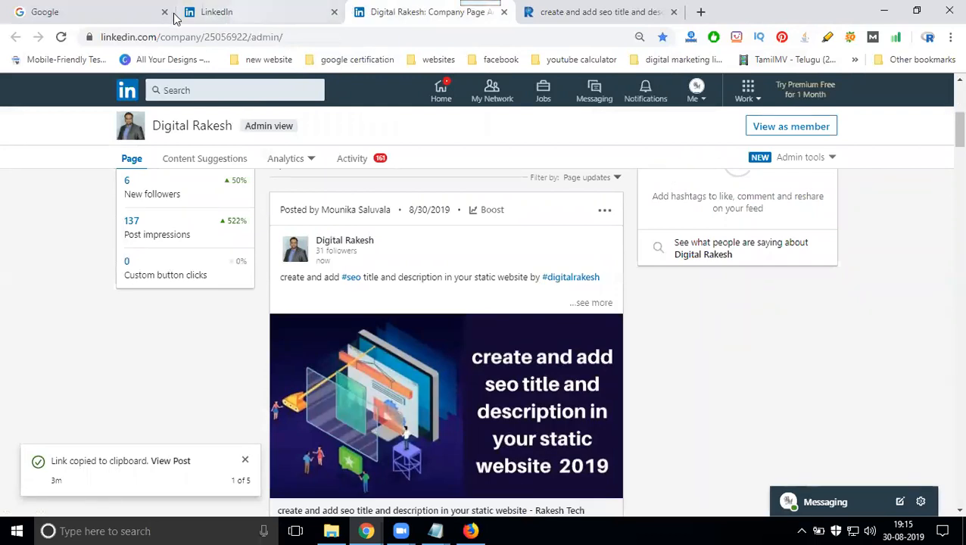
- Close the blog article tab and scroll the Digital Rakesh admin page to the edited SEO post
click(60, 36)
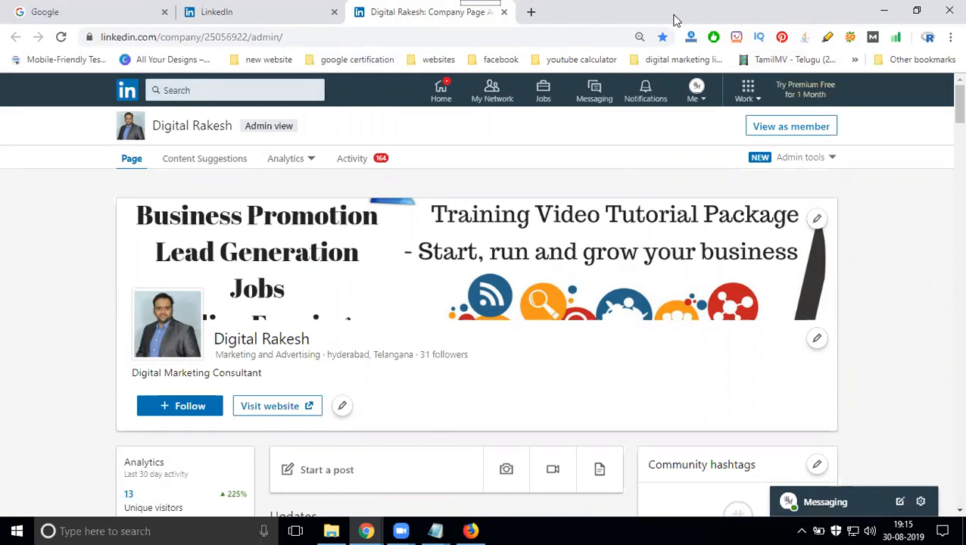
scroll(down, 3)
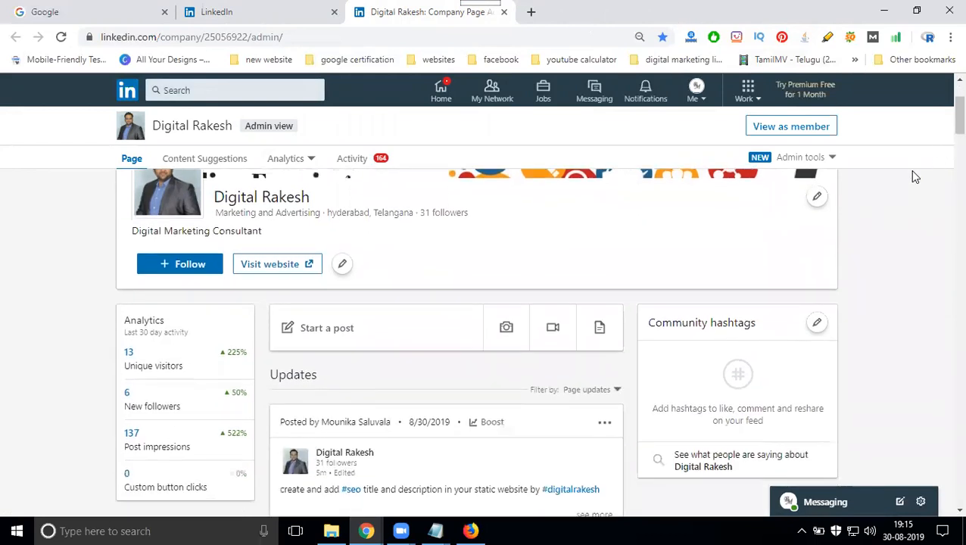
scroll(down, 3)
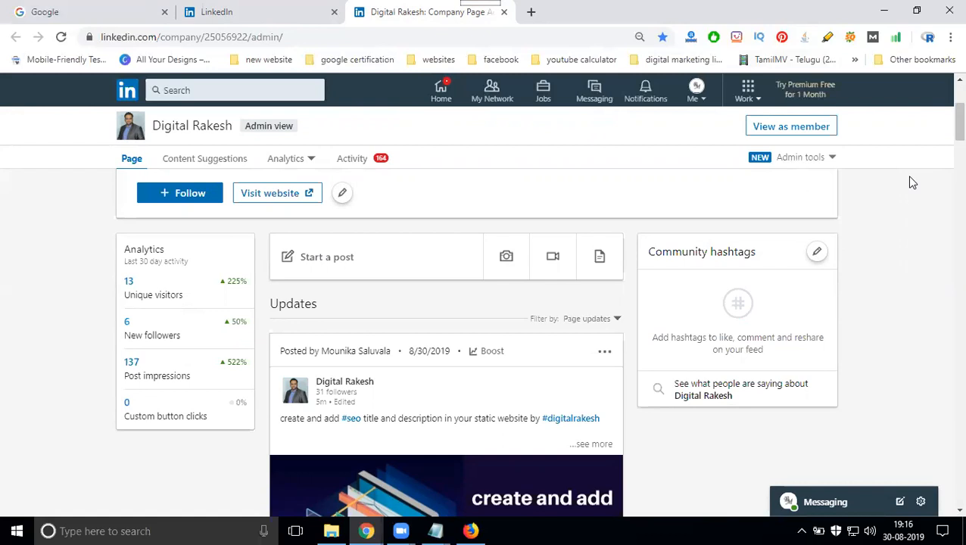
mouse_move(900, 190)
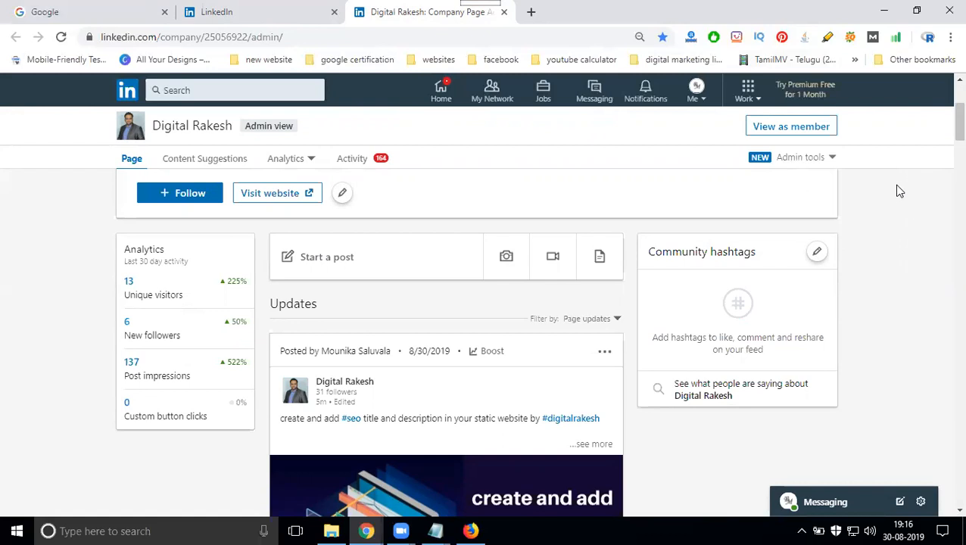
scroll(down, 3)
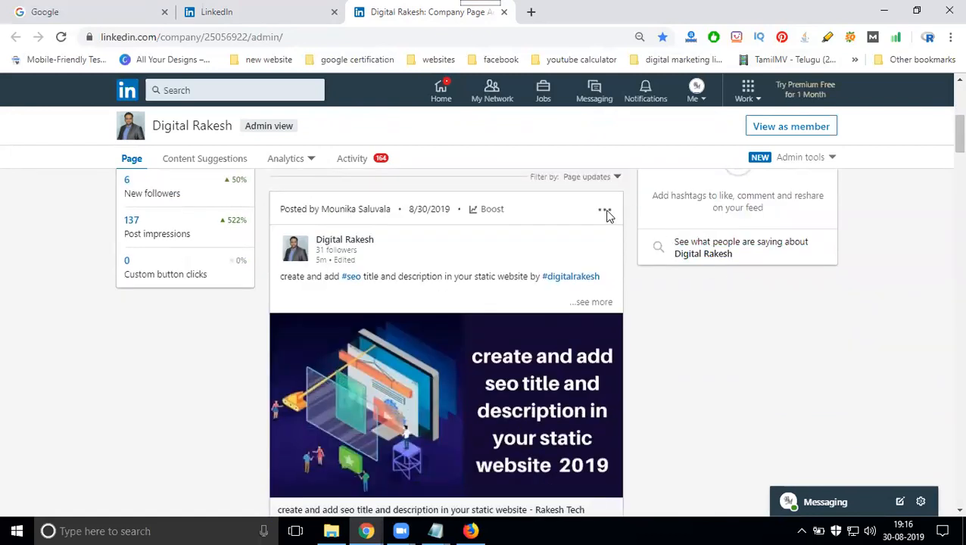
- Share the copied Digital Rakesh update link with the Notepad caption, then open audience options
click(605, 210)
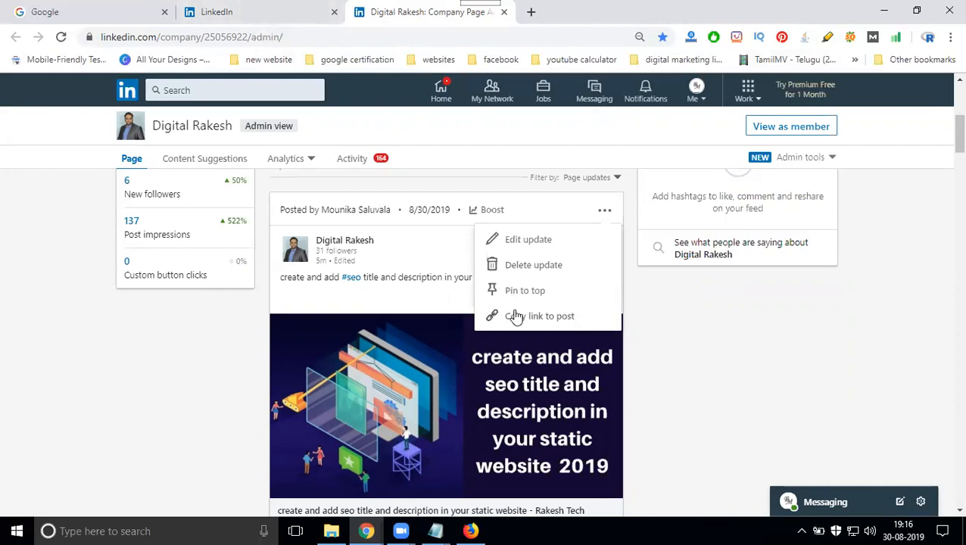
mouse_move(534, 319)
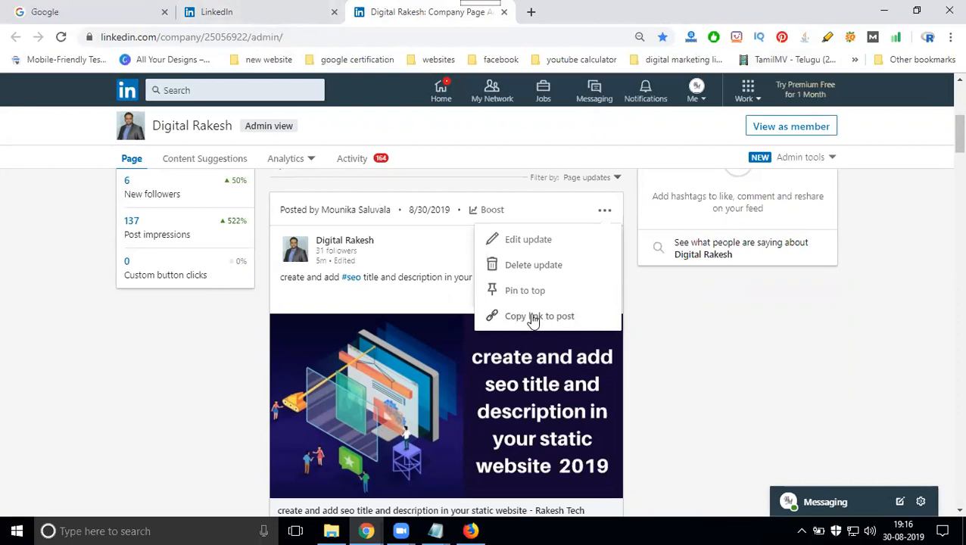
mouse_move(537, 319)
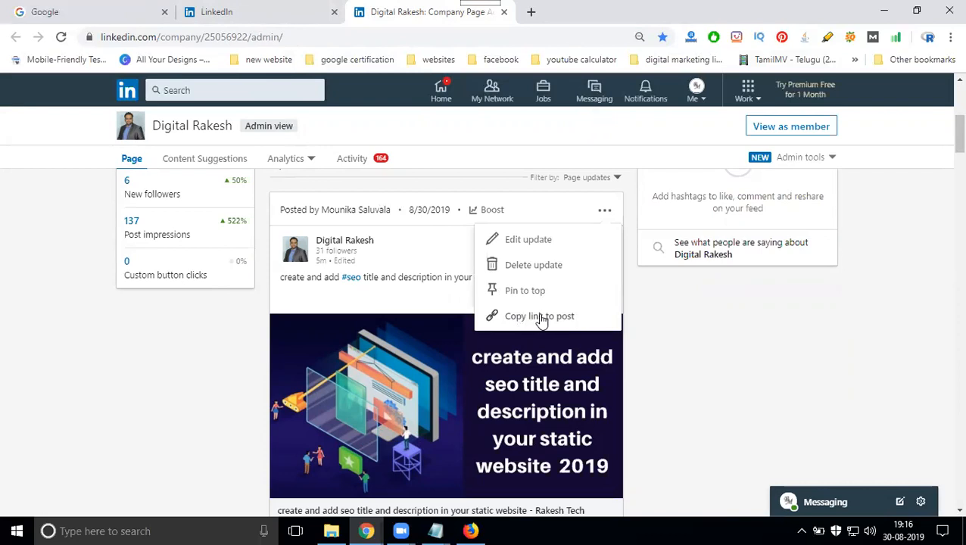
click(539, 316)
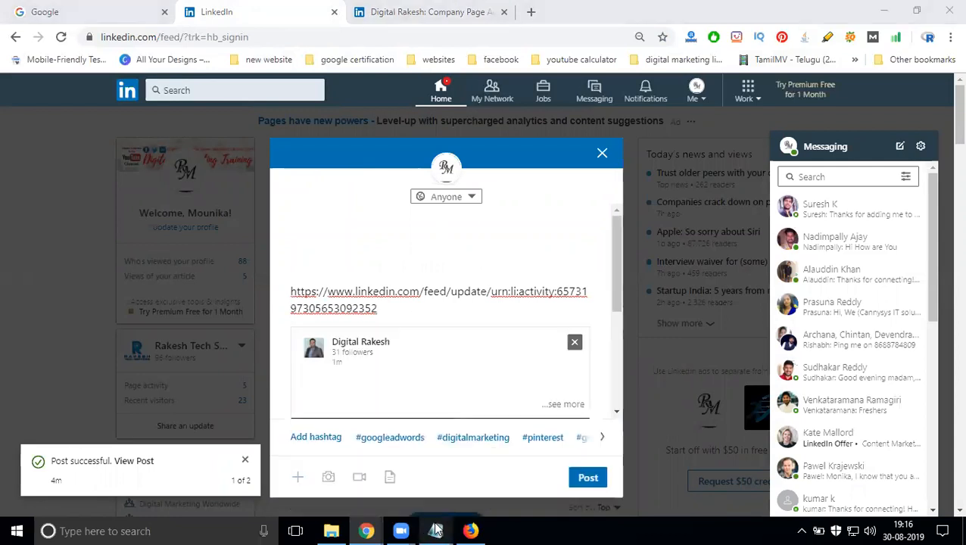
click(434, 531)
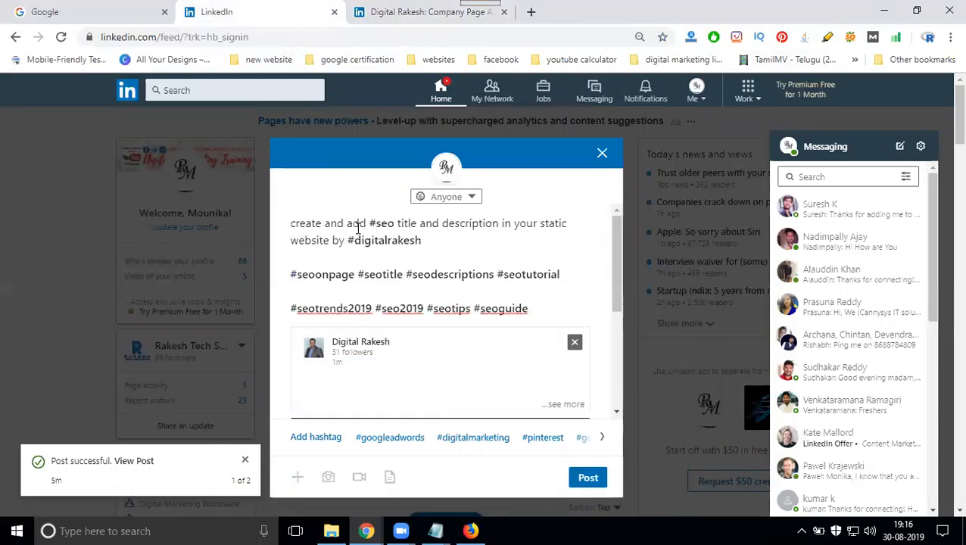
click(446, 197)
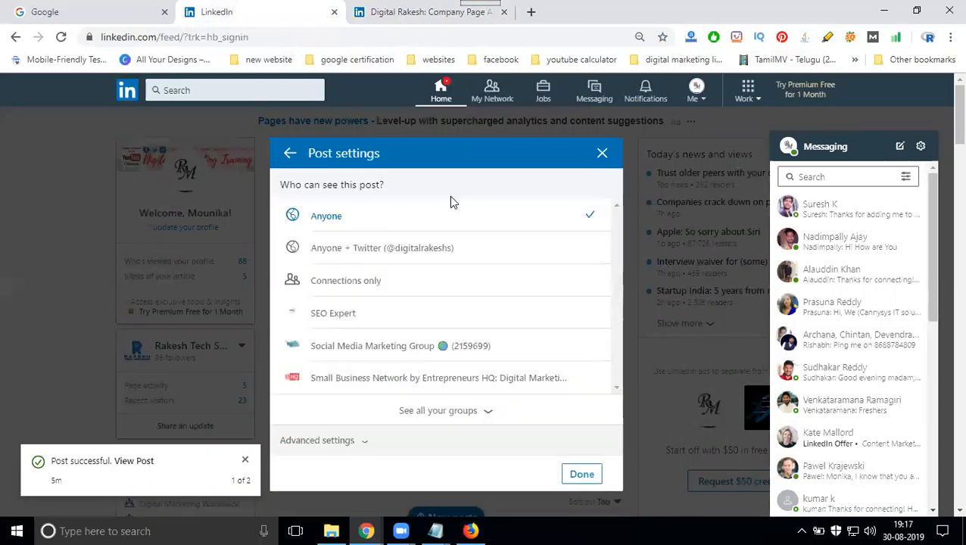
mouse_move(411, 250)
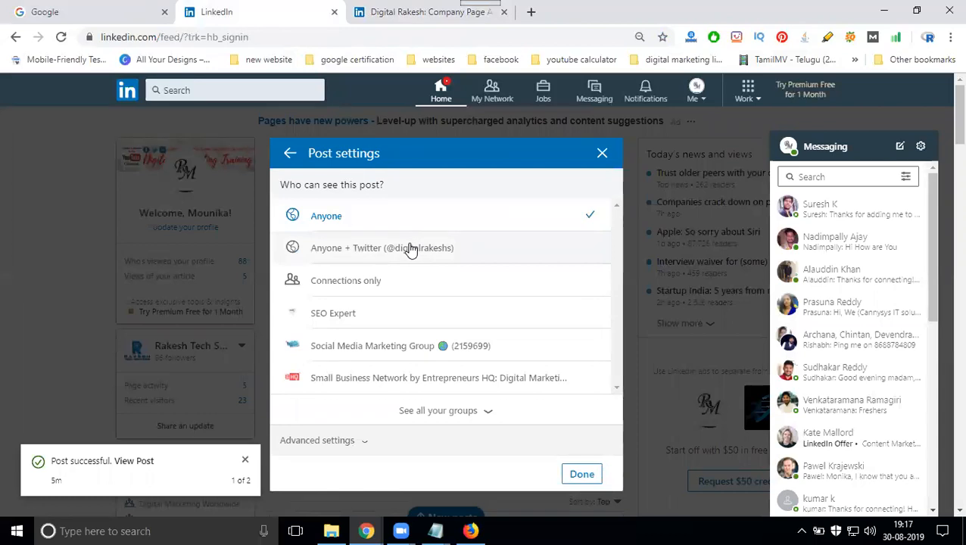
- Set the SEO blog-link post's visibility to Anyone + Twitter and publish it
click(382, 247)
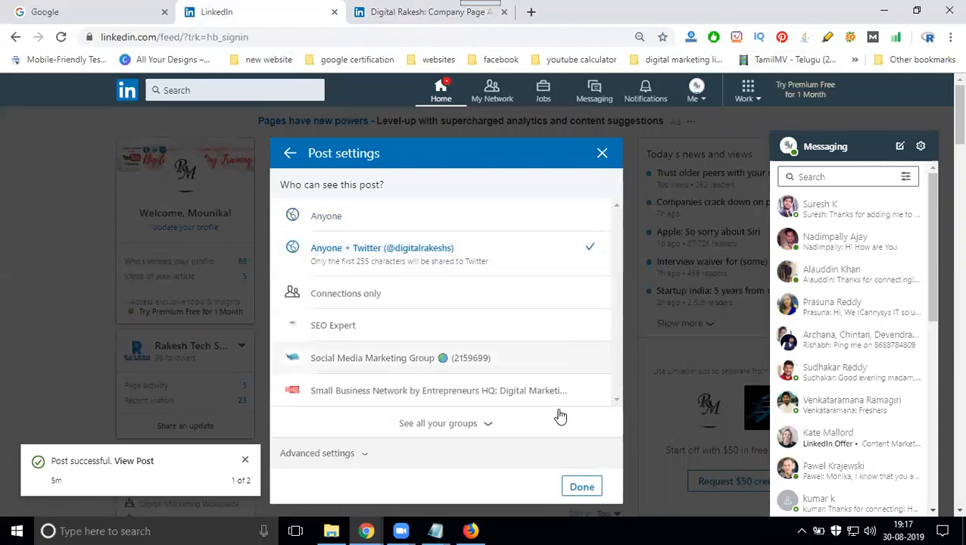
click(581, 487)
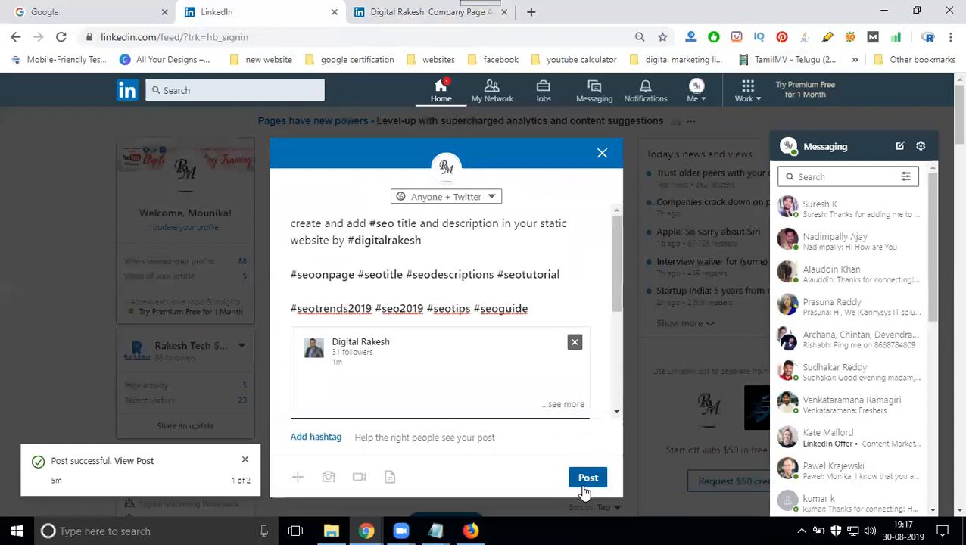
click(589, 477)
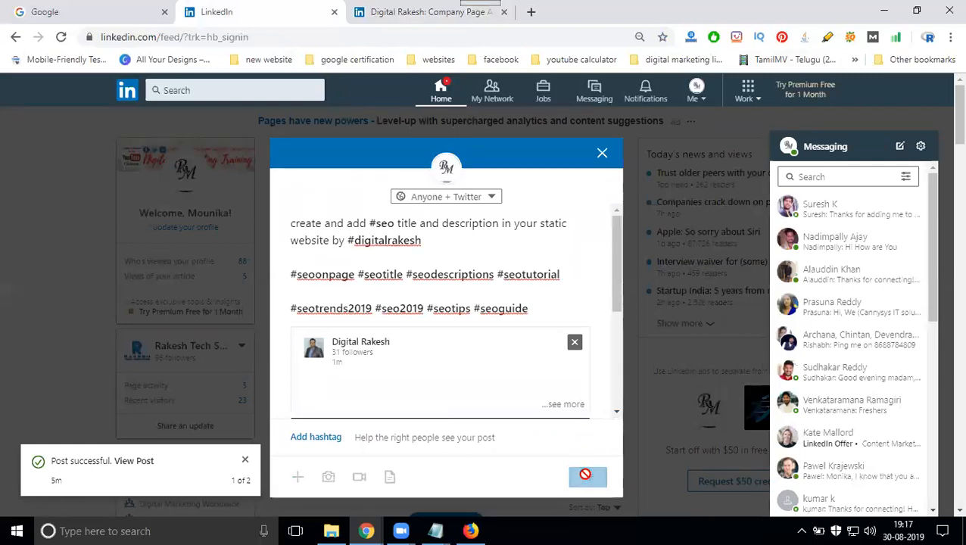
click(602, 153)
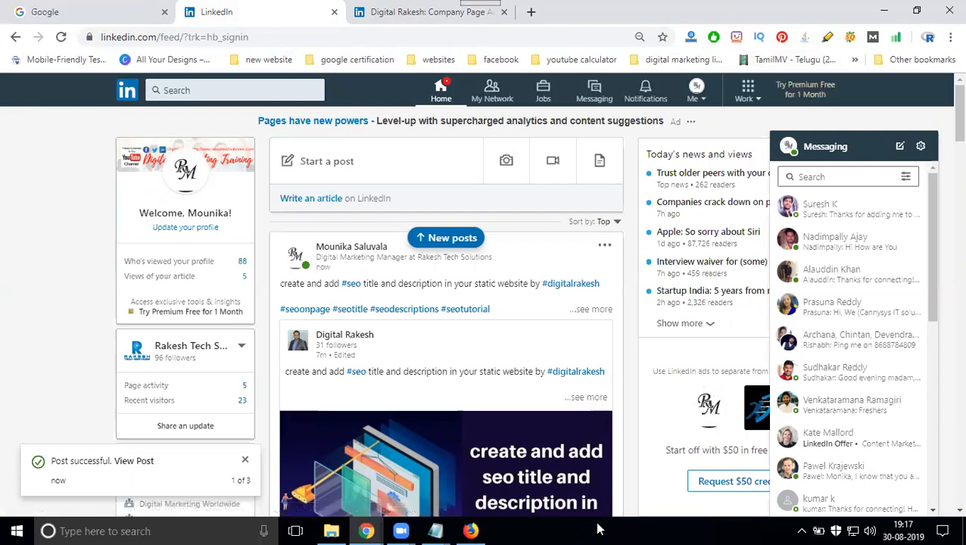
mouse_move(623, 528)
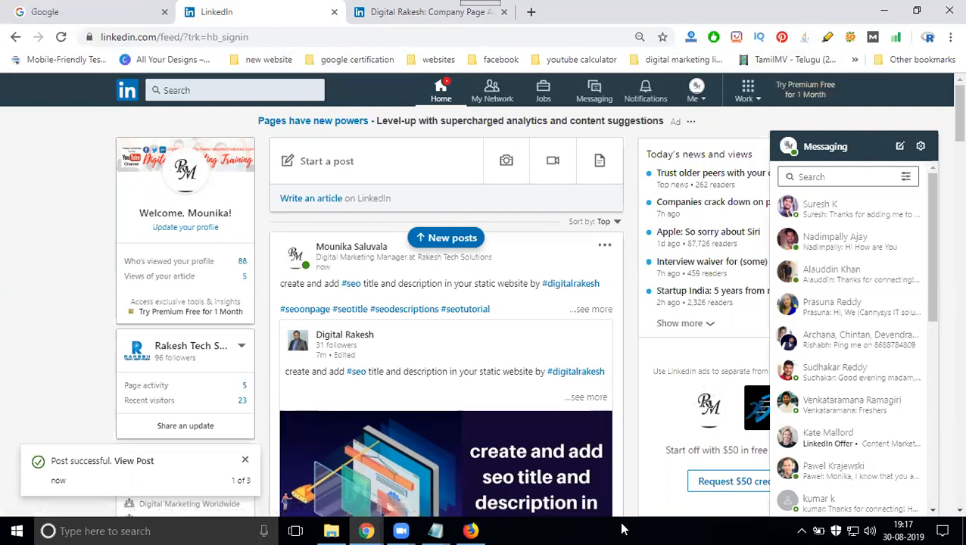